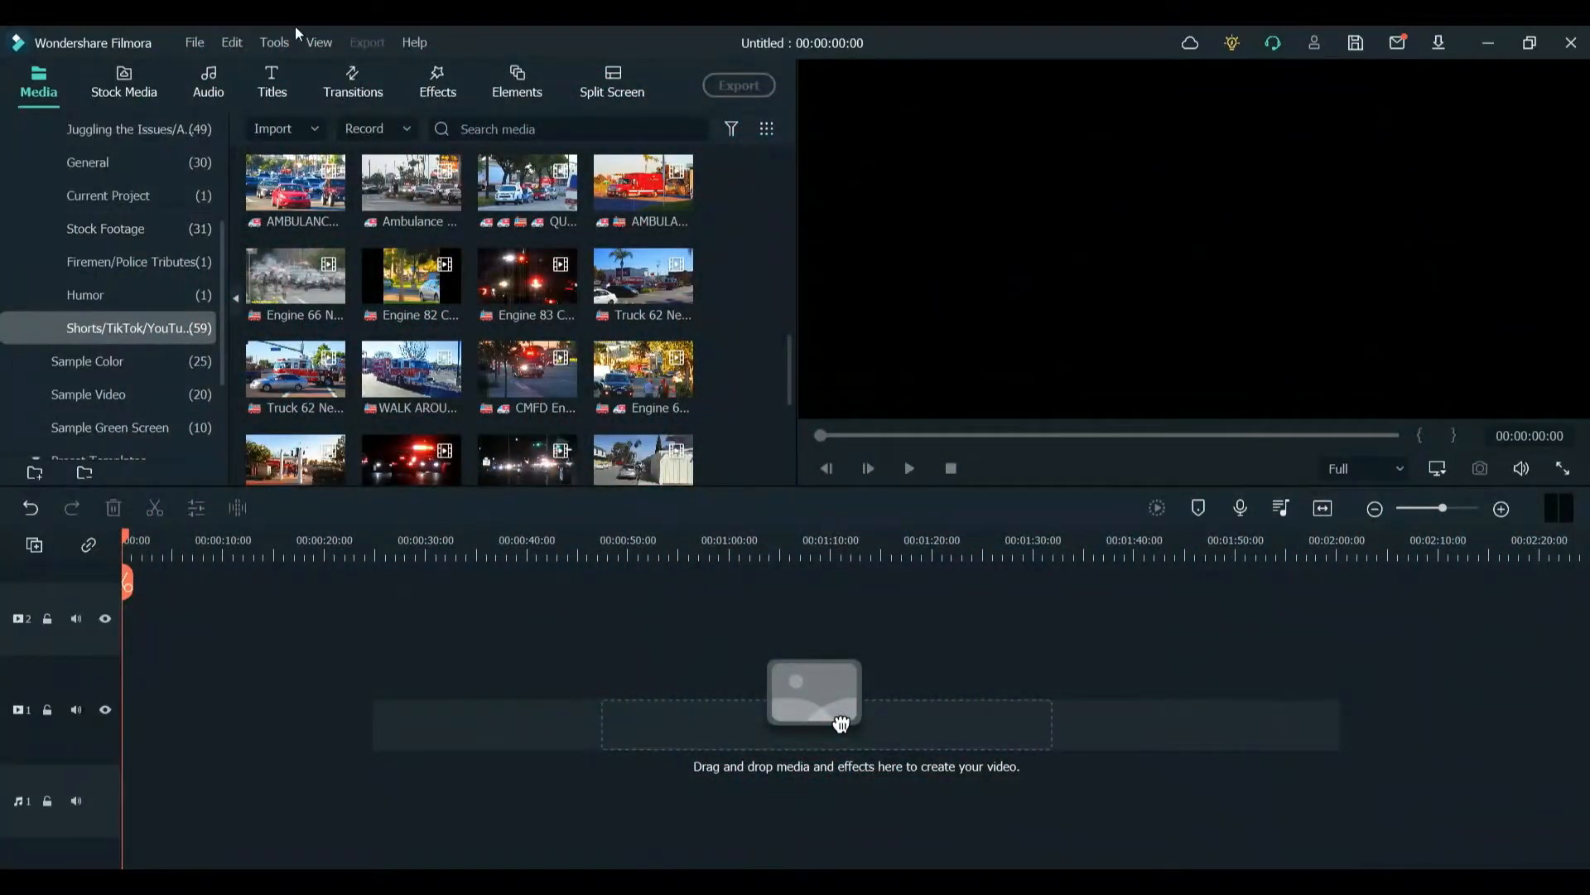
{"action": "mouse_move", "coordinate": [129, 343]}
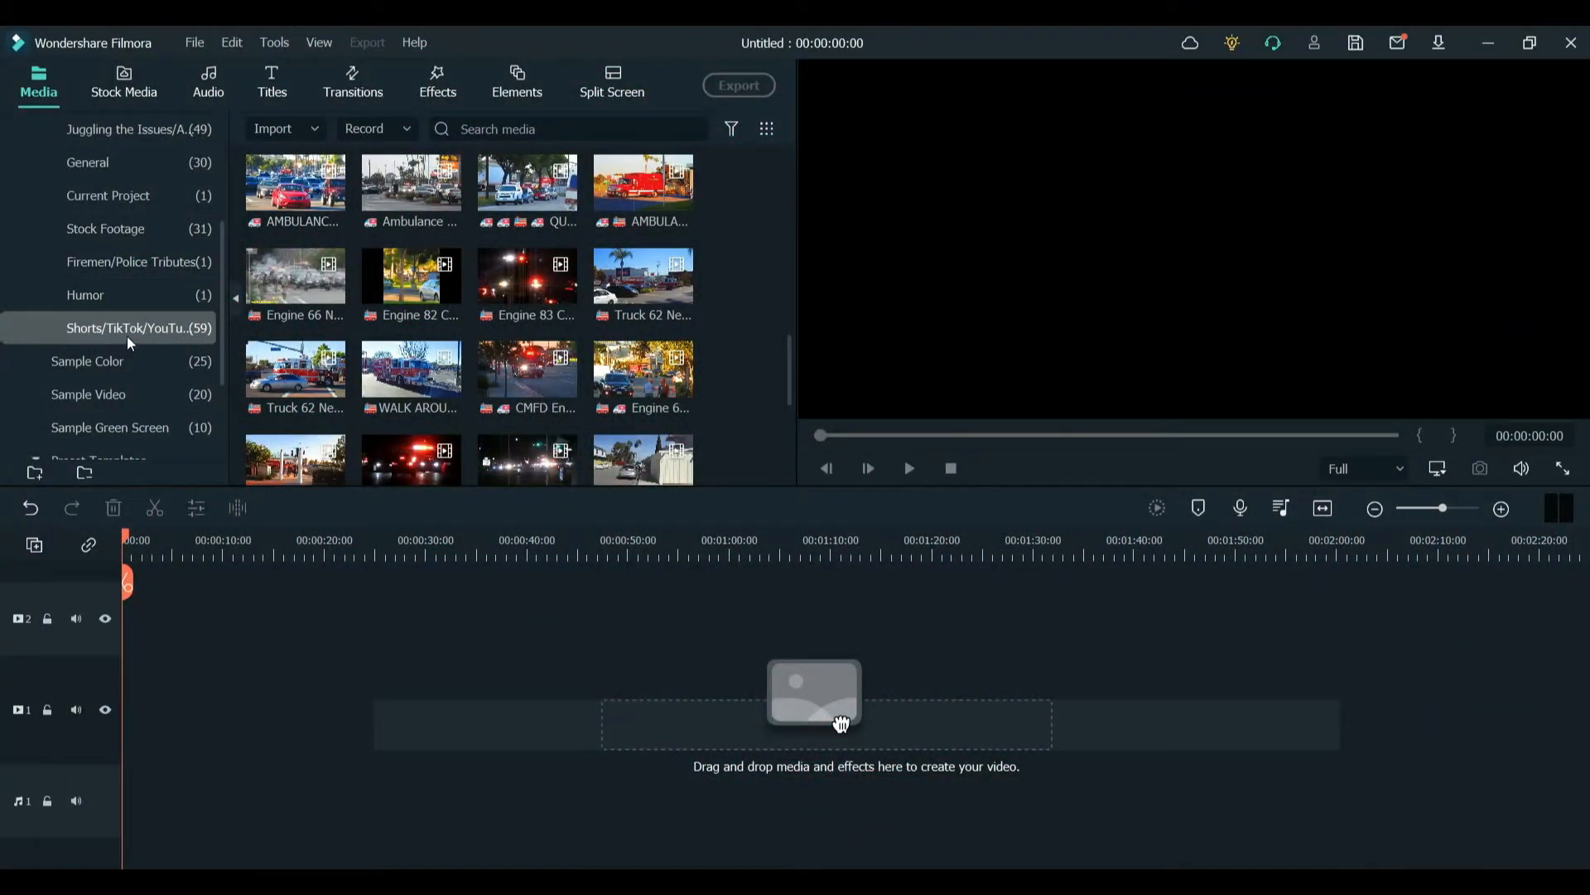
{"action": "mouse_move", "coordinate": [96, 344]}
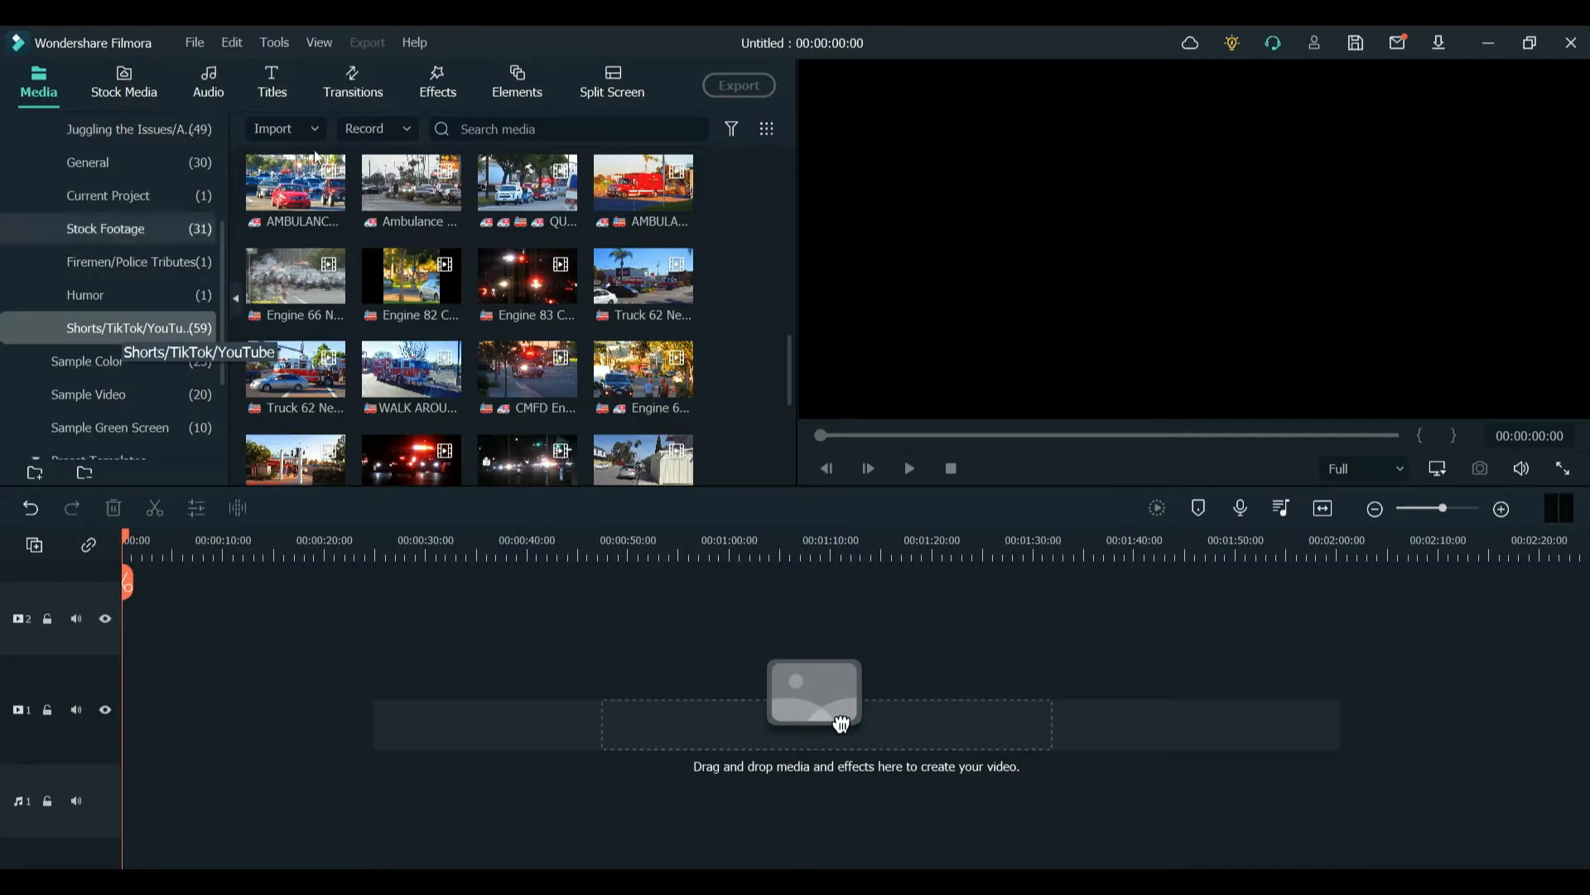
{"action": "mouse_move", "coordinate": [295, 278]}
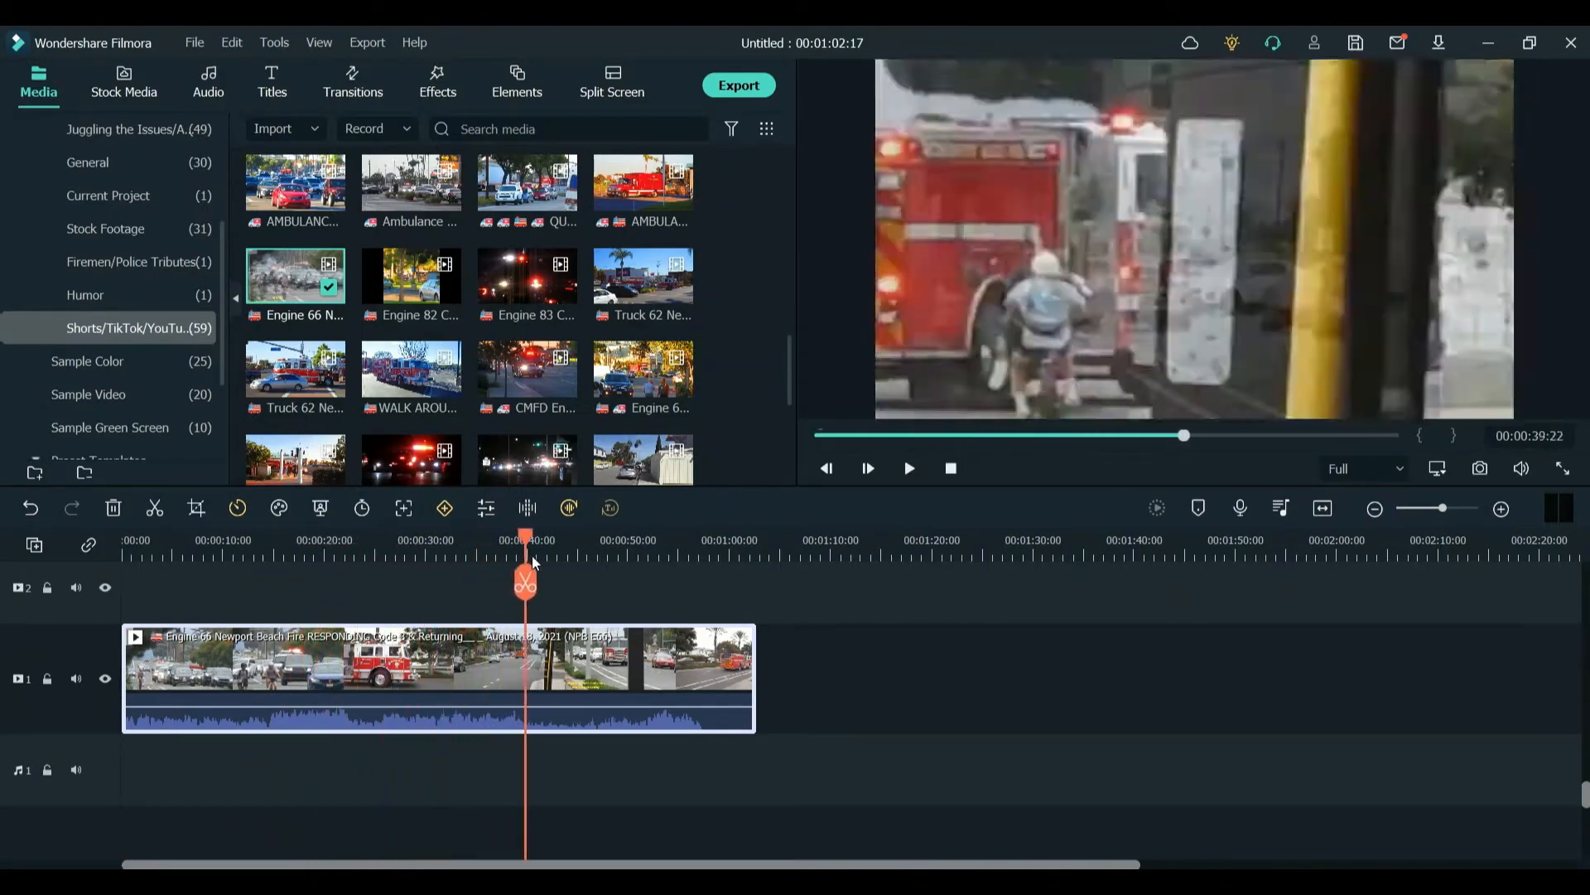
Split the fire engine clip at about 15 s and line up the next cut near 20 s.
{"action": "left_click", "coordinate": [749, 539]}
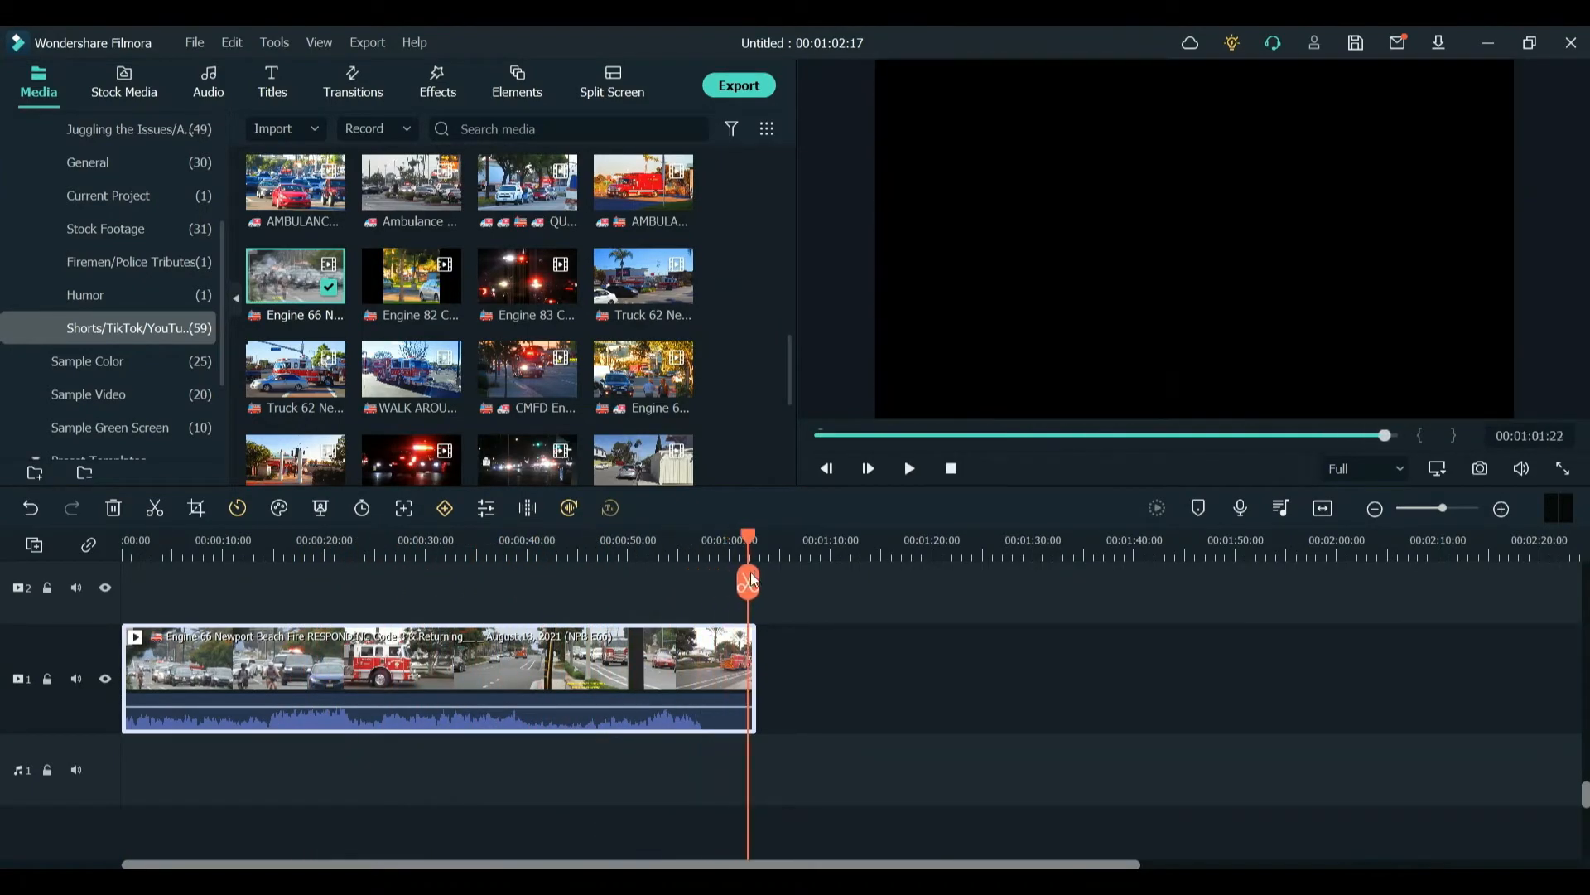
{"action": "left_click_drag", "start_coordinate": [748, 578], "coordinate": [643, 578]}
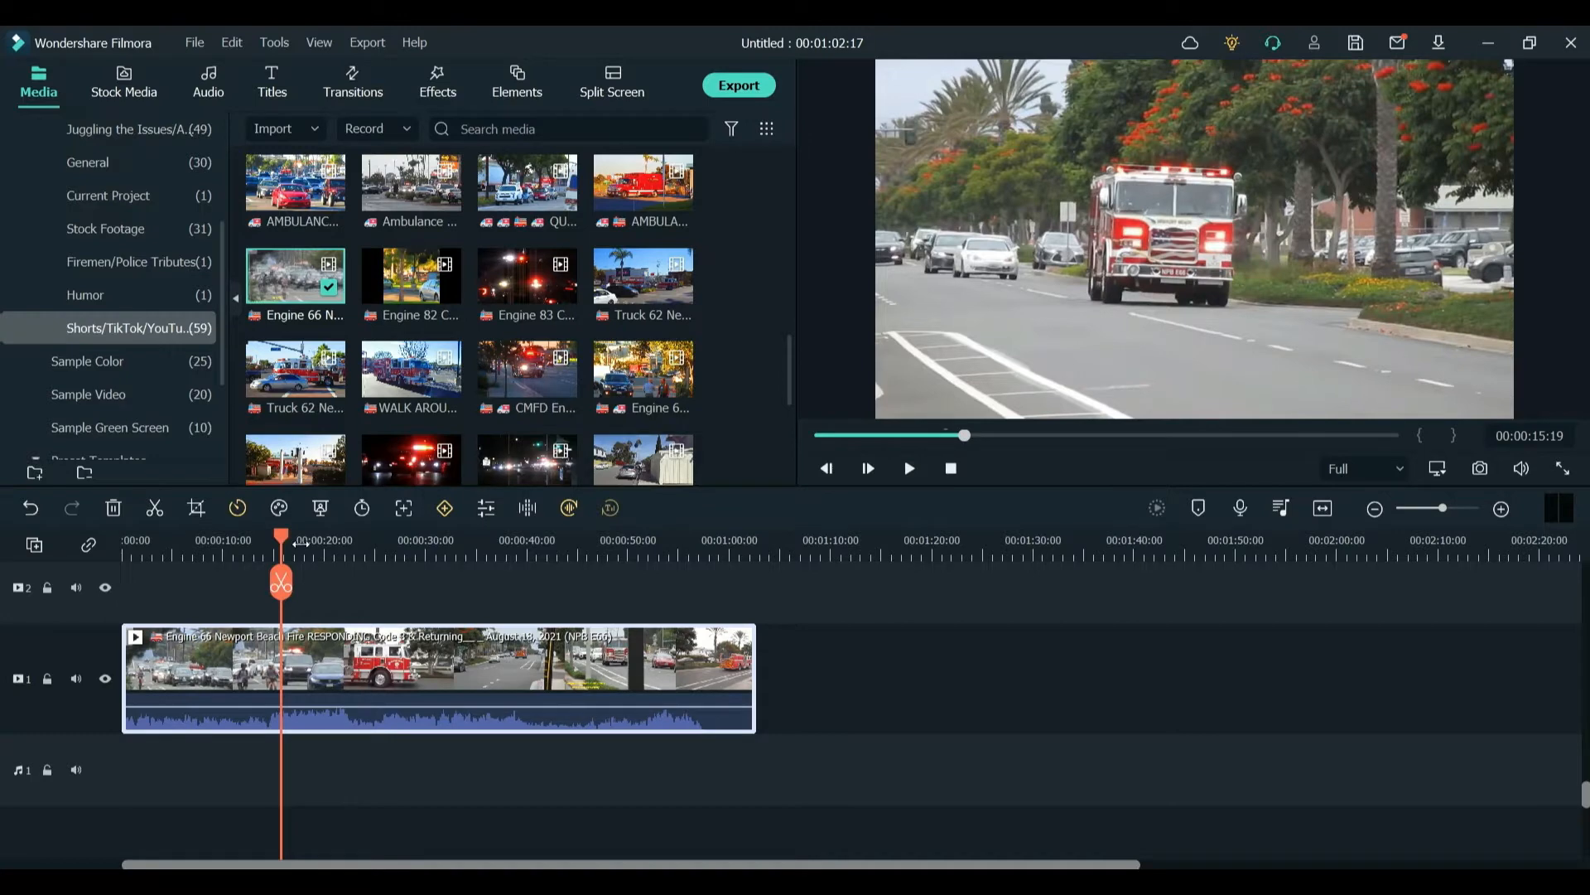
{"action": "left_click_drag", "start_coordinate": [282, 540], "coordinate": [269, 540]}
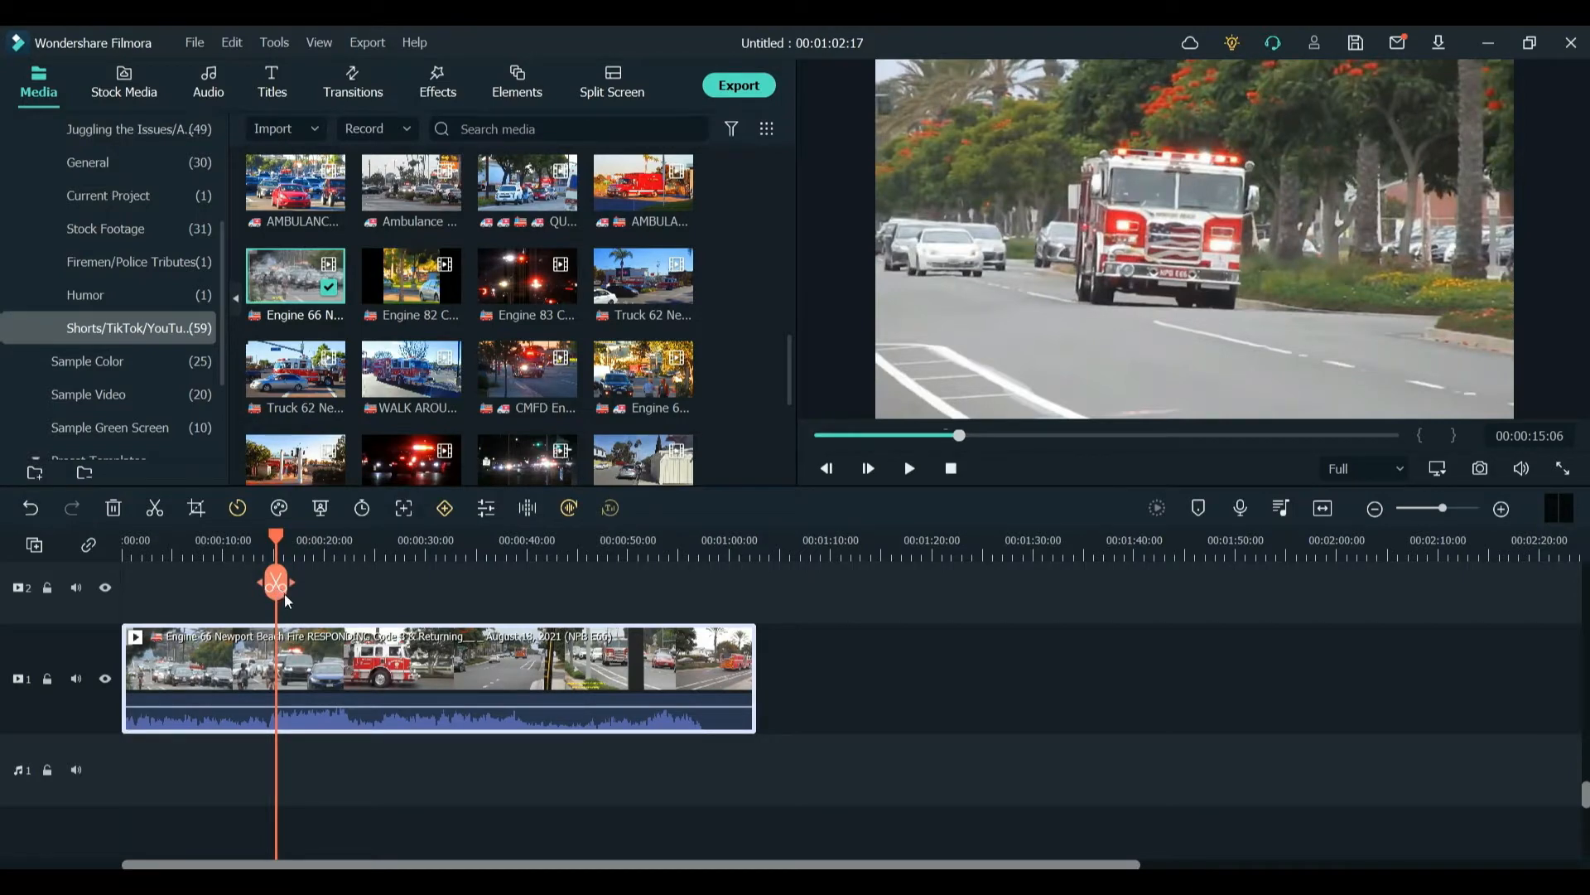
{"action": "mouse_move", "coordinate": [277, 583]}
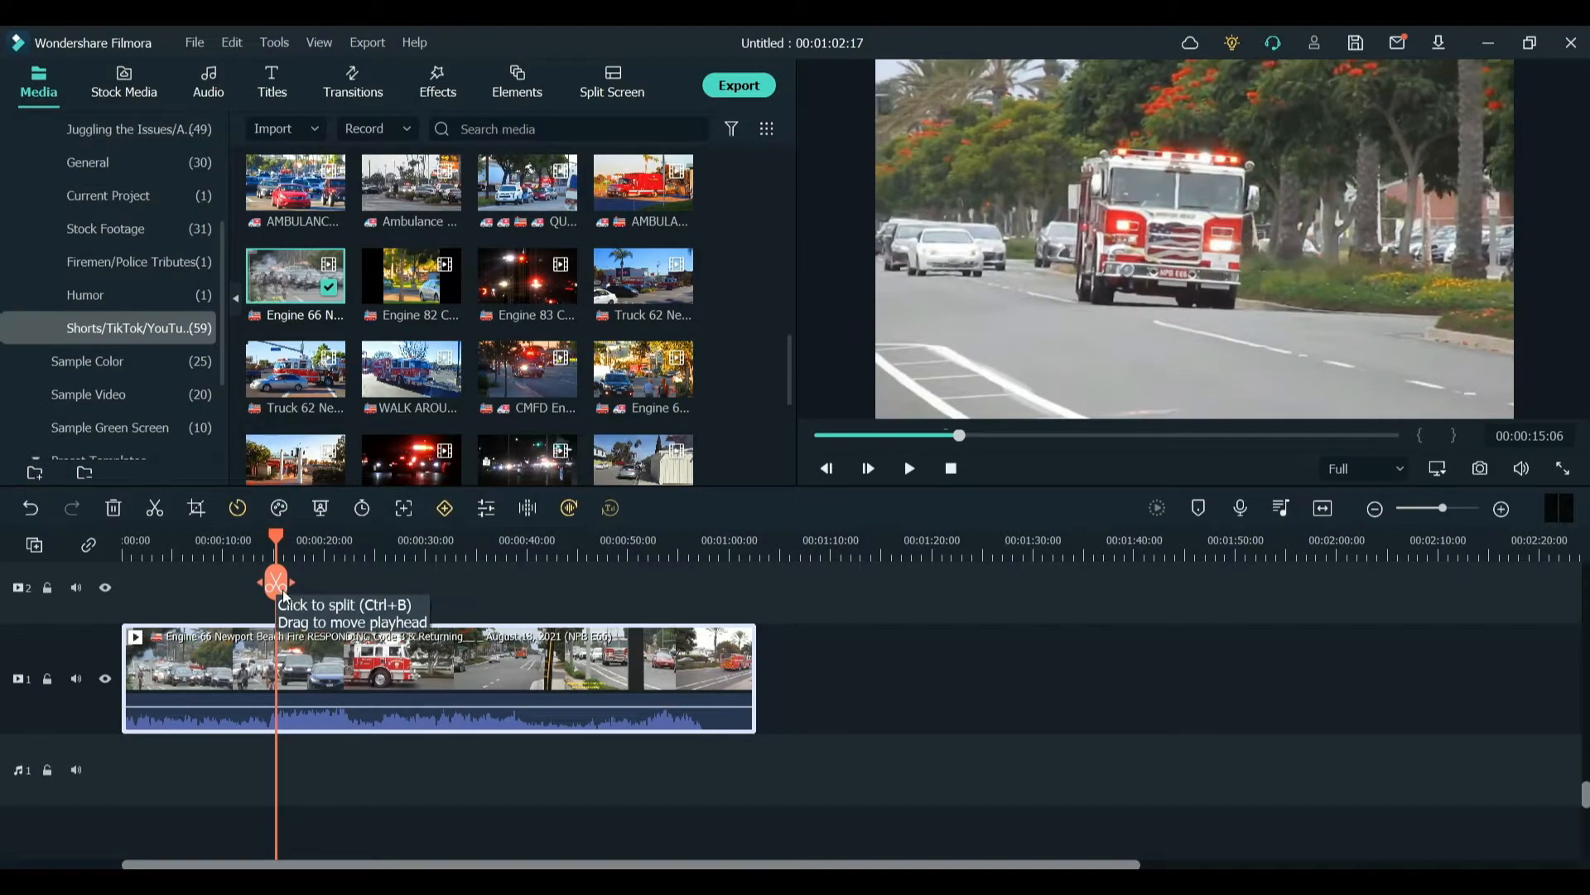
{"action": "left_click", "coordinate": [276, 582]}
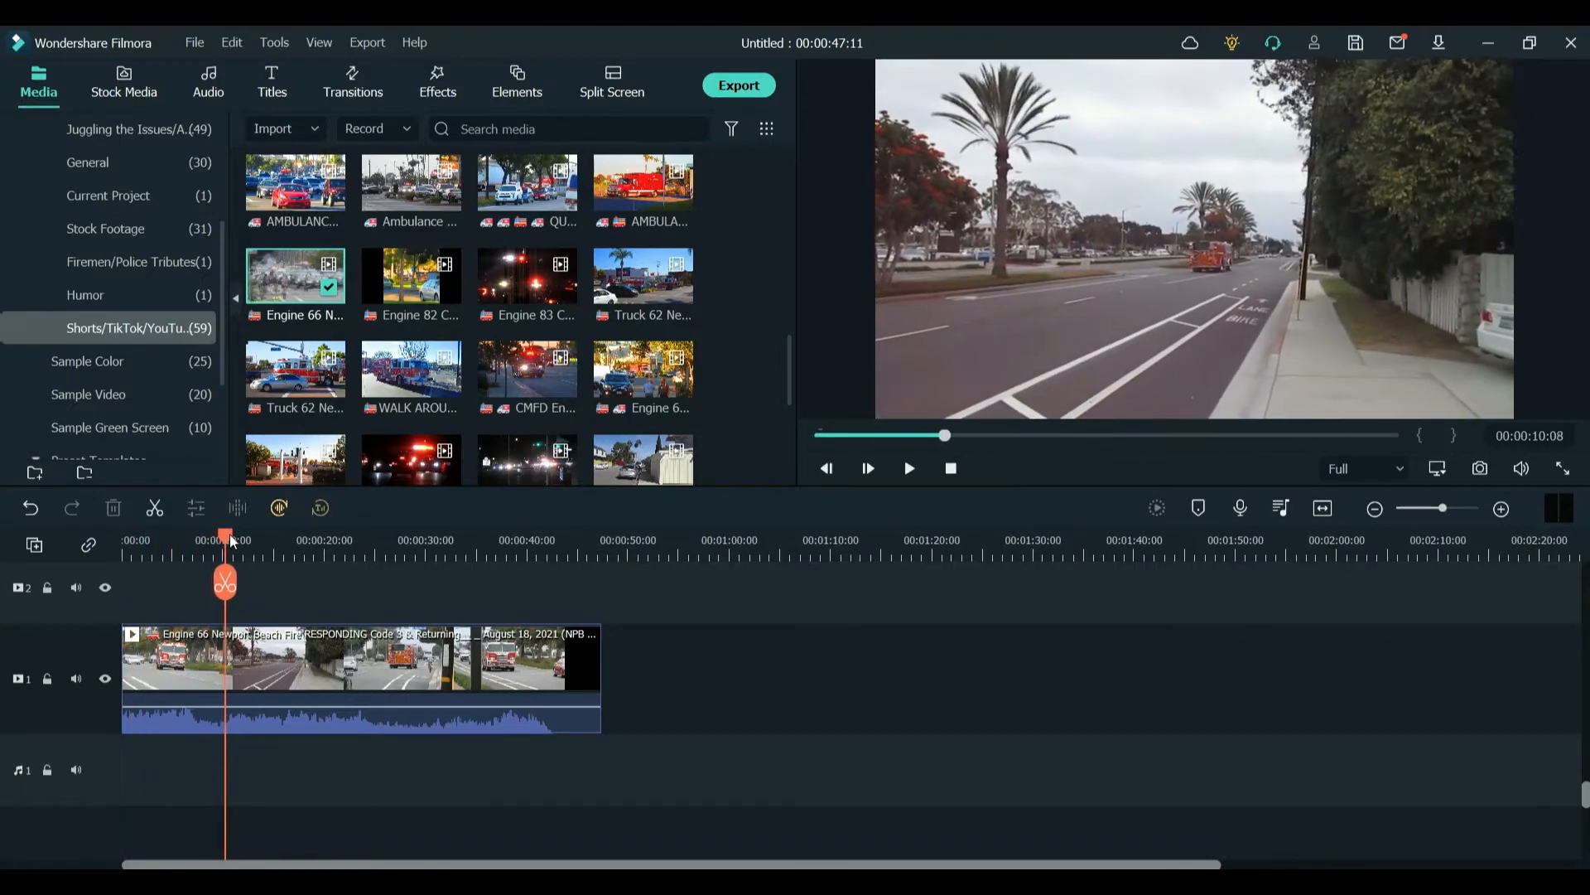
{"action": "left_click_drag", "start_coordinate": [225, 538], "coordinate": [305, 539]}
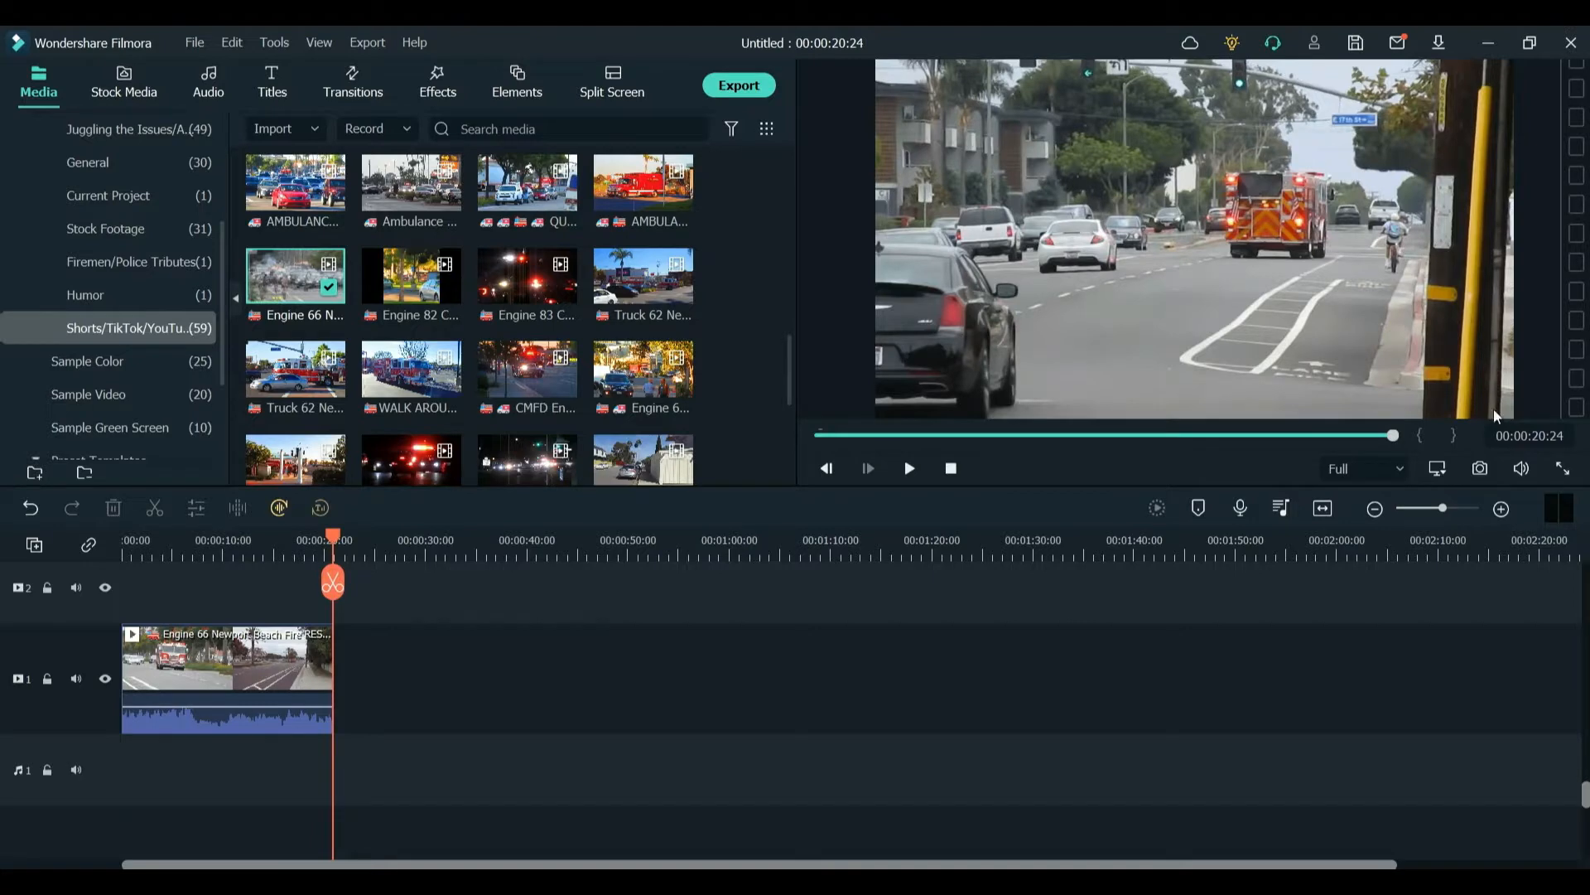
{"action": "mouse_move", "coordinate": [1479, 469]}
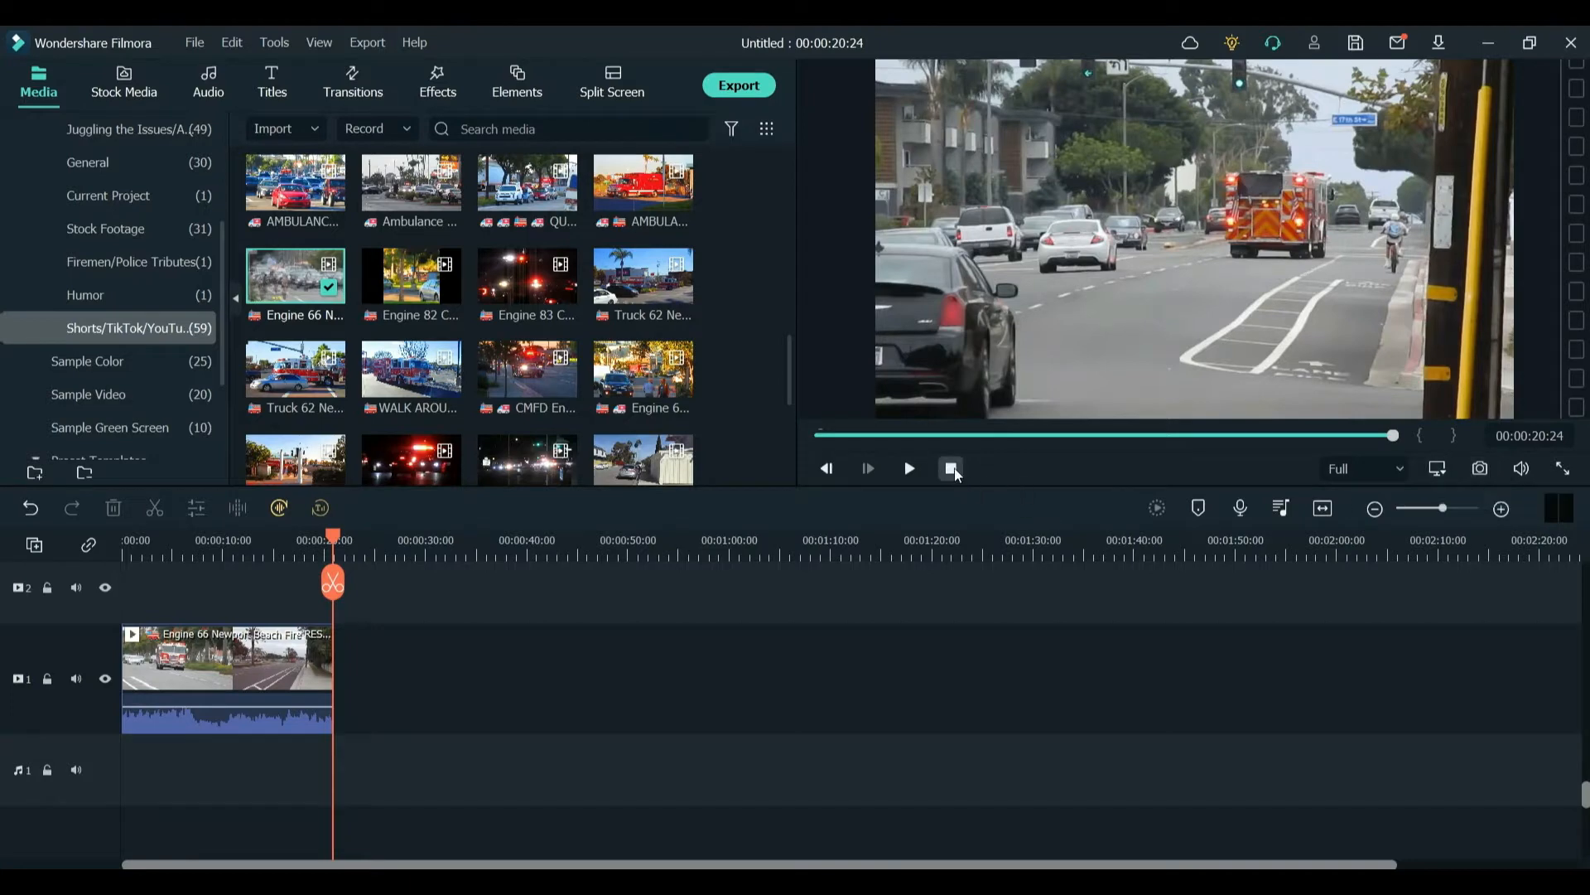
{"action": "left_click", "coordinate": [906, 467]}
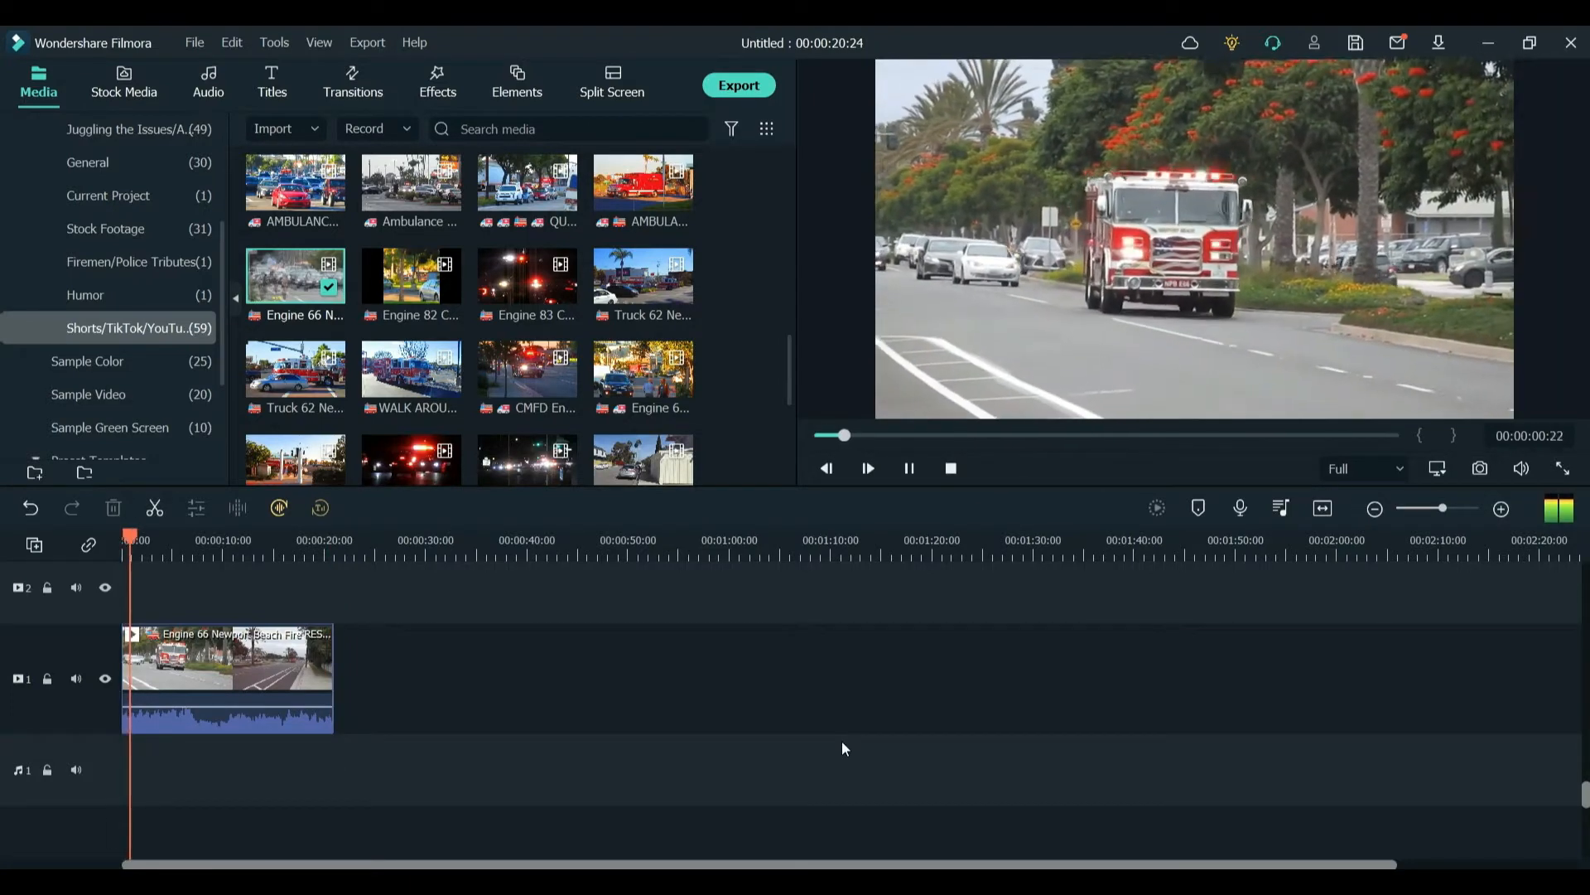
{"action": "left_click", "coordinate": [866, 467]}
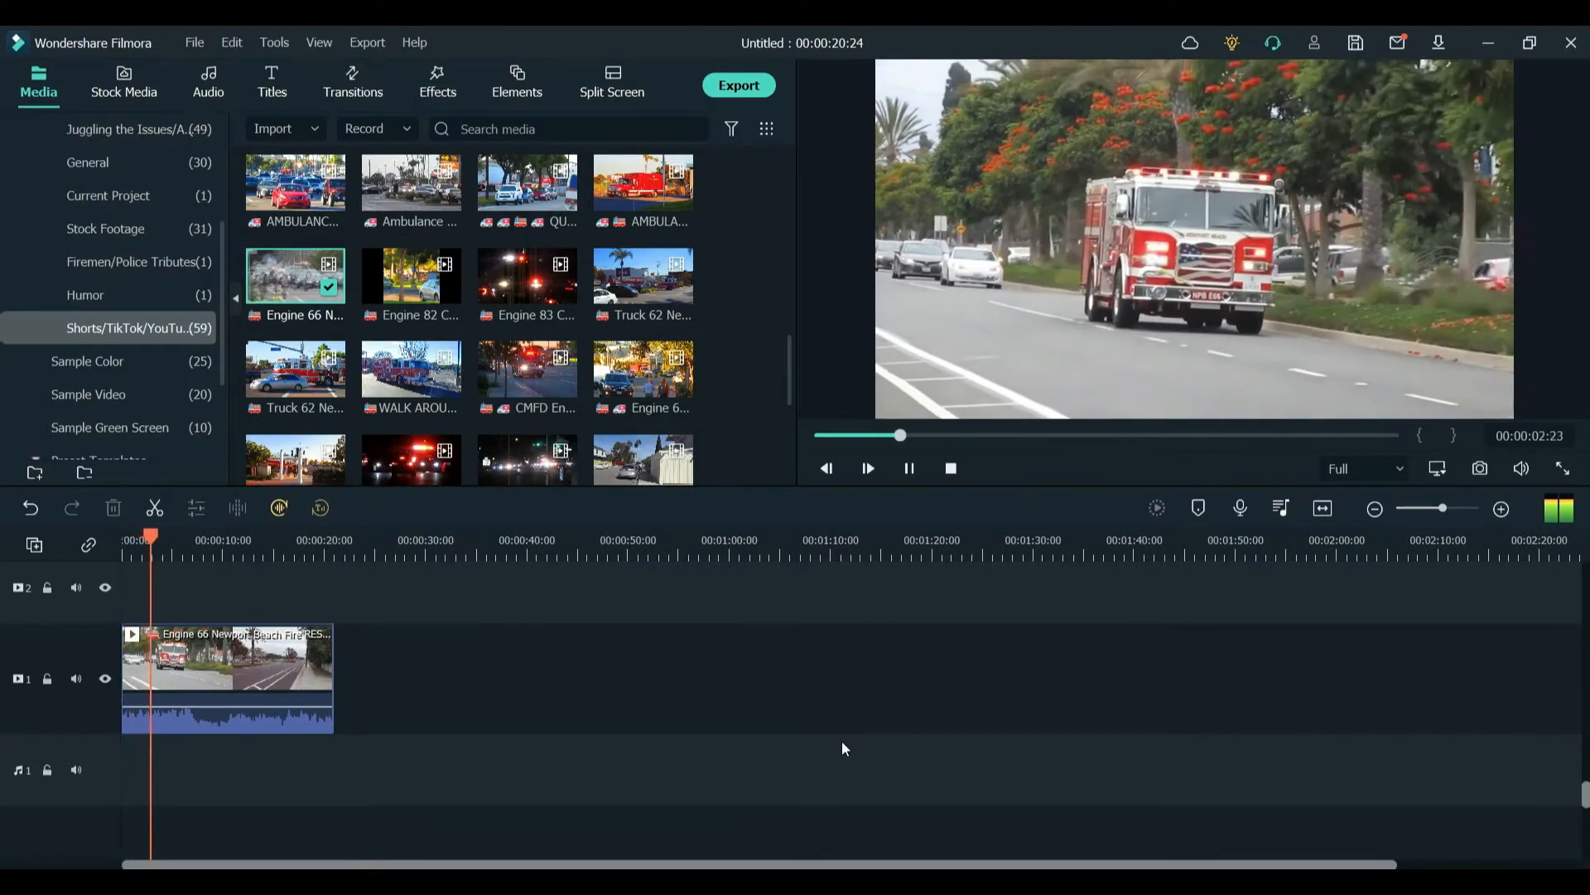
{"action": "left_click", "coordinate": [866, 467]}
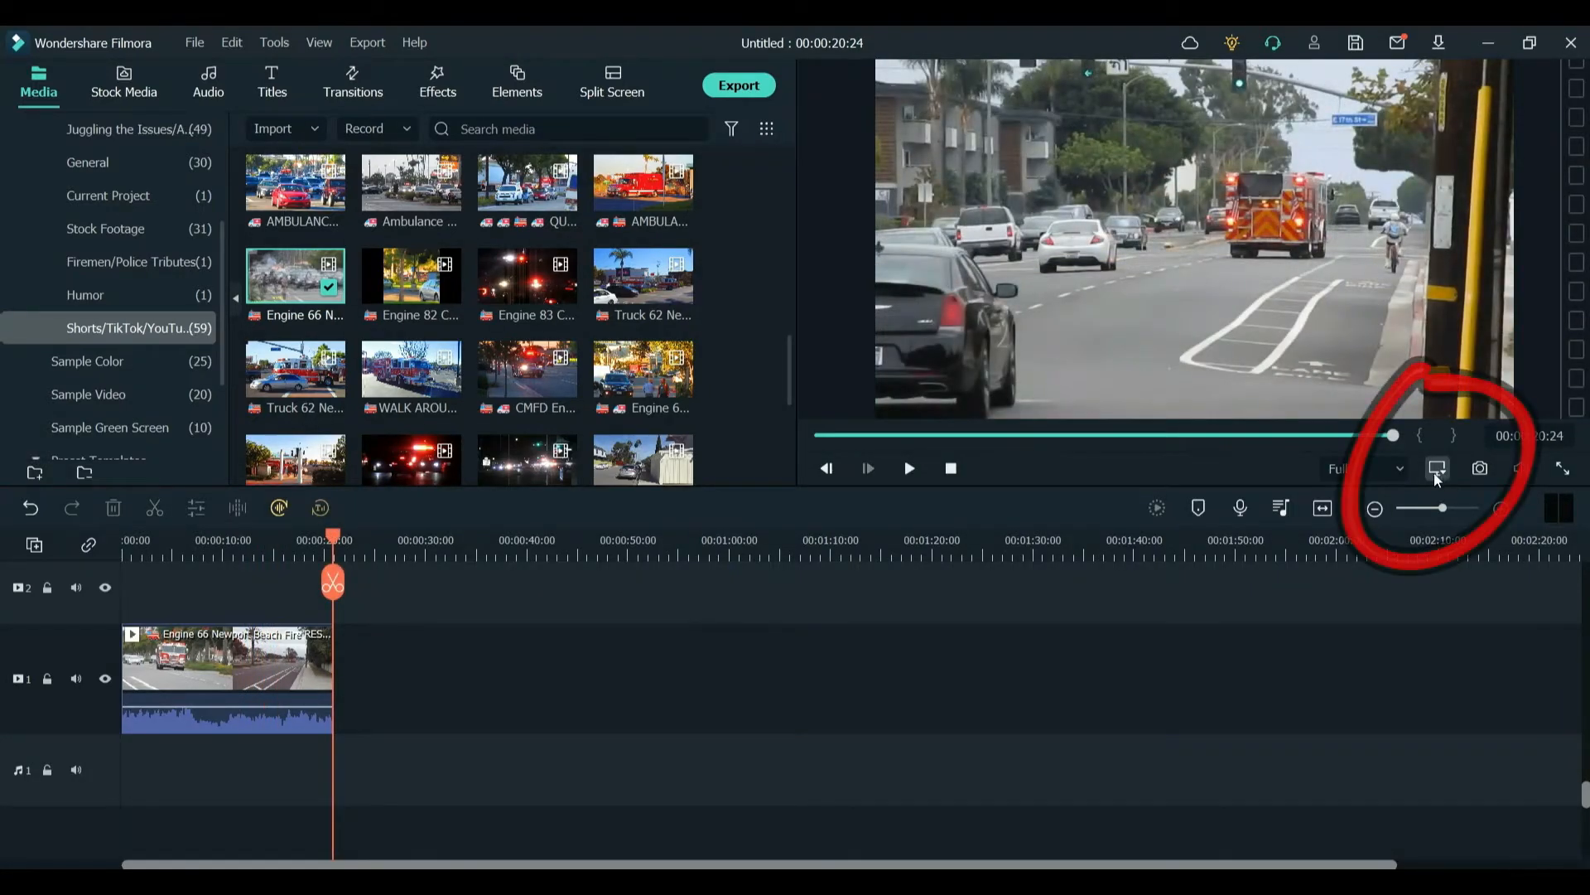
{"action": "mouse_move", "coordinate": [1436, 467]}
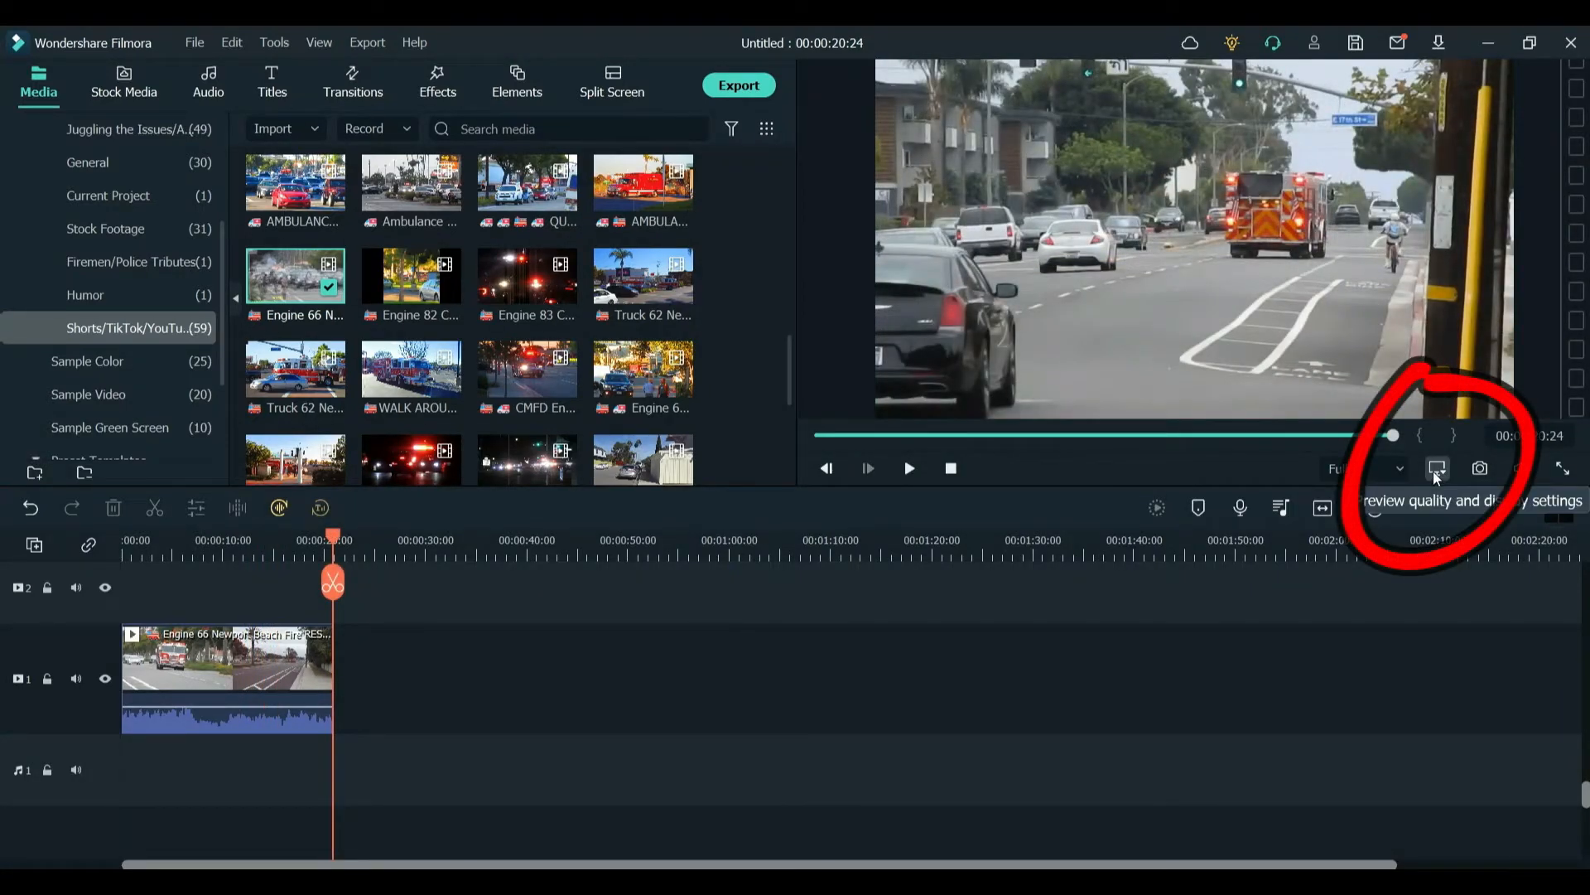
Set the project aspect ratio to 9:16 (Portrait), 1080 x 1920, and confirm.
{"action": "left_click", "coordinate": [1438, 469]}
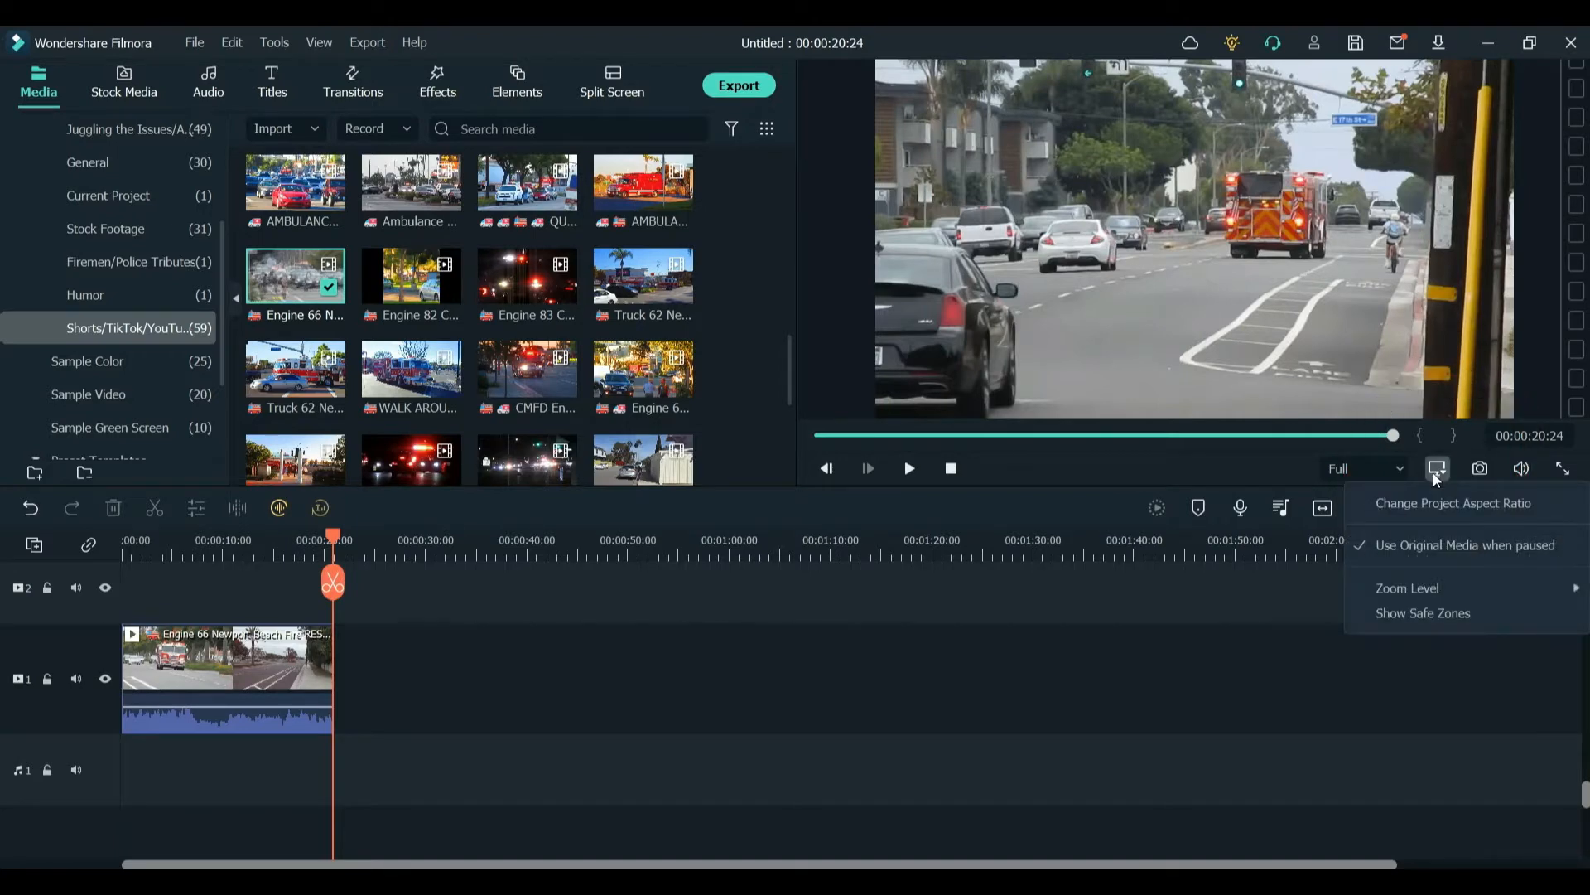
{"action": "mouse_move", "coordinate": [1434, 512]}
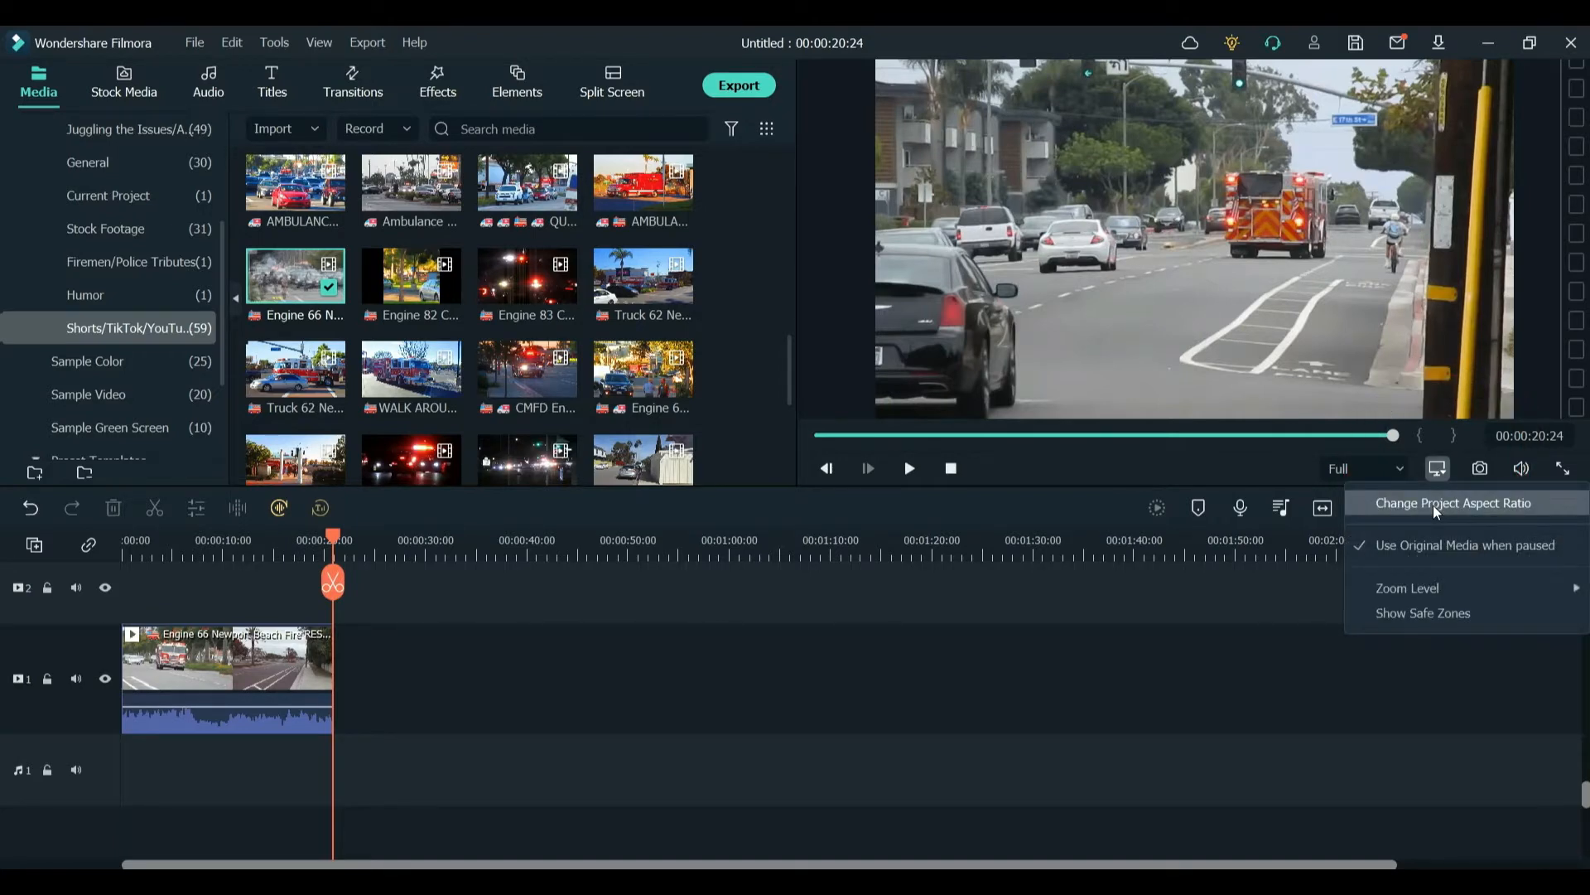
{"action": "left_click", "coordinate": [1453, 502]}
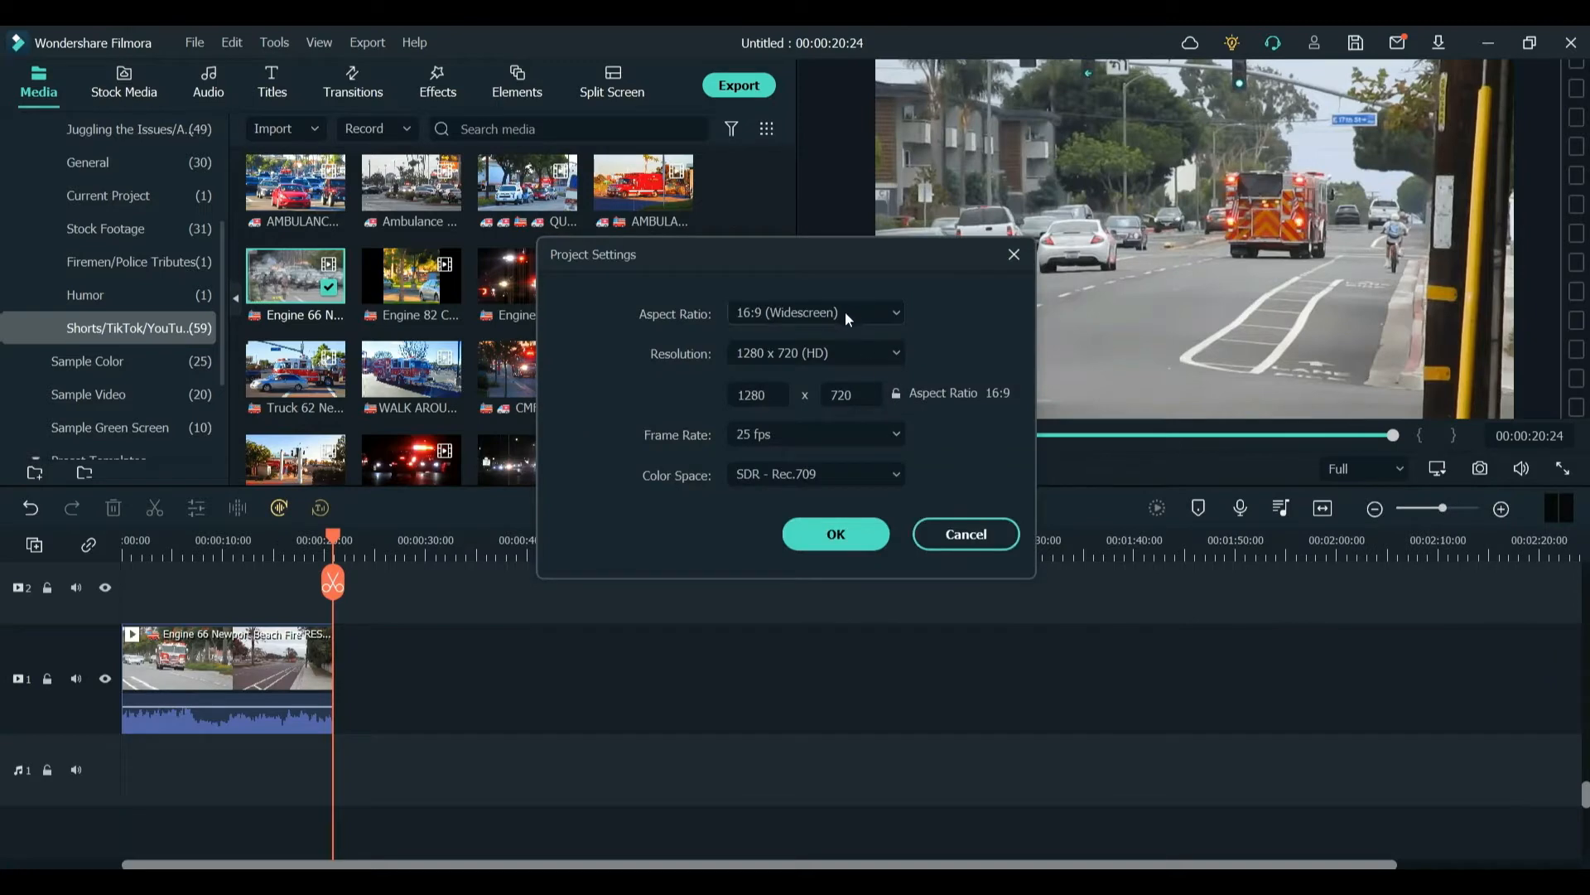
{"action": "left_click", "coordinate": [815, 313]}
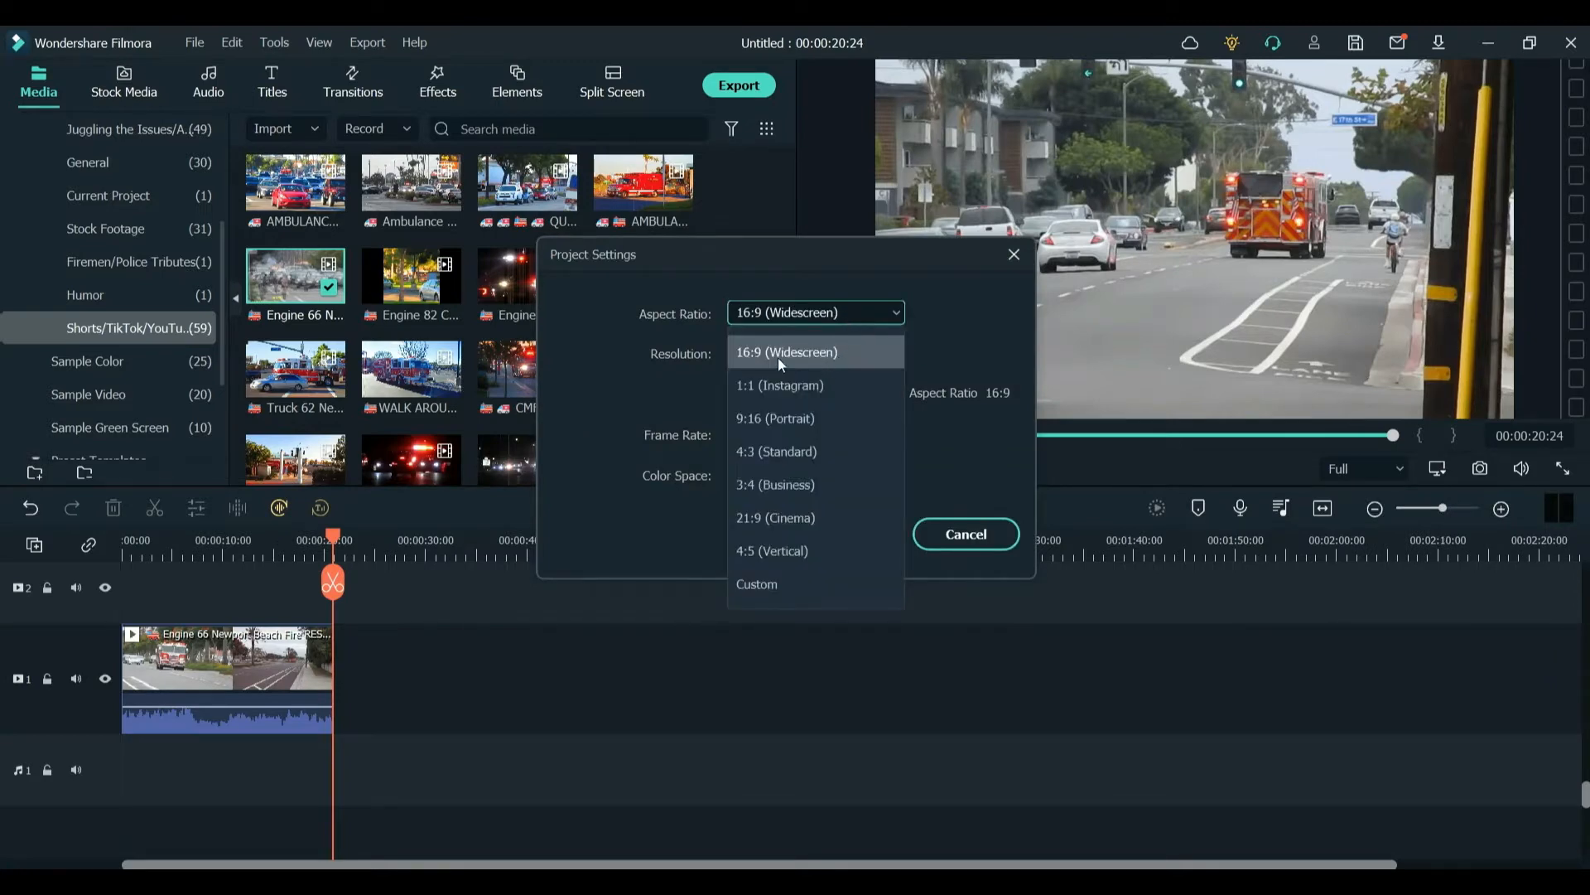
{"action": "mouse_move", "coordinate": [774, 417]}
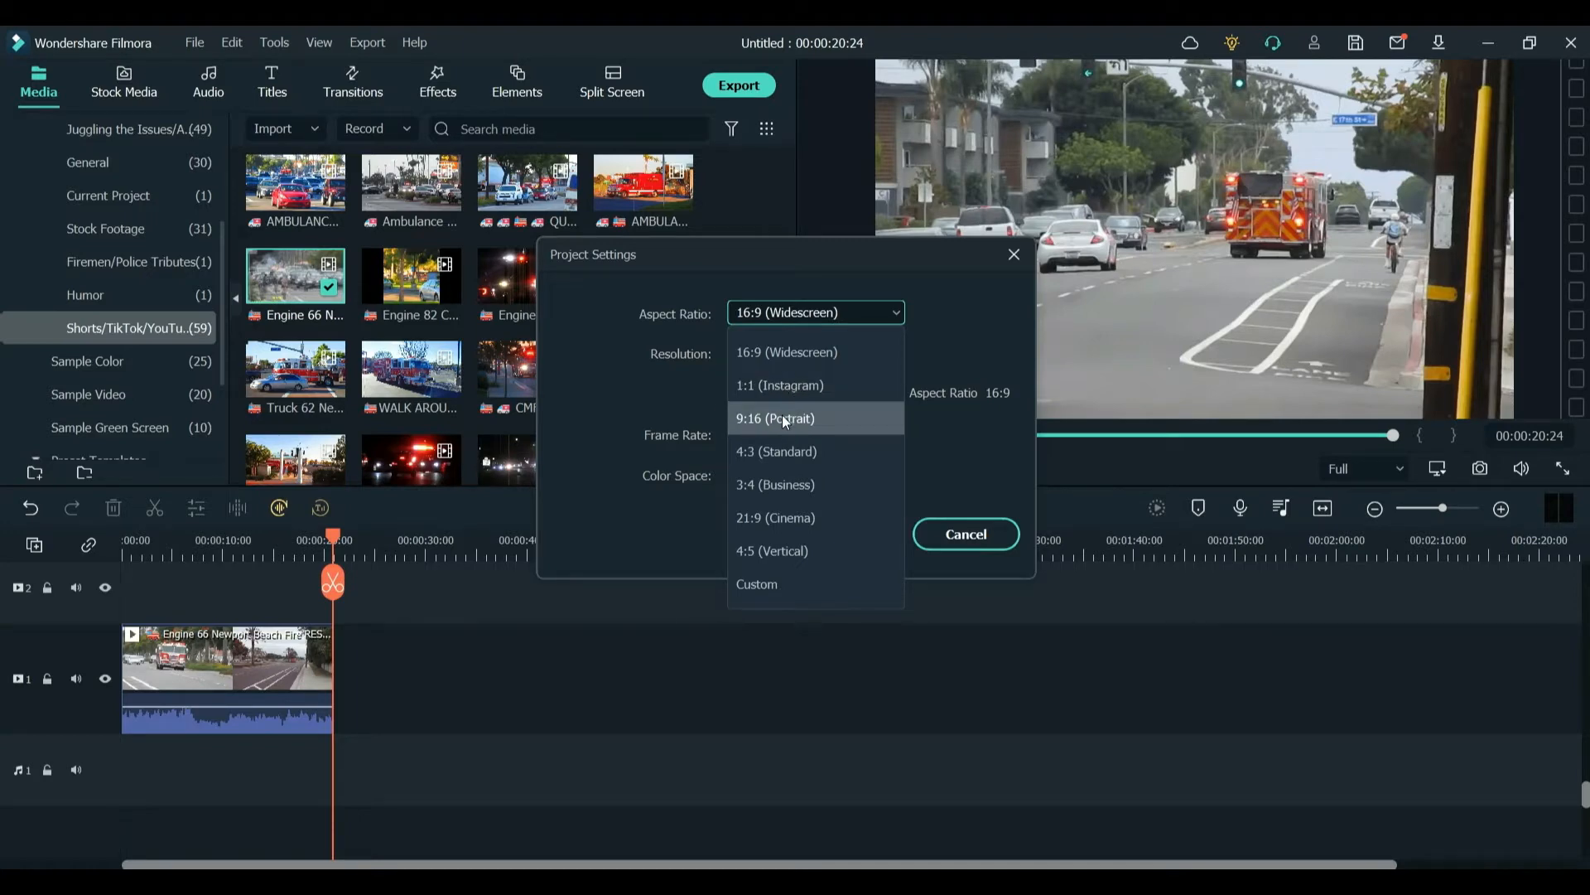
{"action": "left_click", "coordinate": [775, 418]}
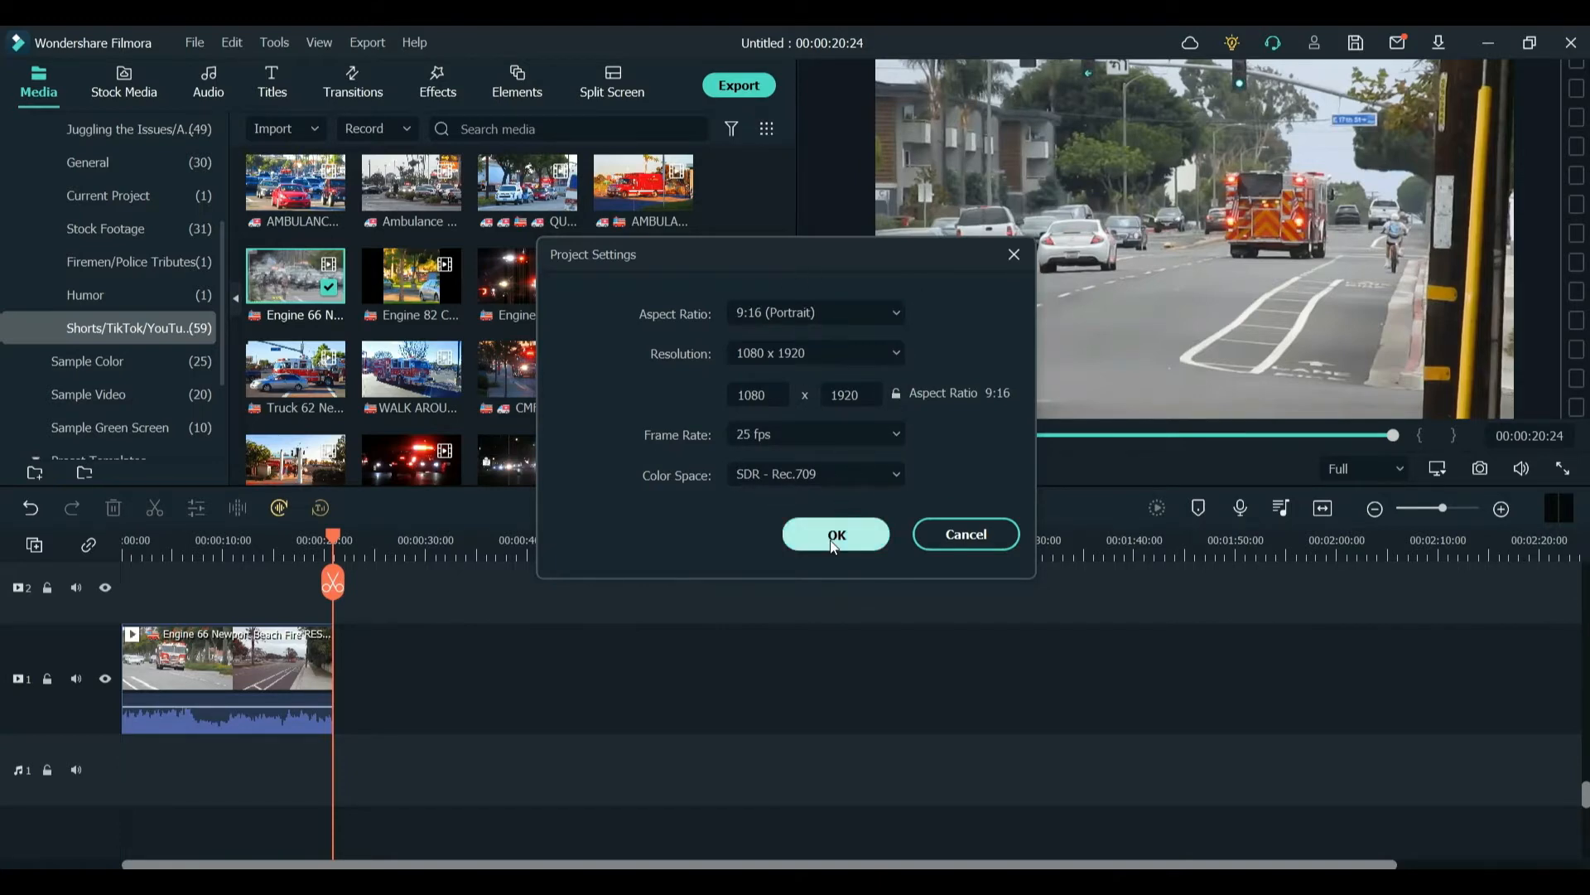
{"action": "left_click", "coordinate": [835, 534]}
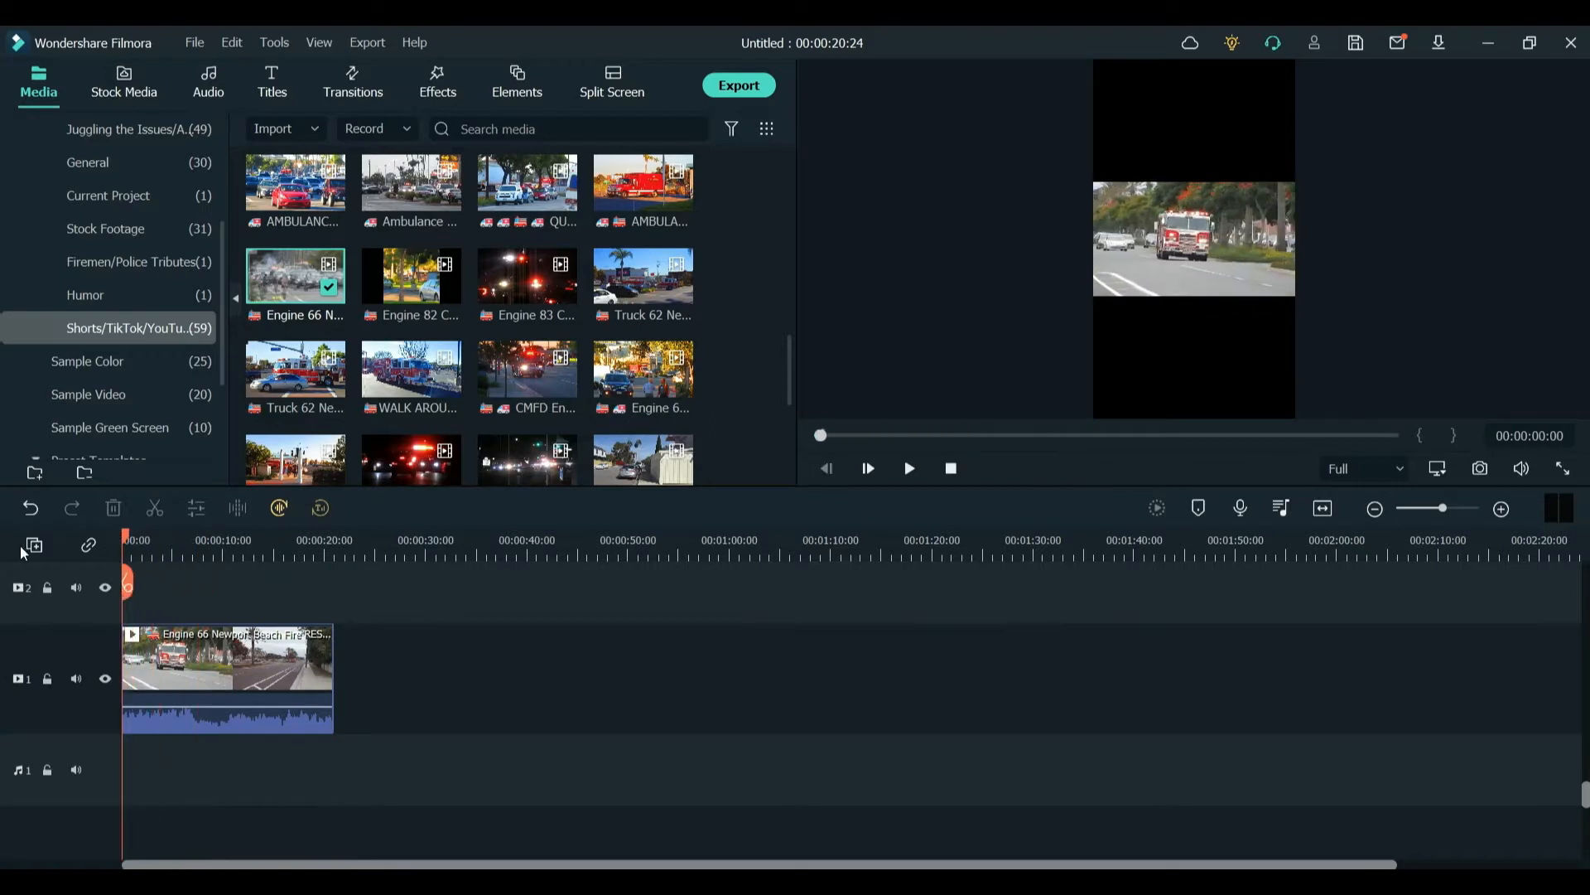
Crop the fire engine clip to a 9:16 ratio and check it plays without letterbox bars.
{"action": "left_click", "coordinate": [227, 659]}
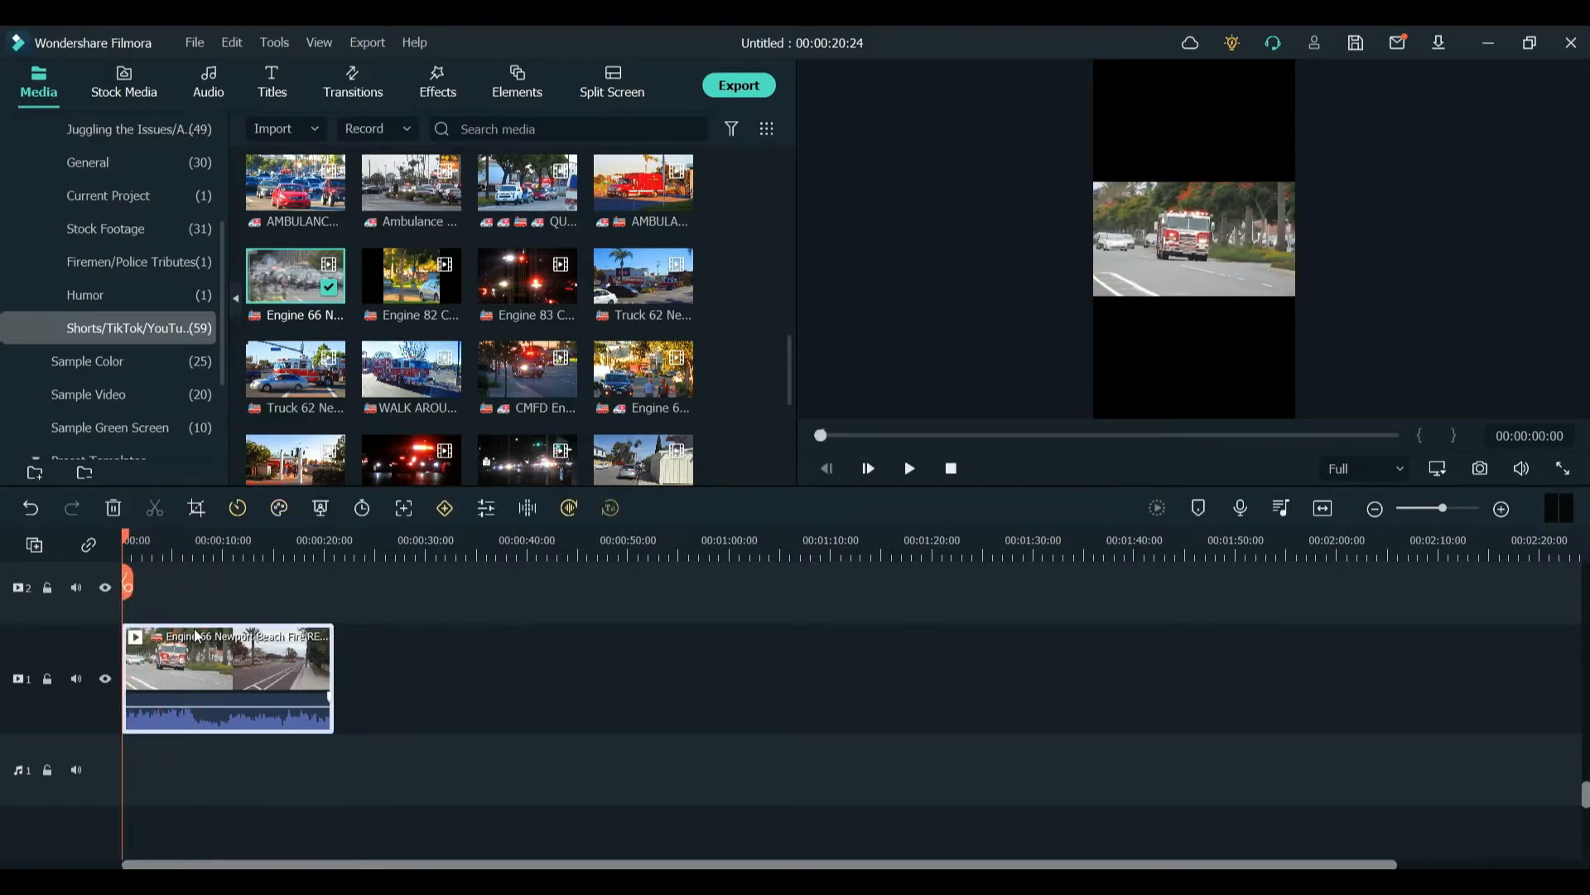
{"action": "mouse_move", "coordinate": [195, 509]}
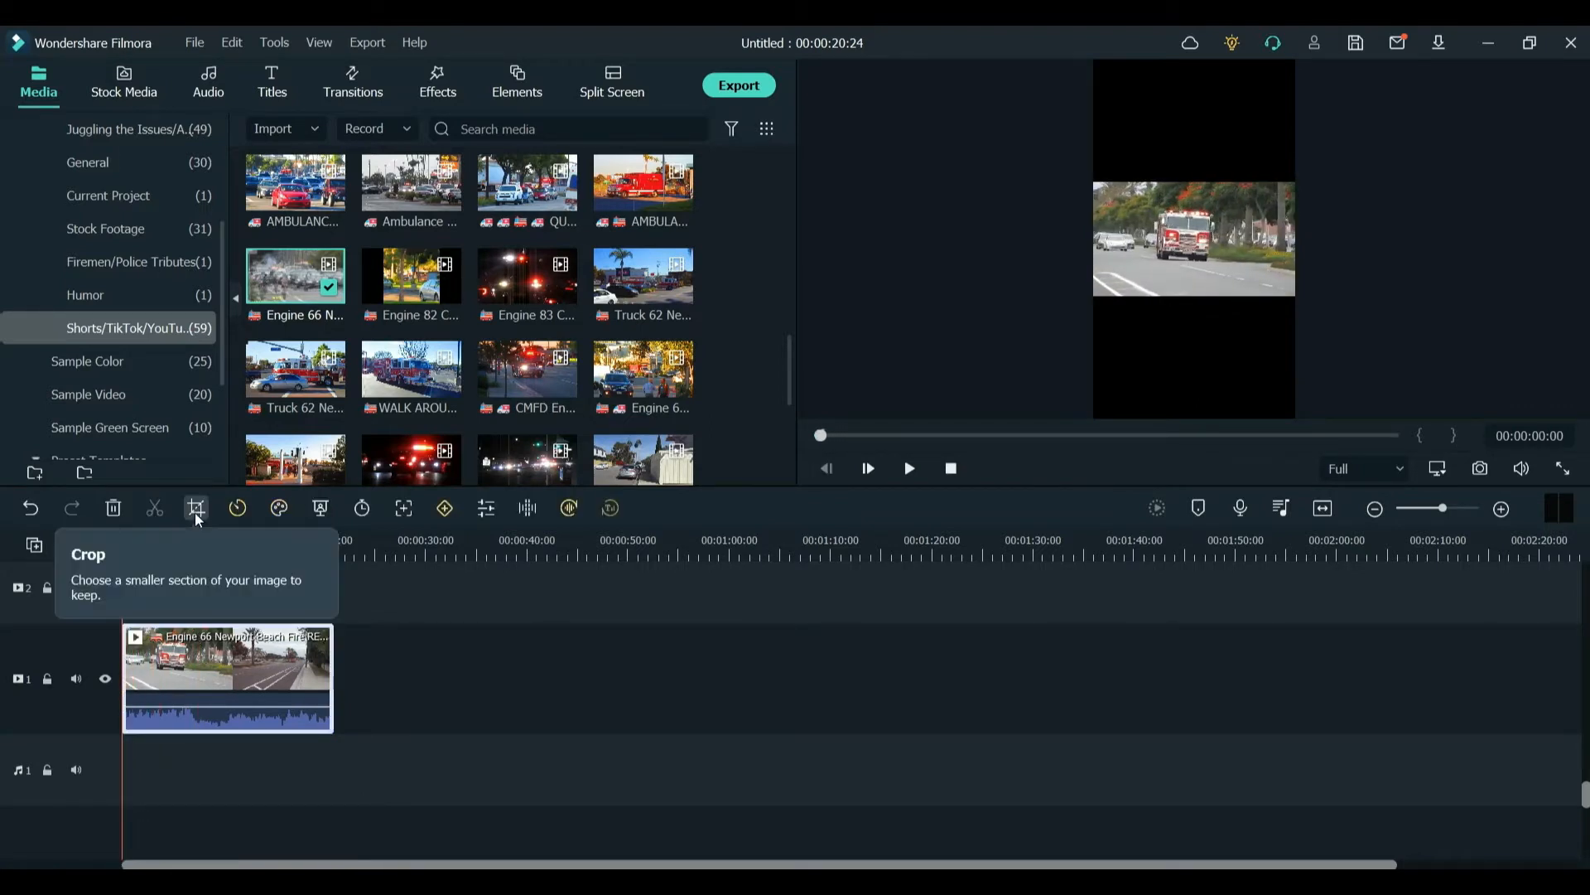
{"action": "left_click", "coordinate": [195, 508]}
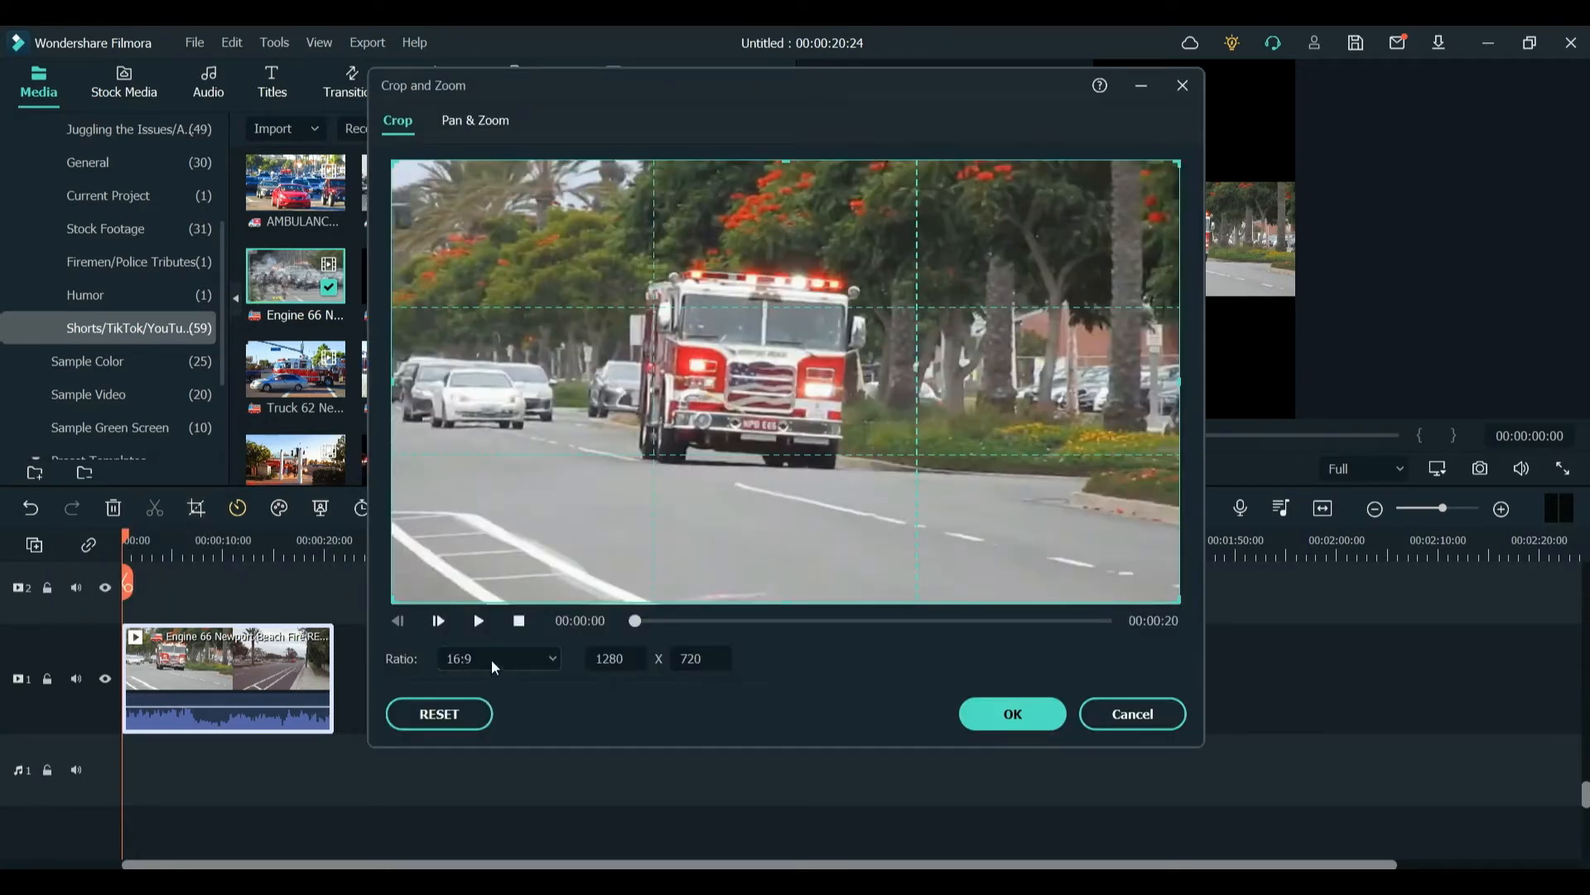
{"action": "left_click", "coordinate": [497, 658]}
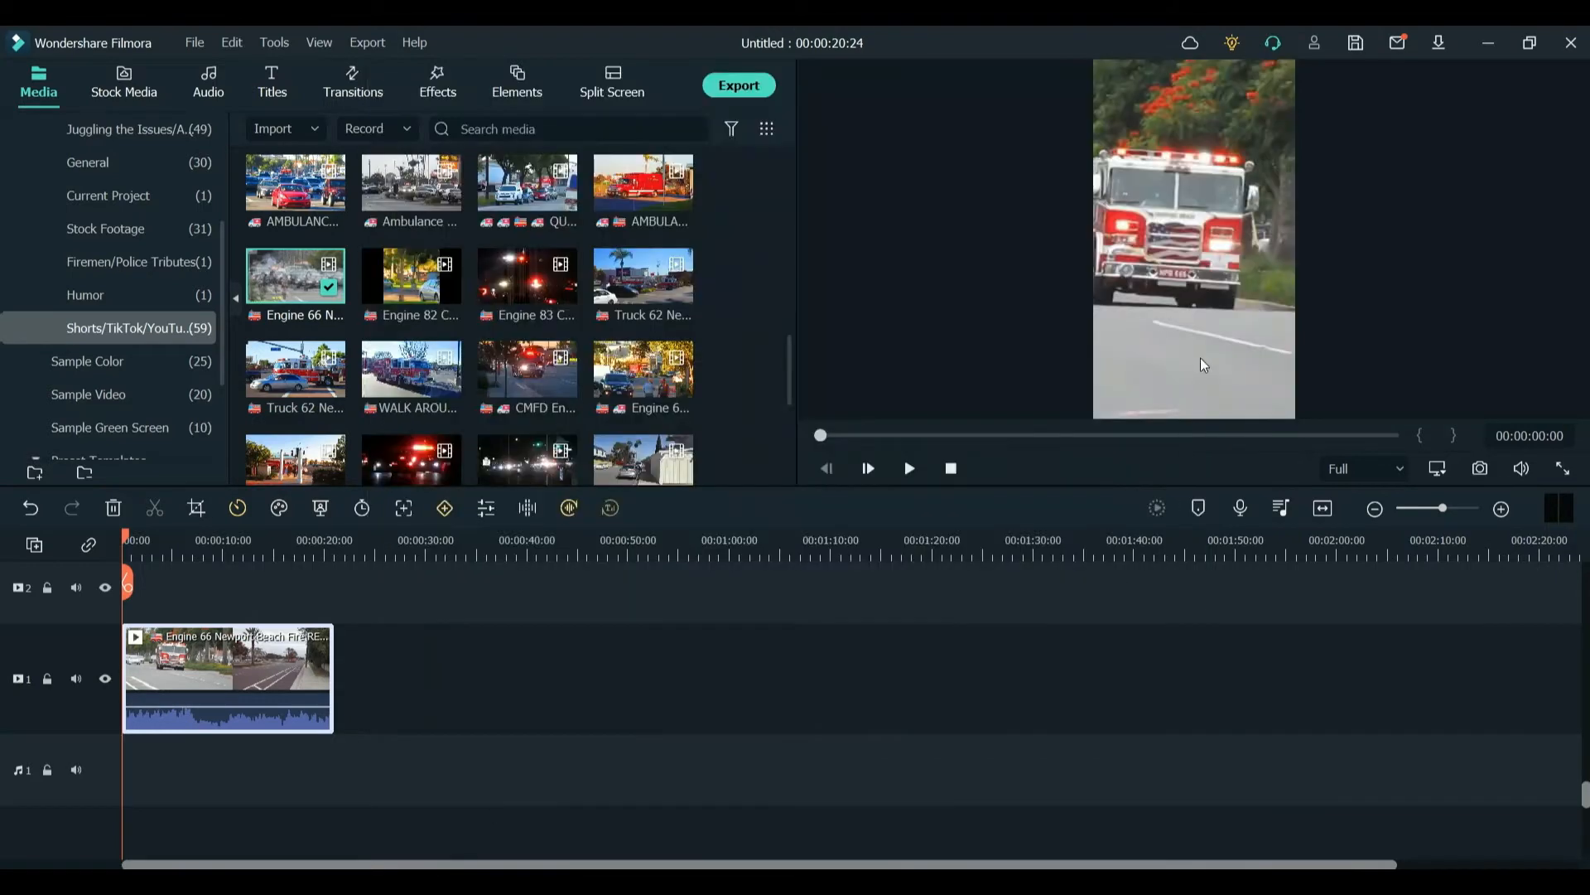
{"action": "left_click", "coordinate": [908, 467]}
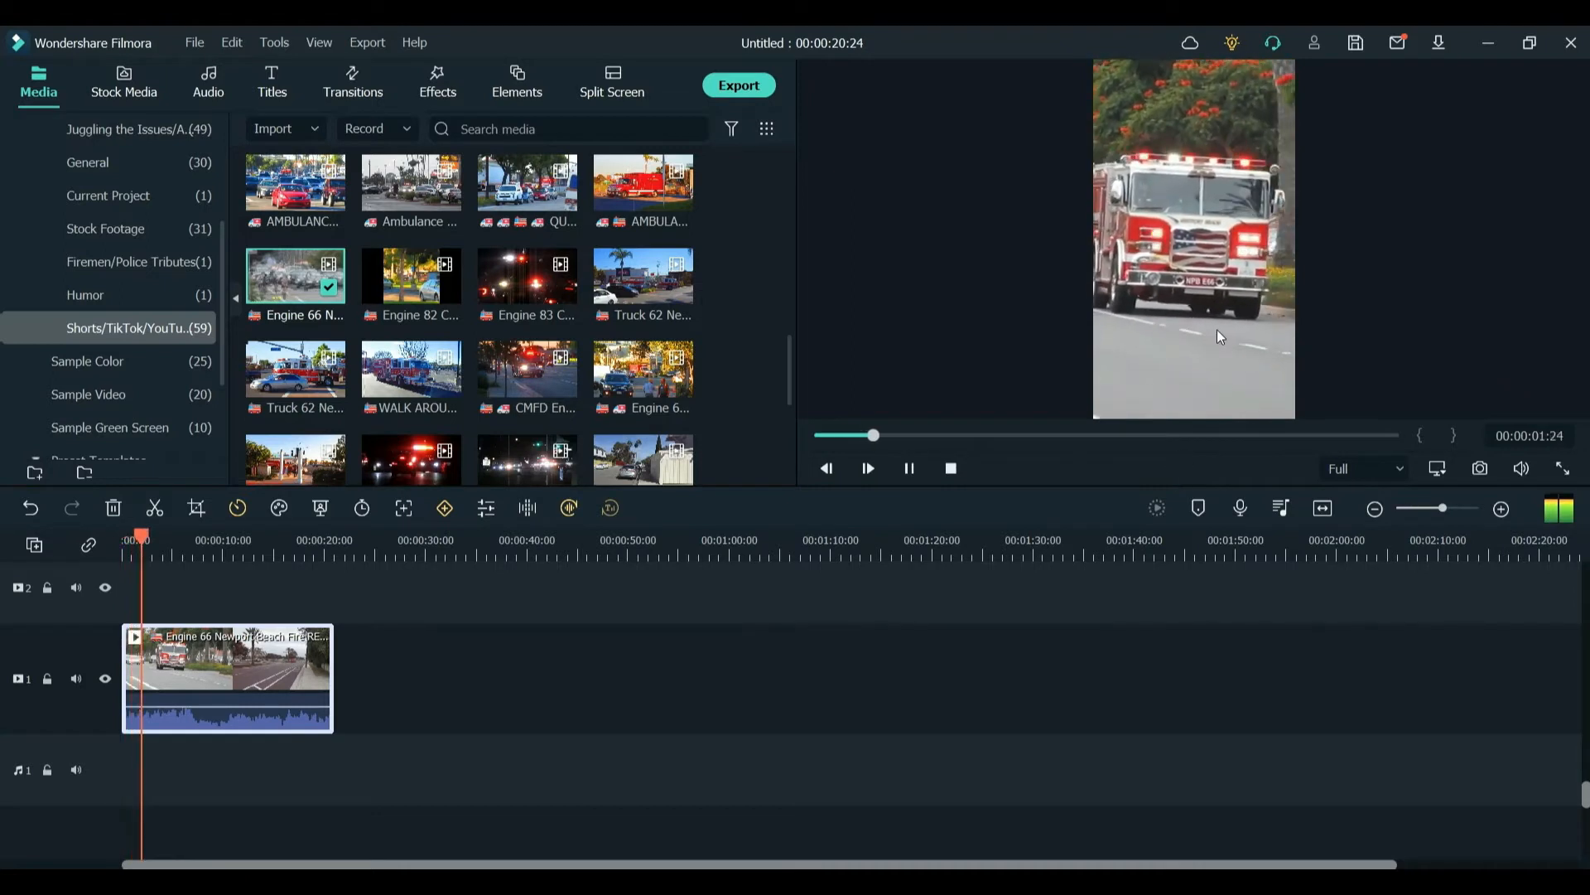
{"action": "left_click", "coordinate": [906, 468]}
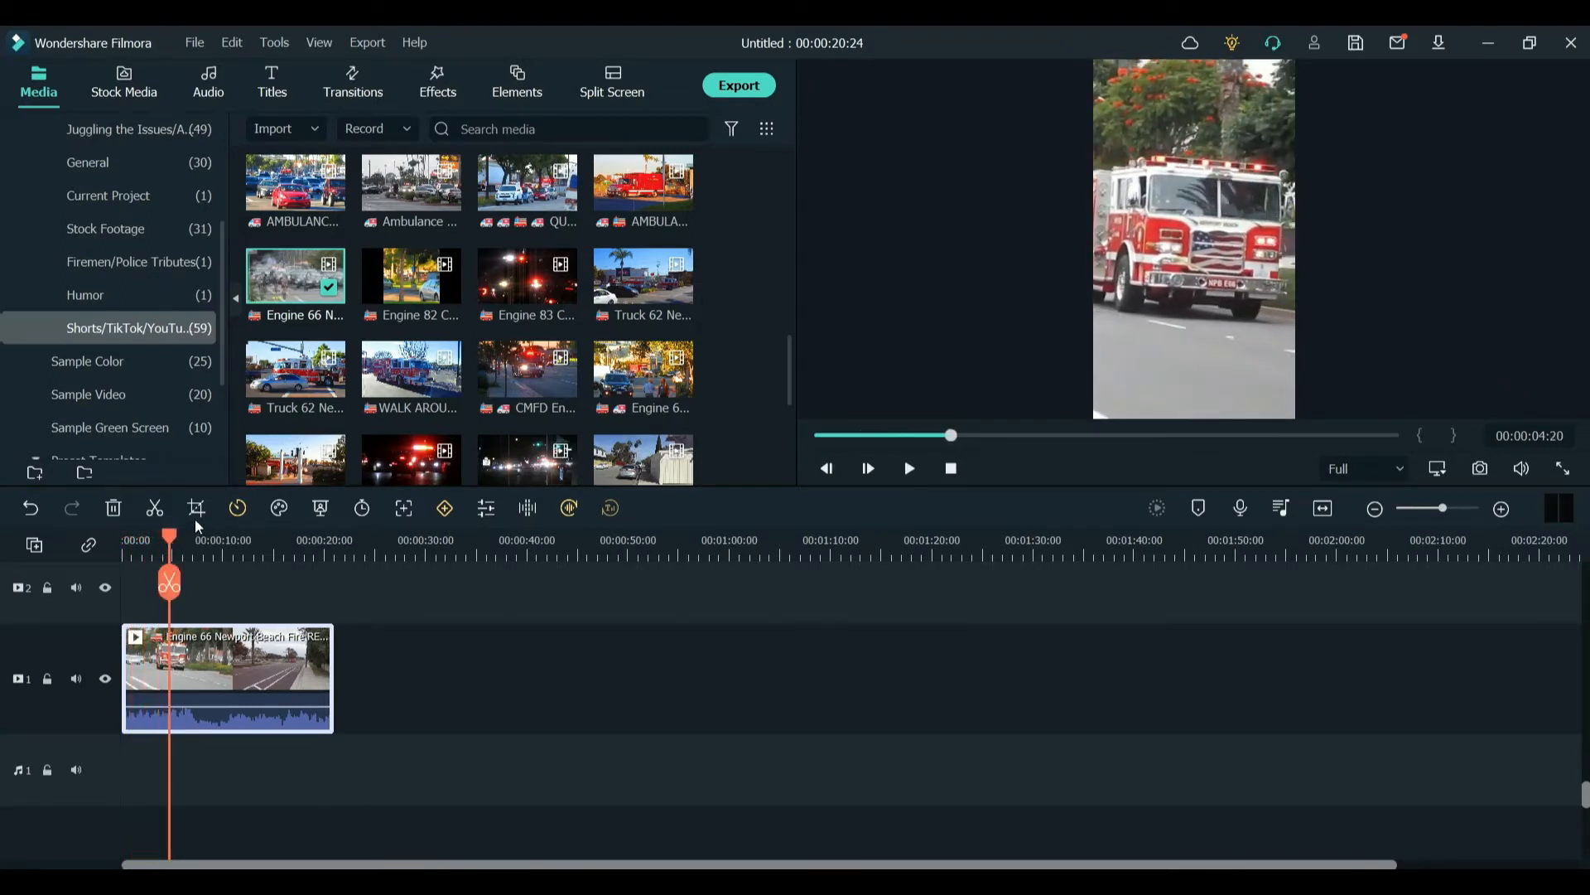
{"action": "left_click", "coordinate": [195, 509]}
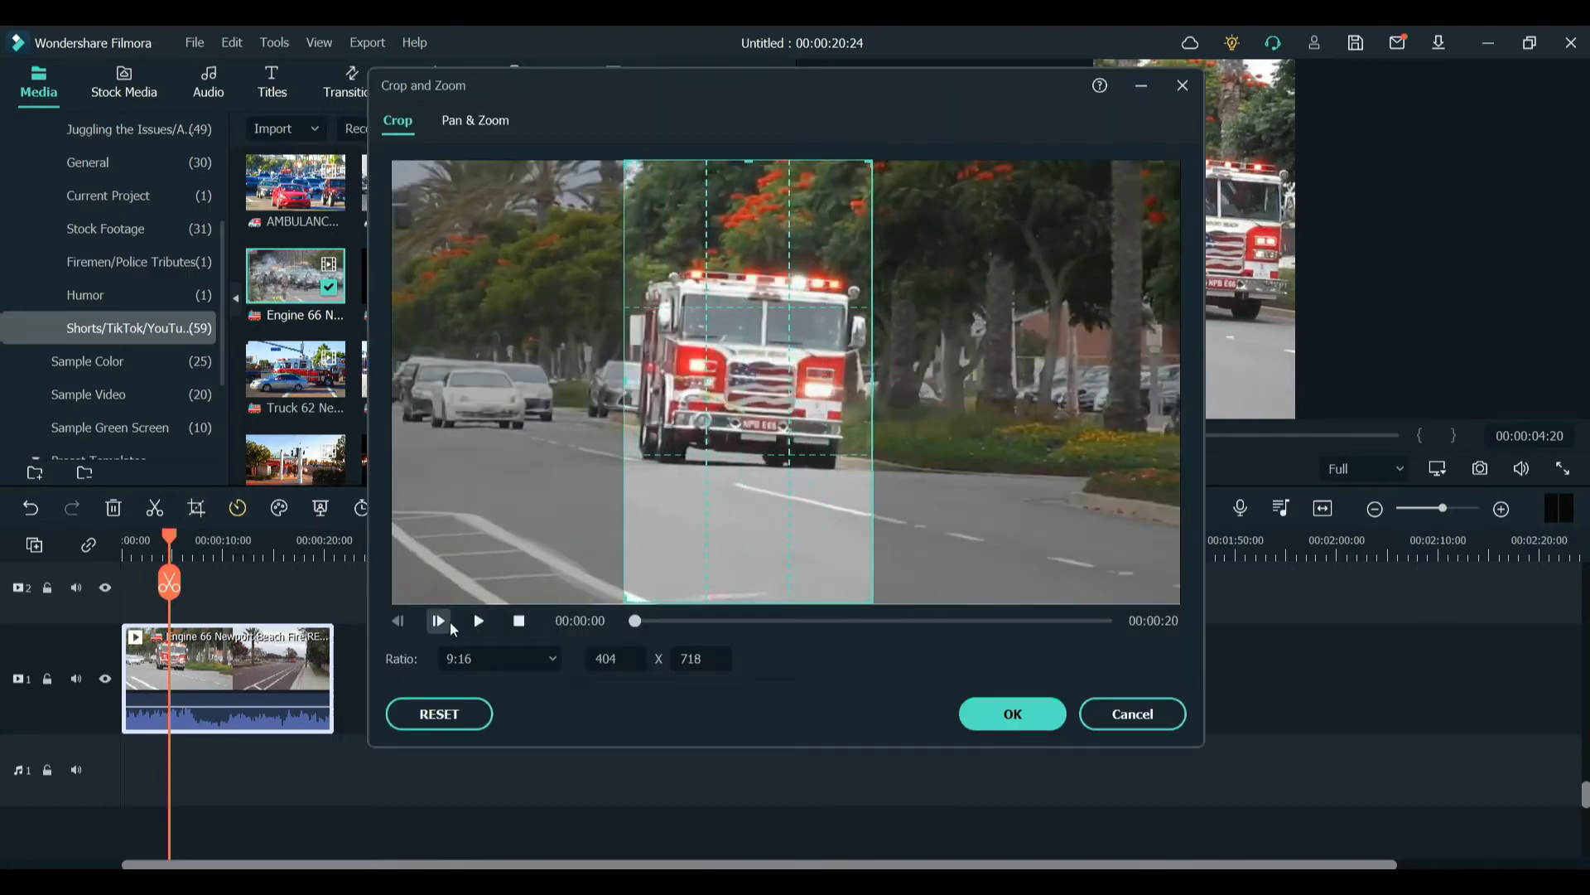
Set a Pan & Zoom move ending on a smaller frame right of the truck, preview and apply it.
{"action": "left_click", "coordinate": [477, 621]}
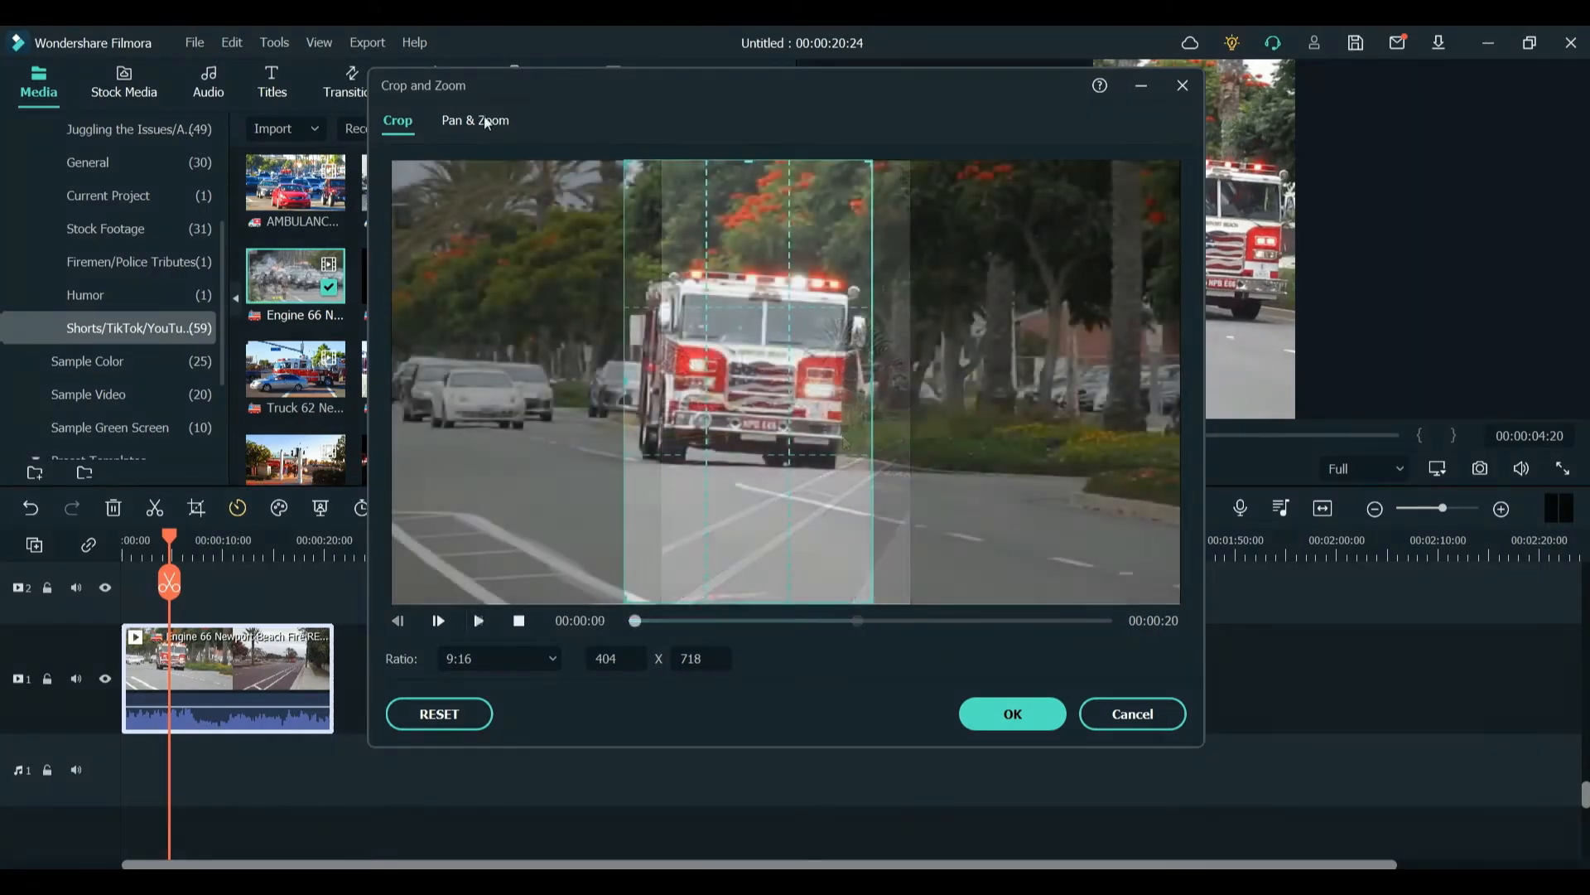
{"action": "left_click", "coordinate": [475, 119]}
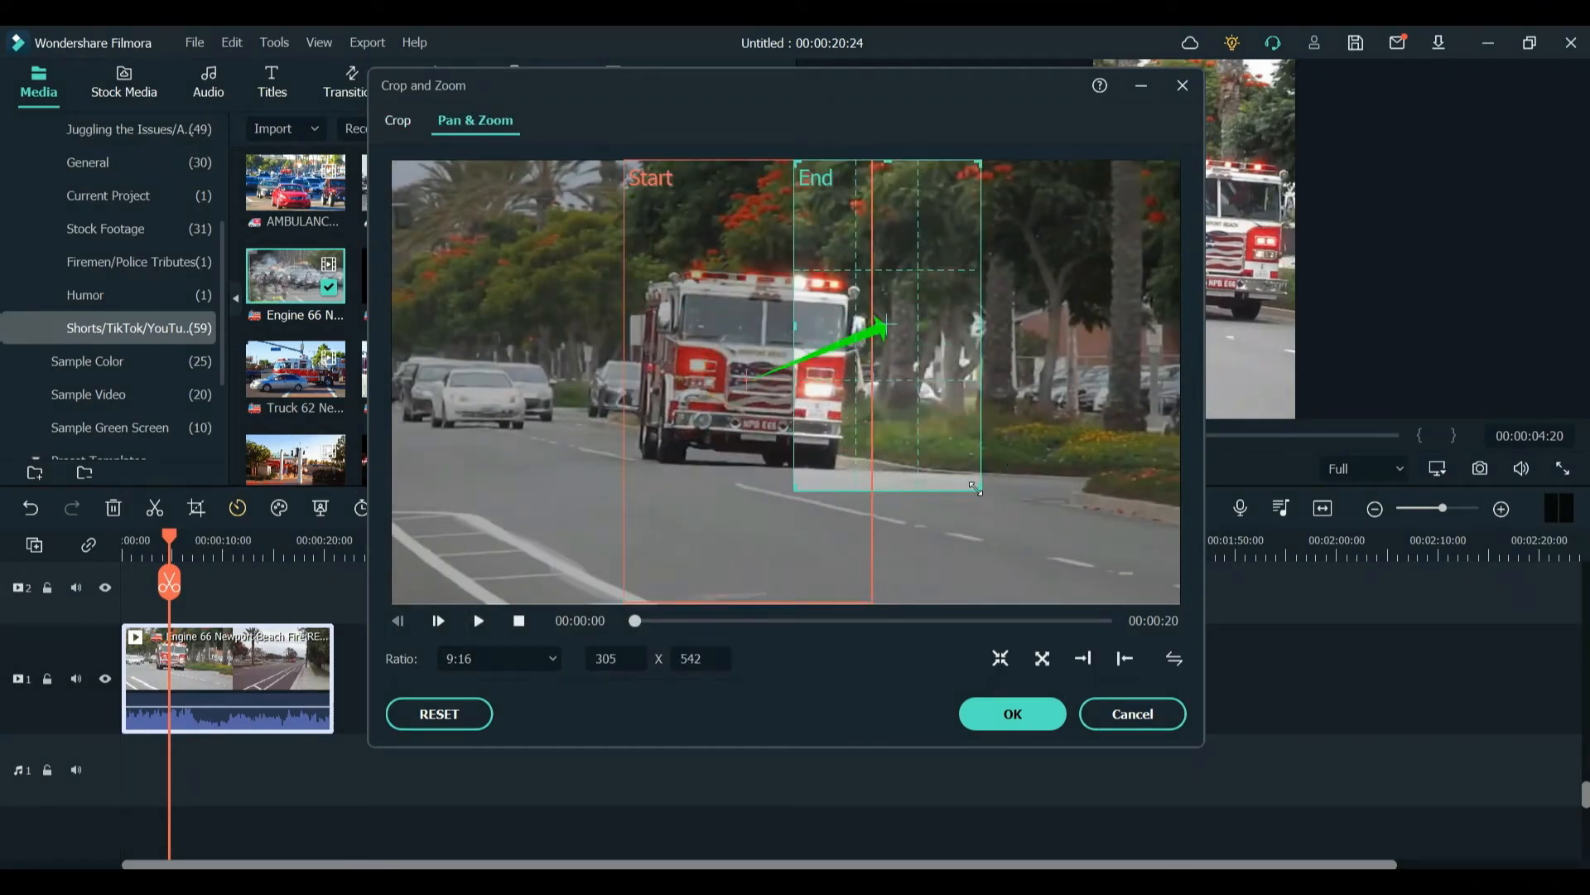
{"action": "left_click_drag", "start_coordinate": [974, 487], "coordinate": [833, 416]}
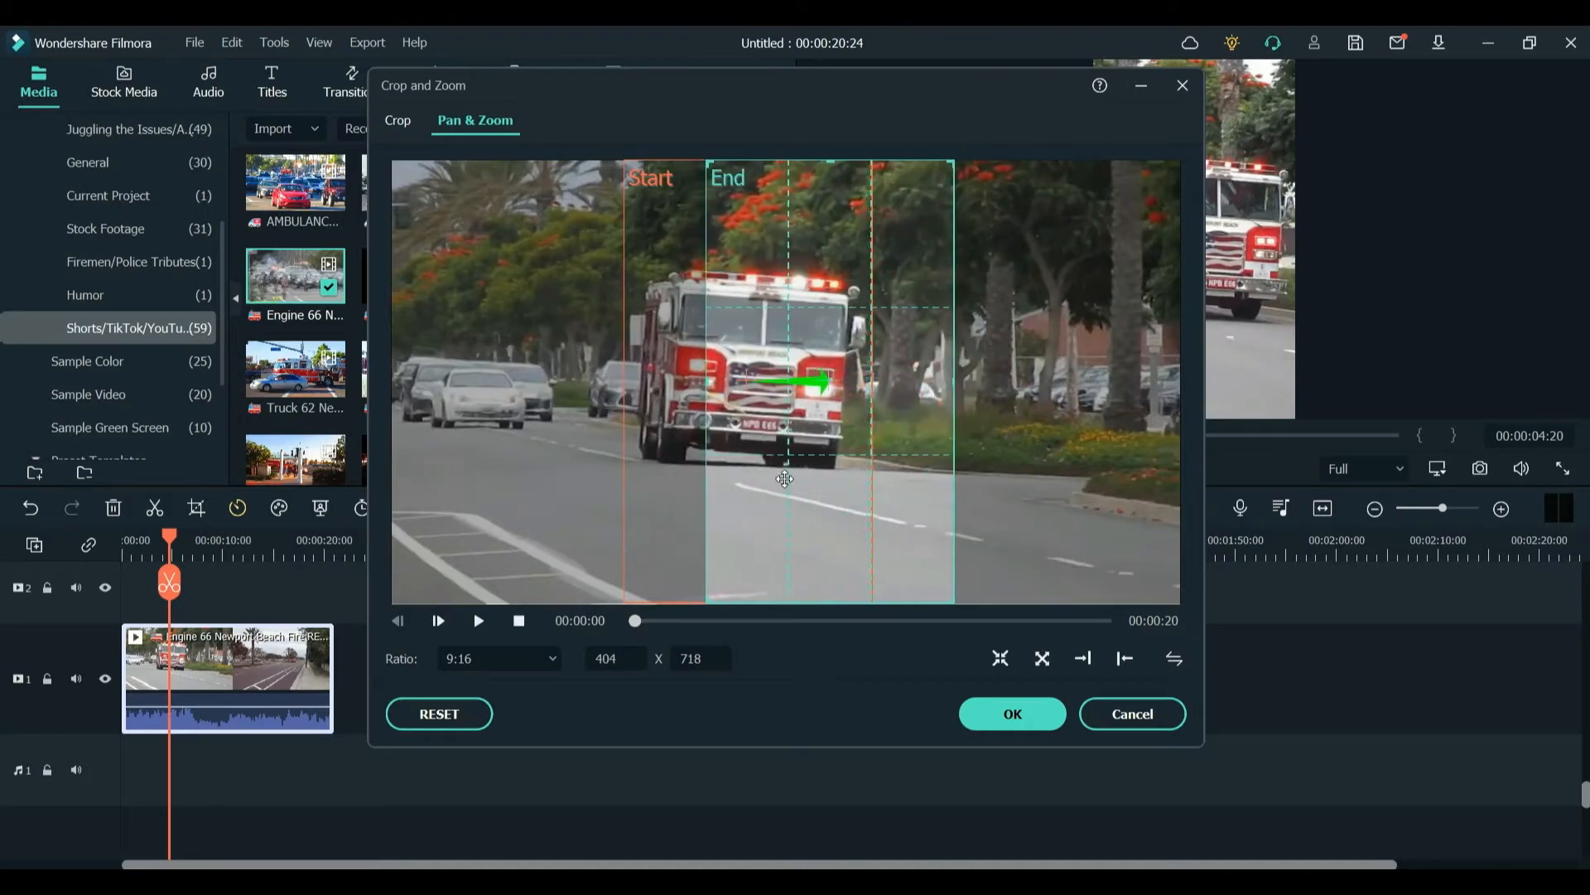
{"action": "left_click", "coordinate": [478, 620]}
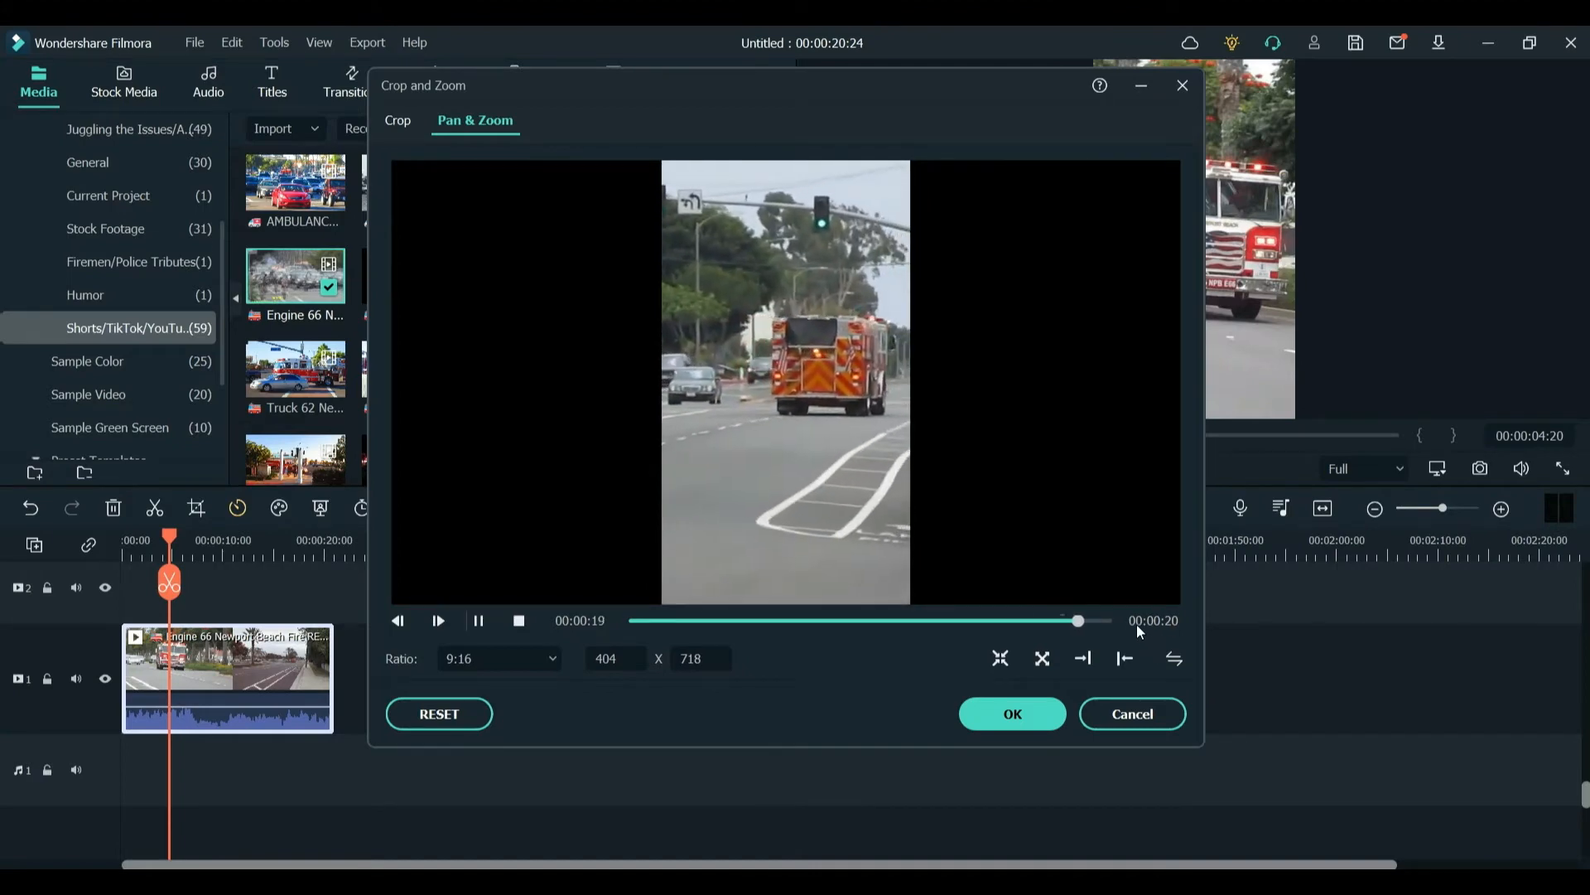
{"action": "left_click", "coordinate": [1010, 712]}
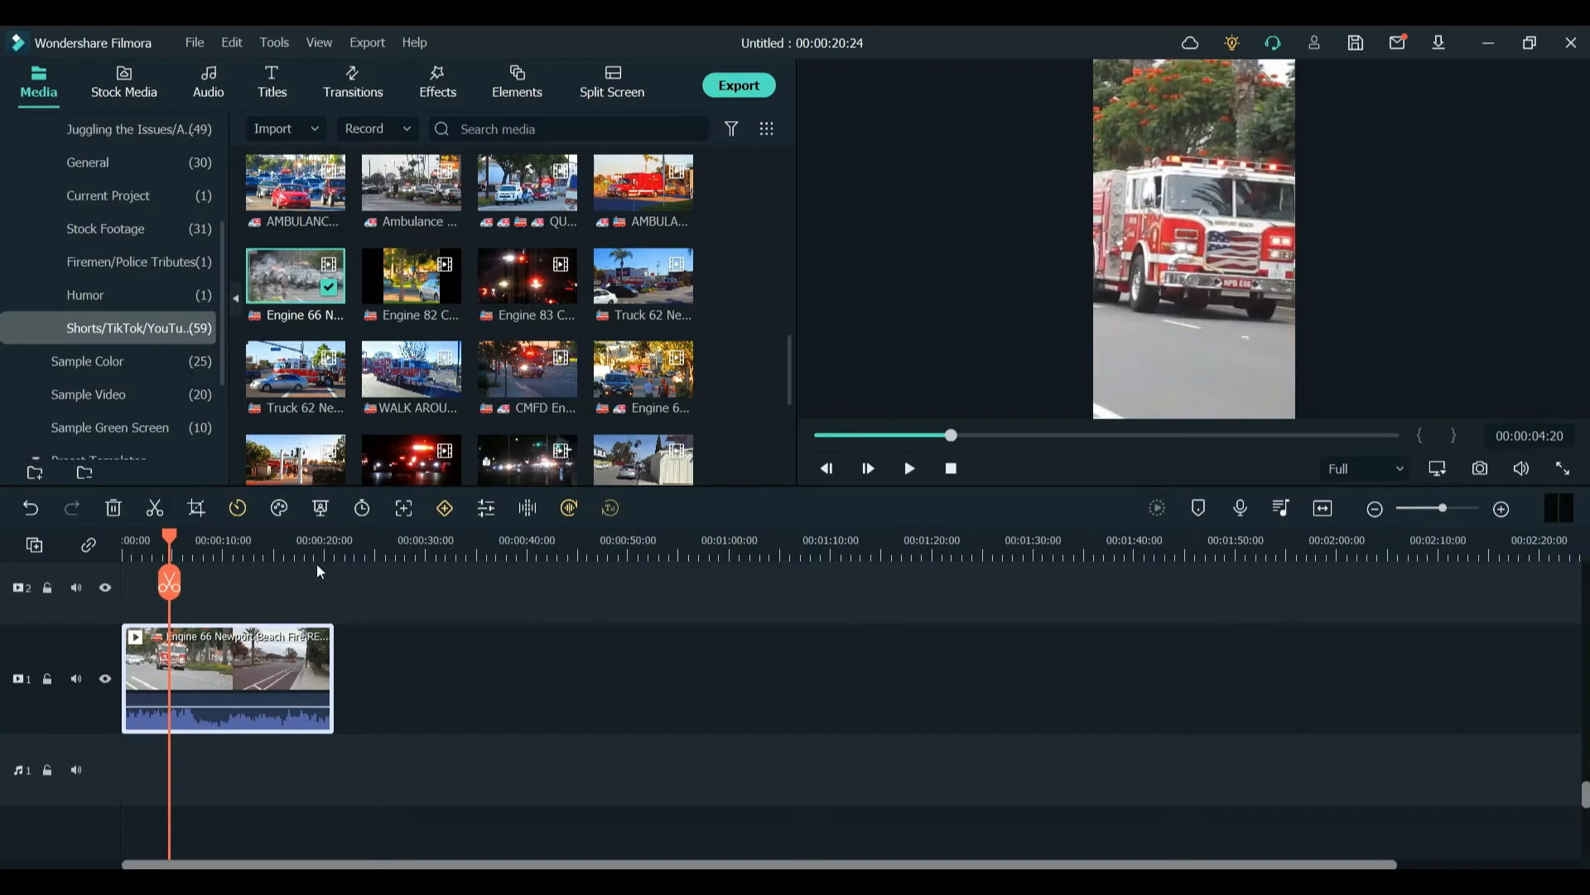
{"action": "mouse_move", "coordinate": [324, 577]}
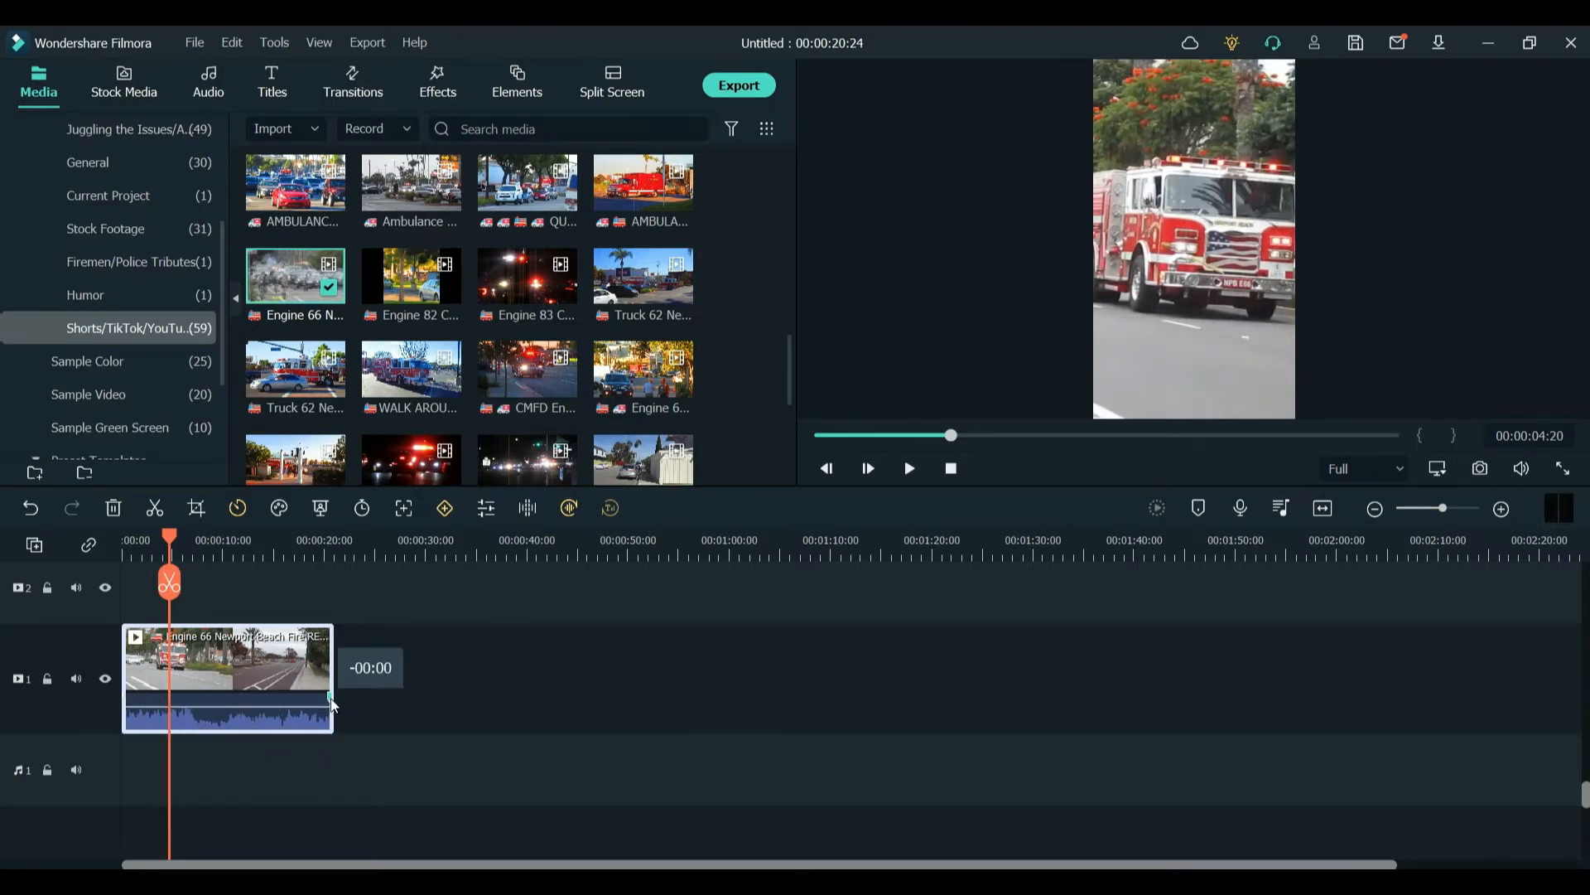
Fade out the clip's audio over its last four seconds and listen near the end.
{"action": "left_click_drag", "start_coordinate": [335, 699], "coordinate": [295, 699]}
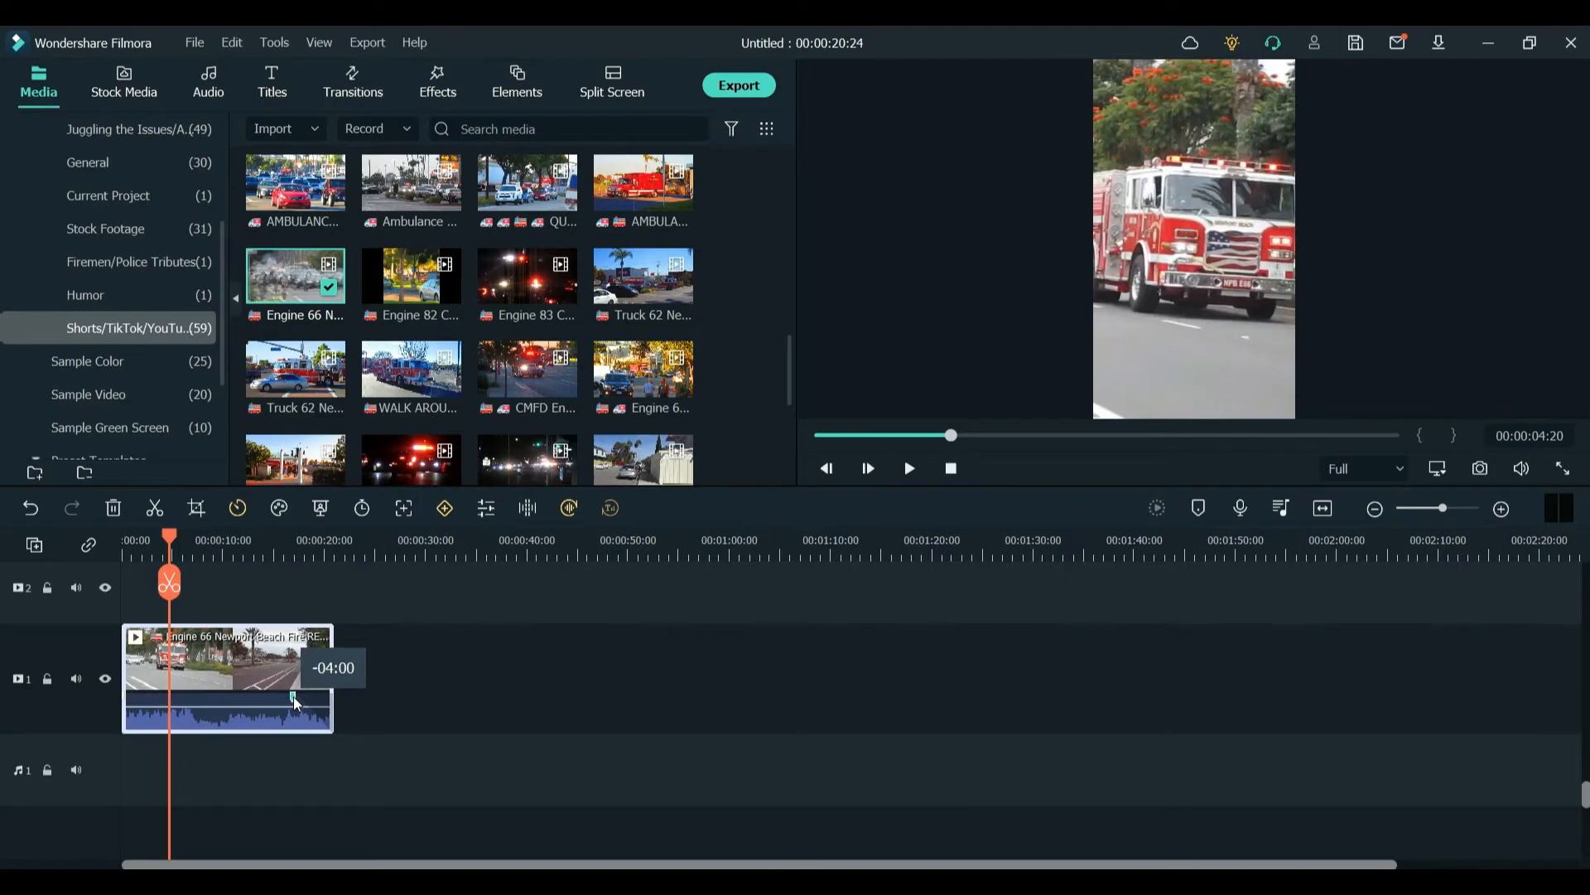
{"action": "left_click_drag", "start_coordinate": [296, 698], "coordinate": [282, 697]}
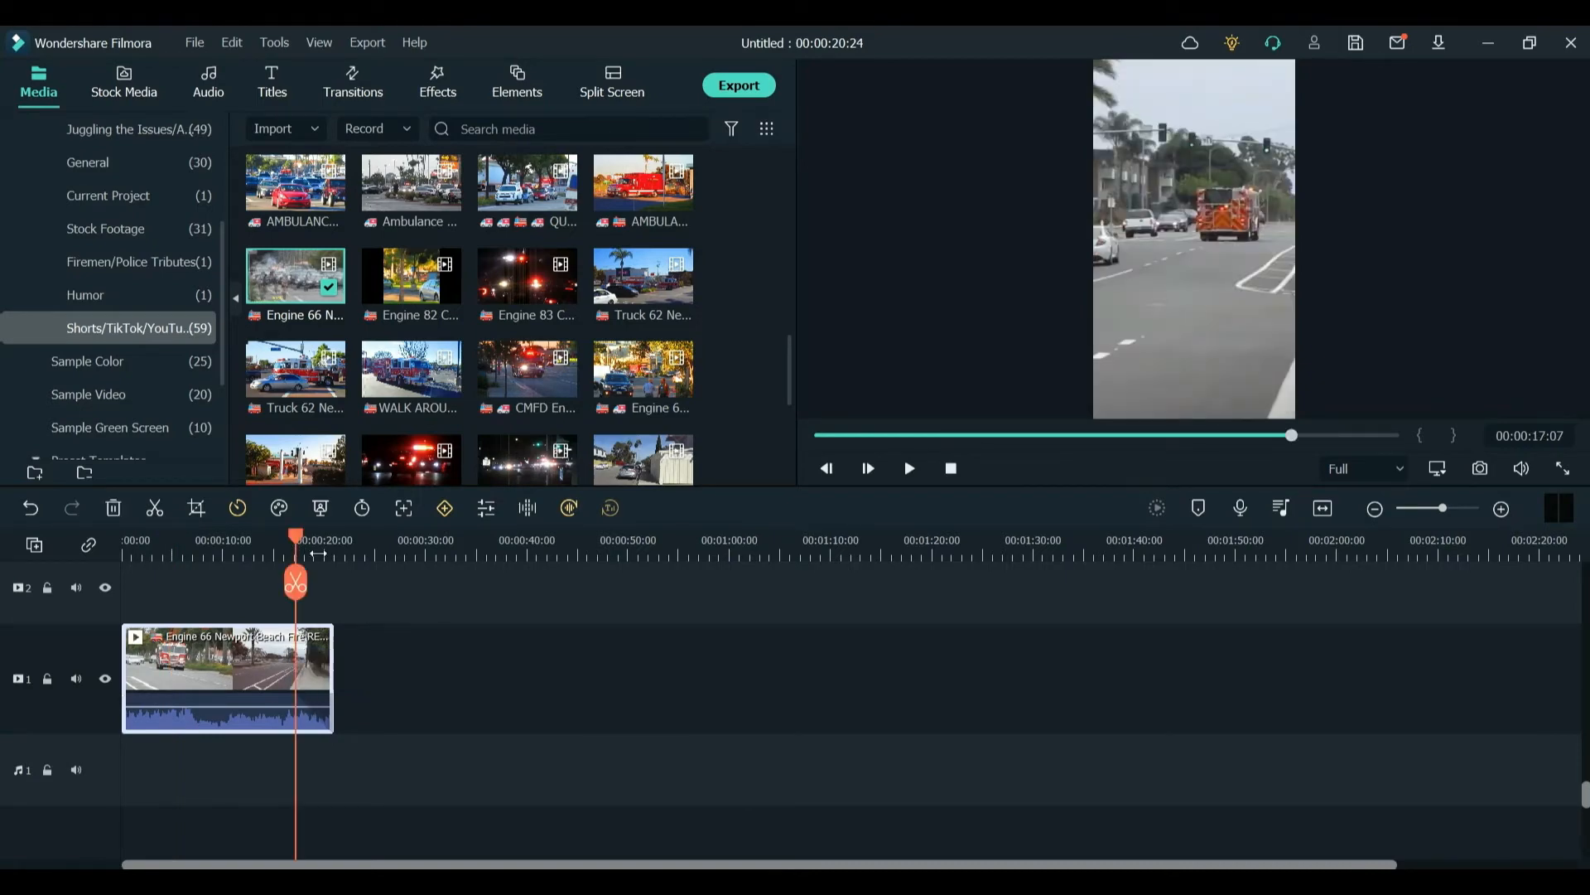
{"action": "left_click", "coordinate": [906, 467]}
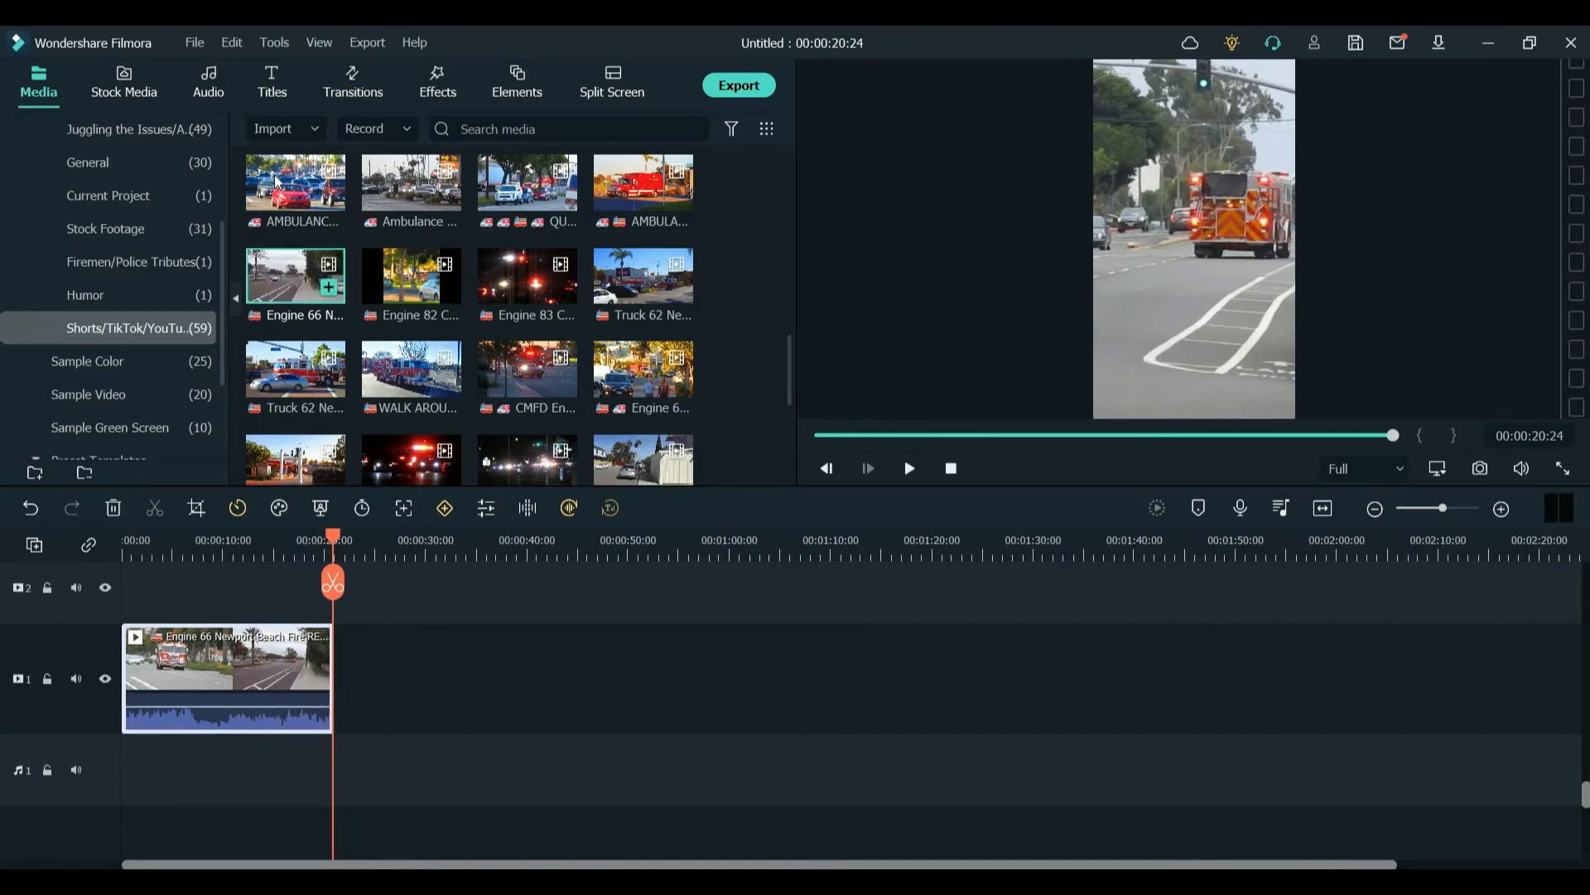
Place a Dissolve transition on the end of the fire engine clip.
{"action": "left_click", "coordinate": [351, 81]}
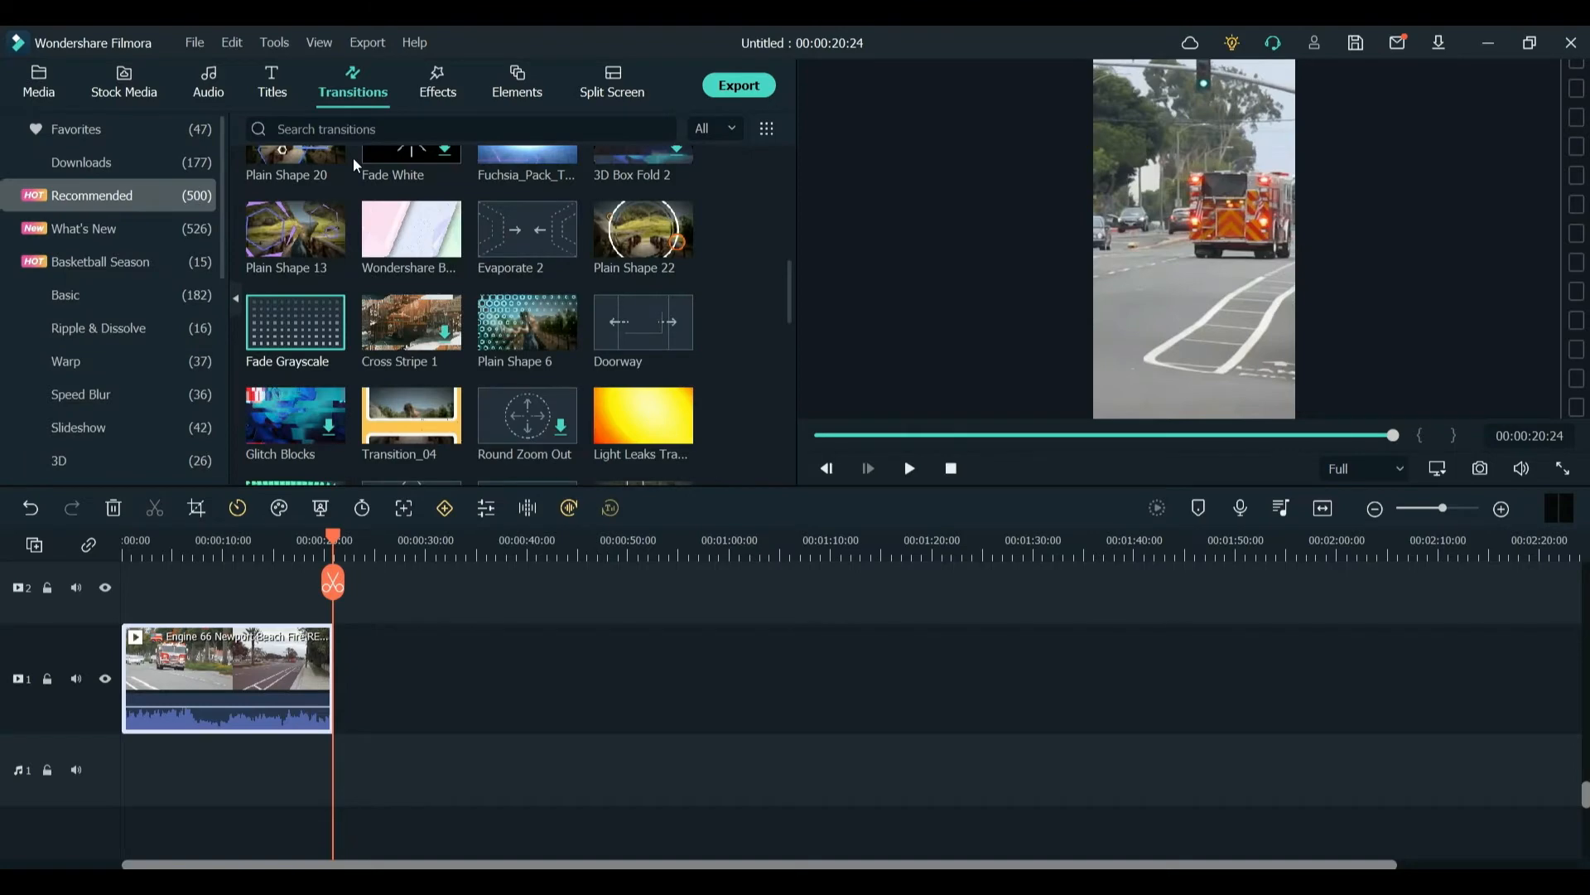
{"action": "scroll", "scroll_direction": "down", "scroll_amount": 3}
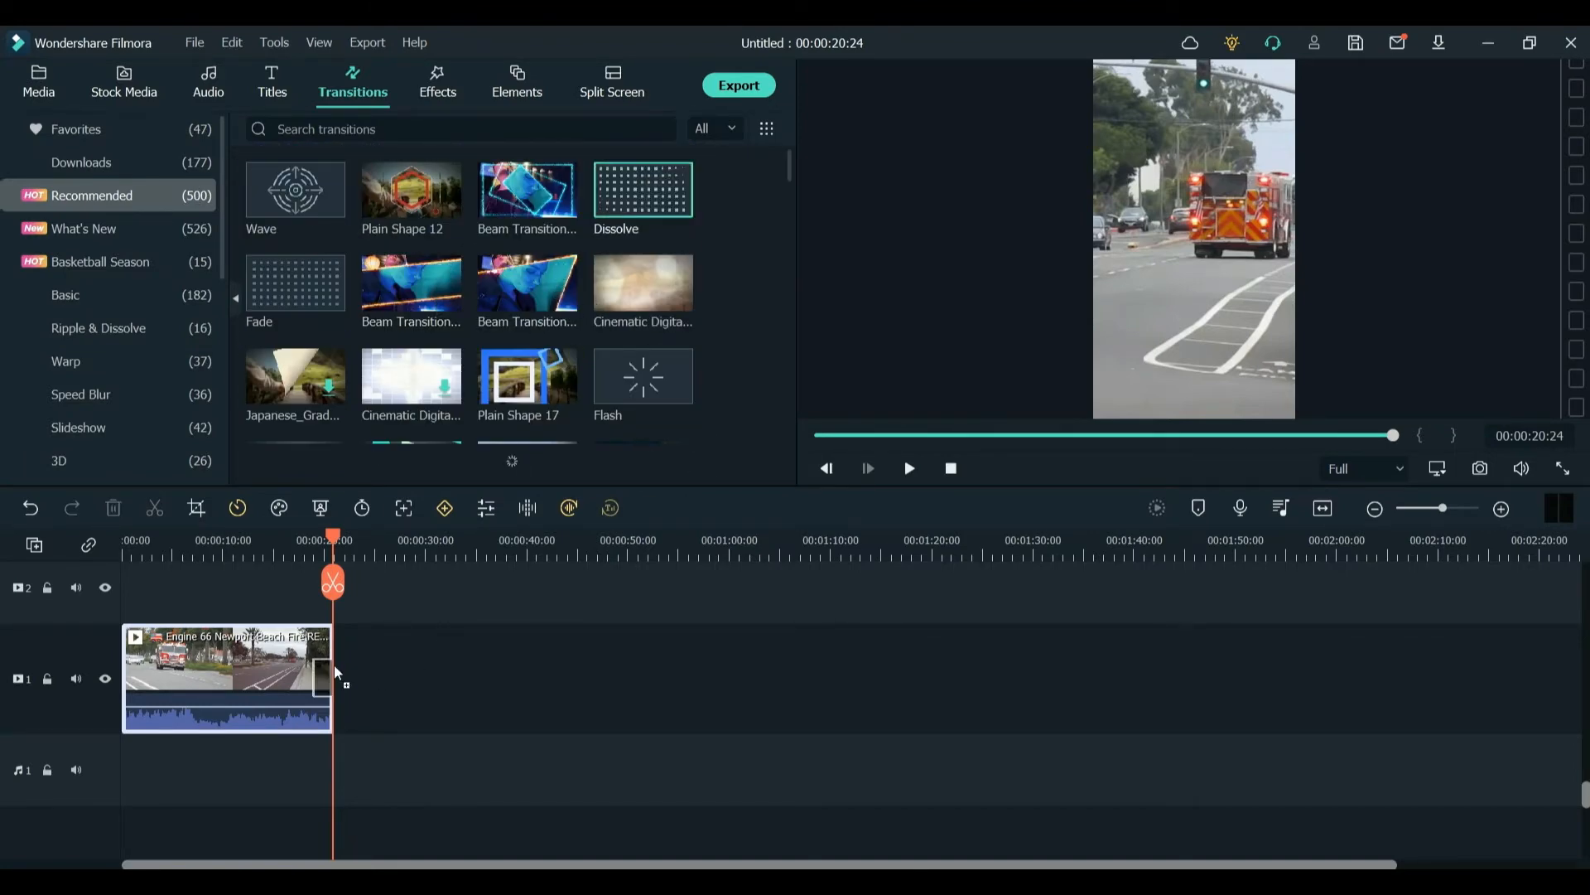
{"action": "left_click", "coordinate": [906, 468]}
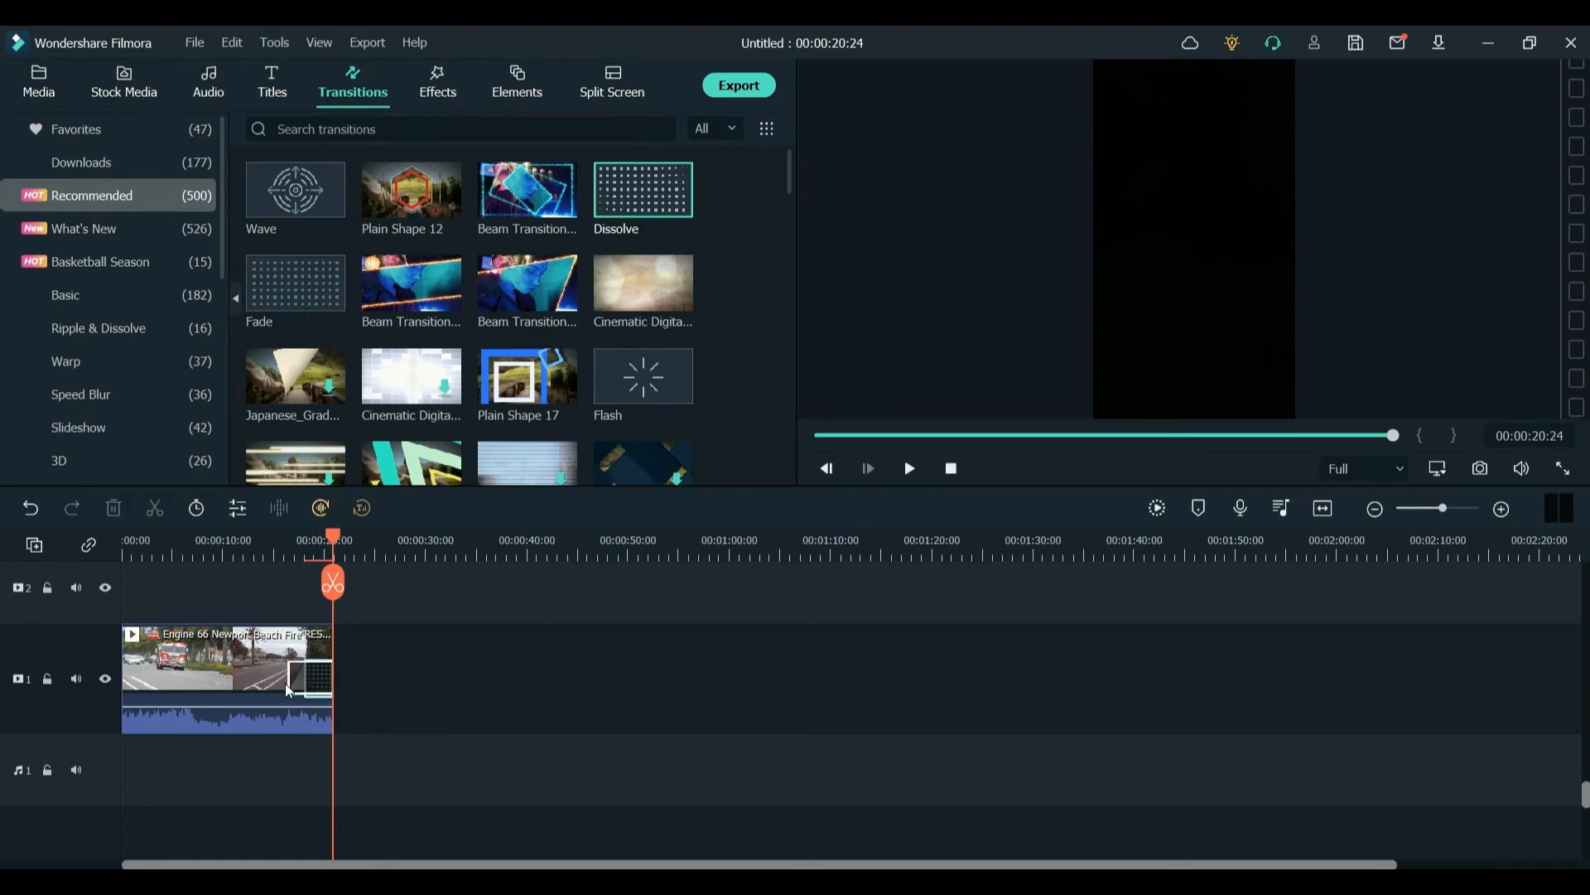
{"action": "left_click", "coordinate": [906, 467]}
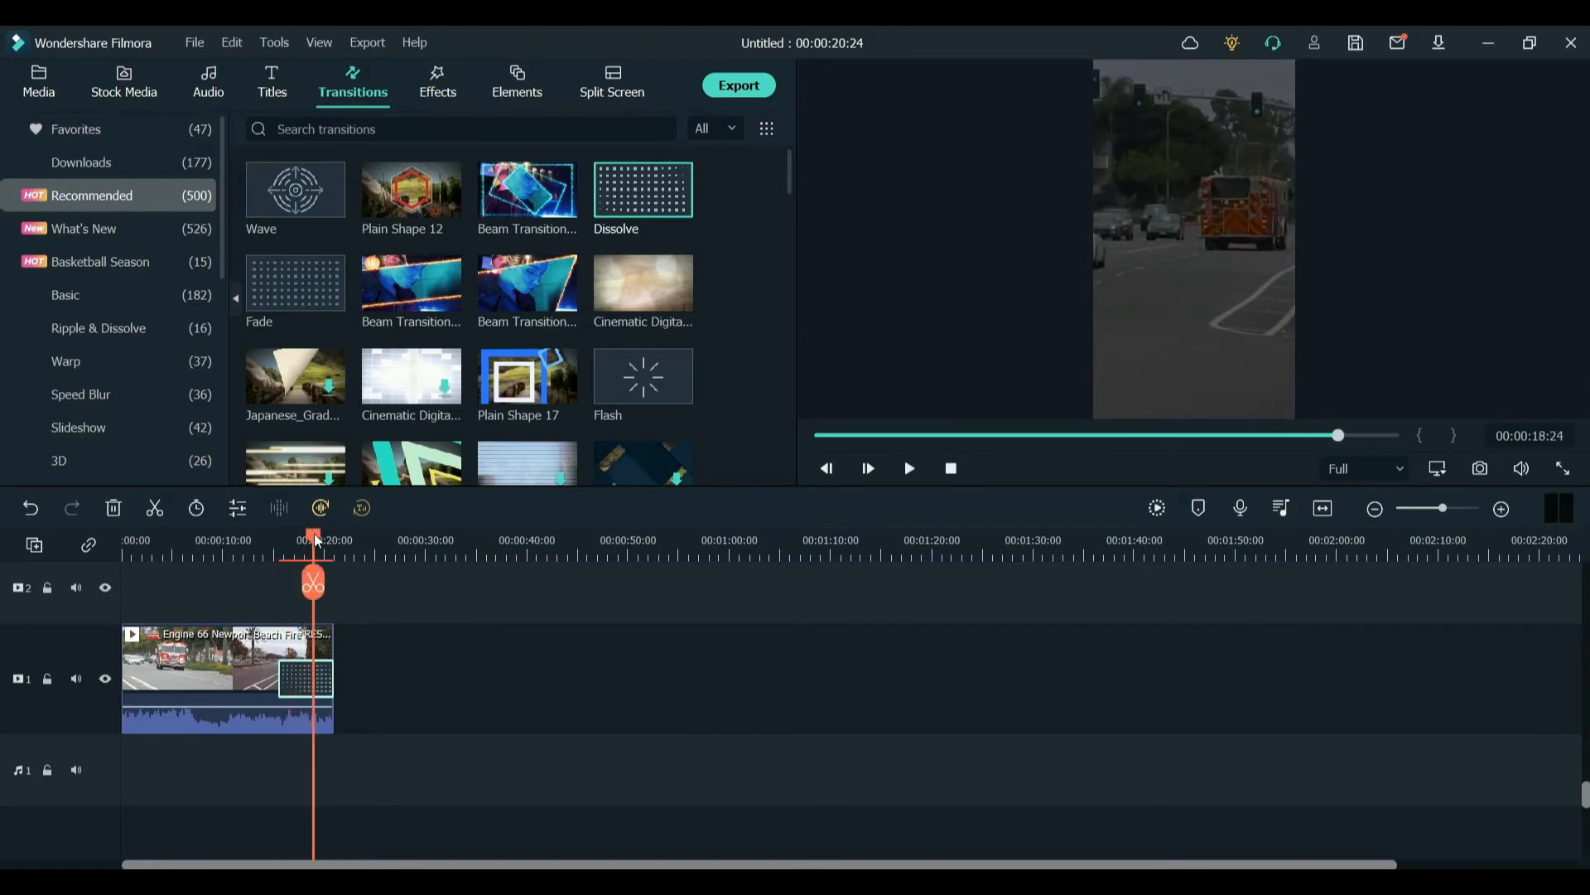
Browse the music track library, then return to the title templates.
{"action": "left_click", "coordinate": [270, 82]}
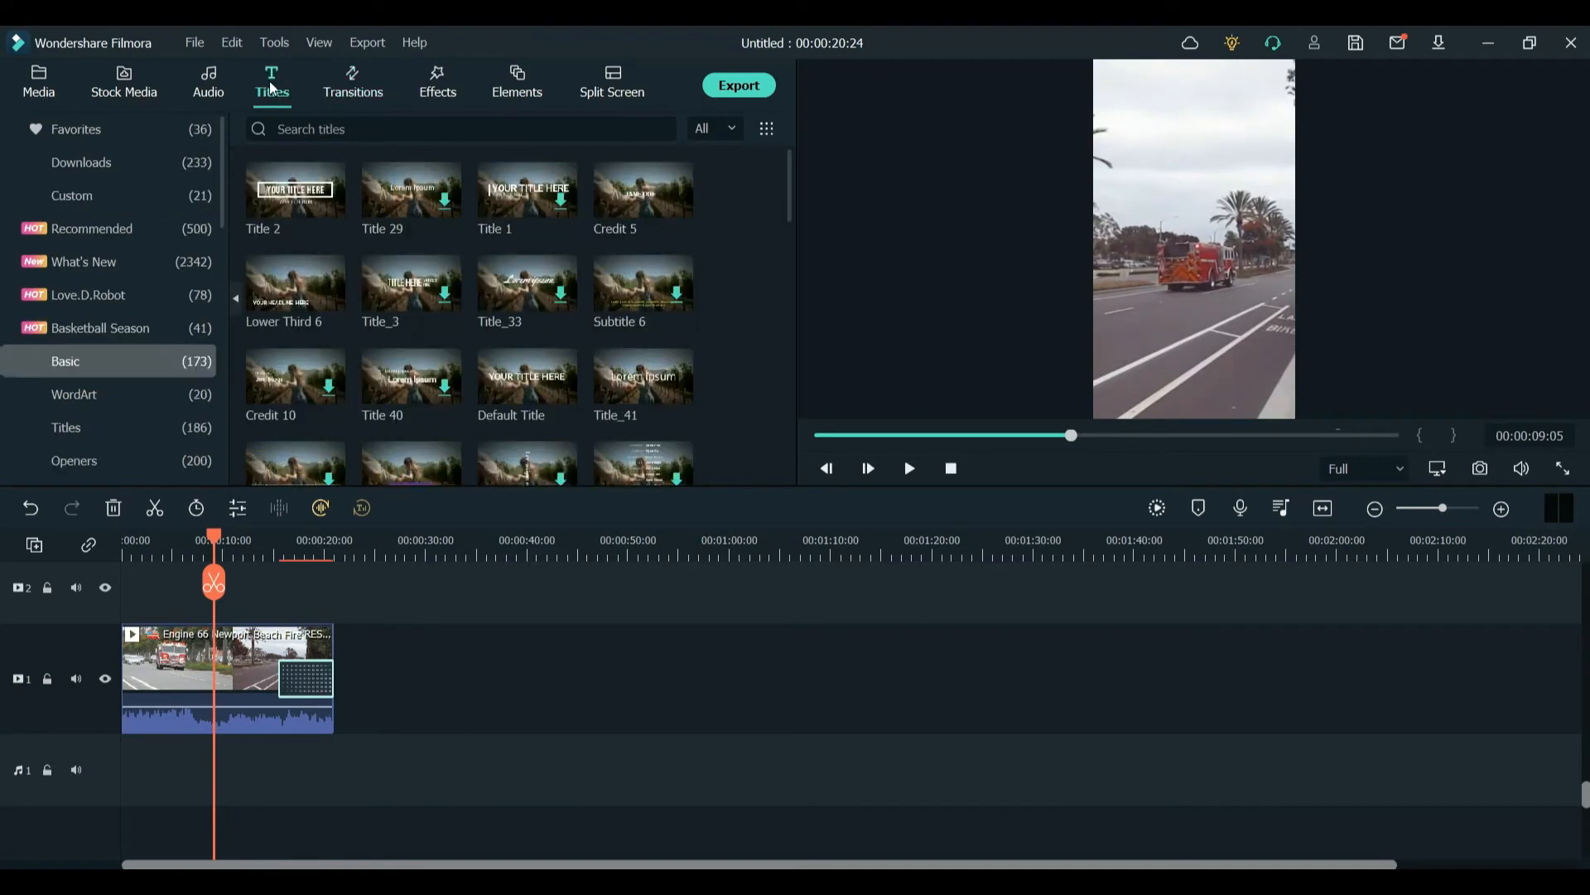
{"action": "mouse_move", "coordinate": [437, 110]}
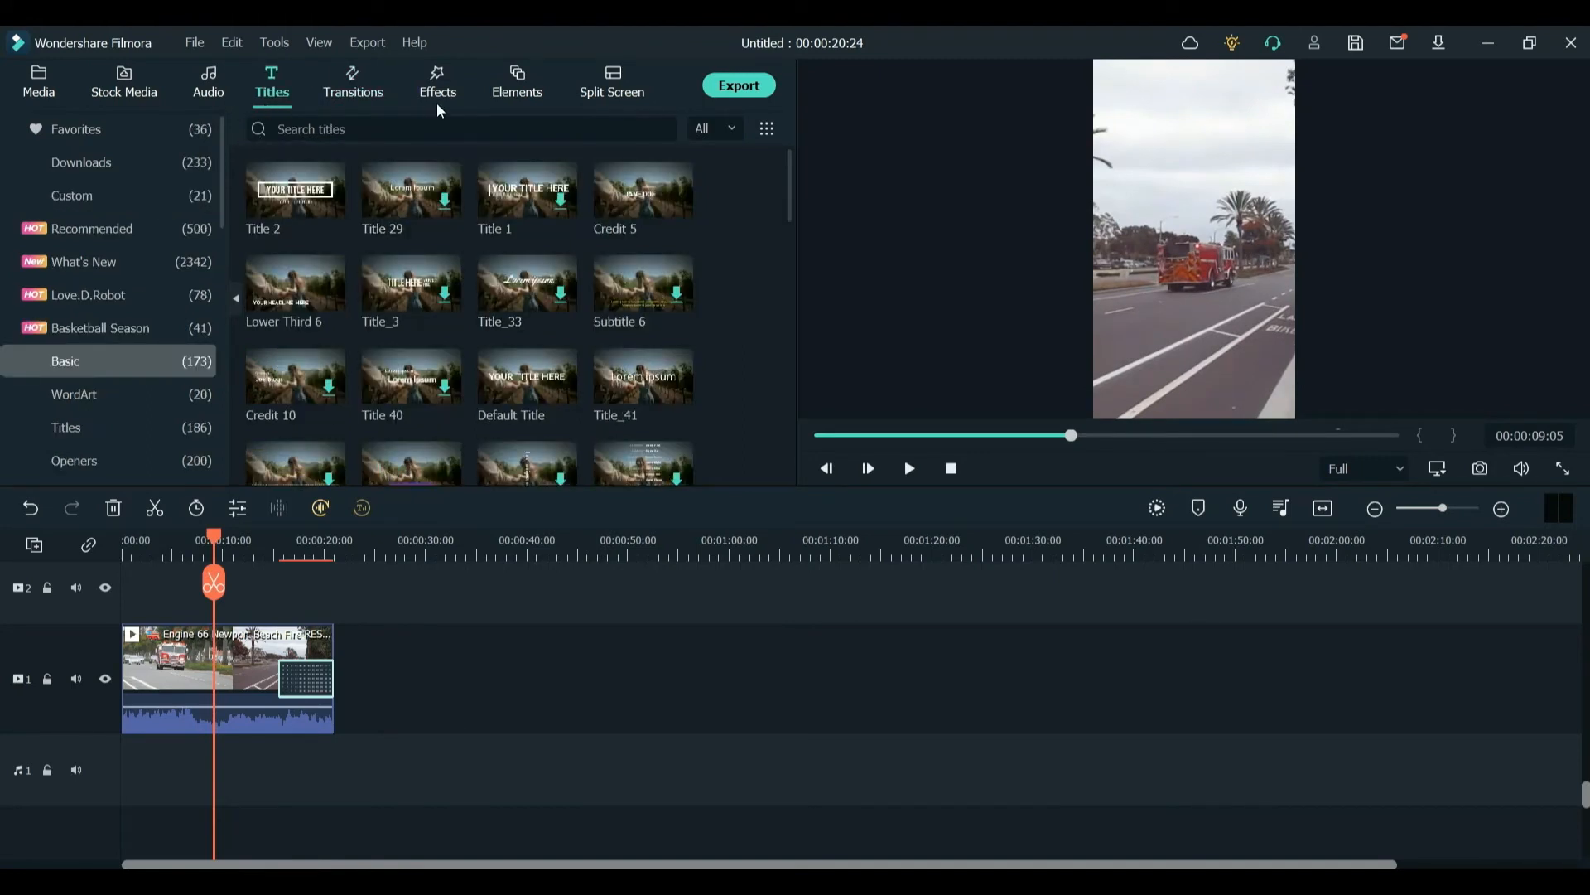
{"action": "mouse_move", "coordinate": [497, 96]}
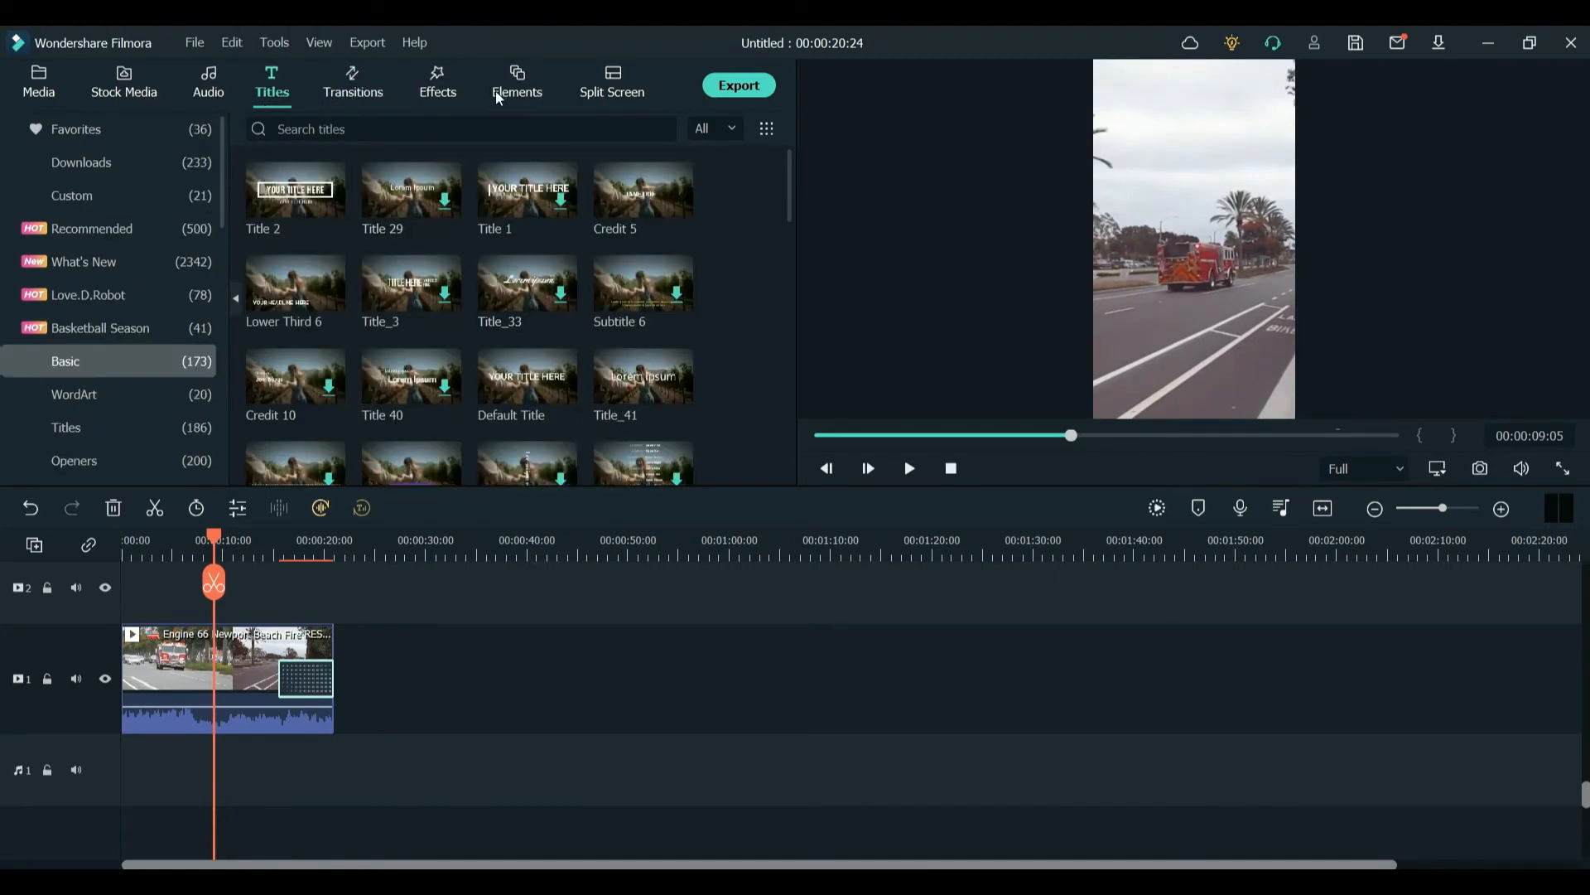
{"action": "left_click", "coordinate": [209, 83]}
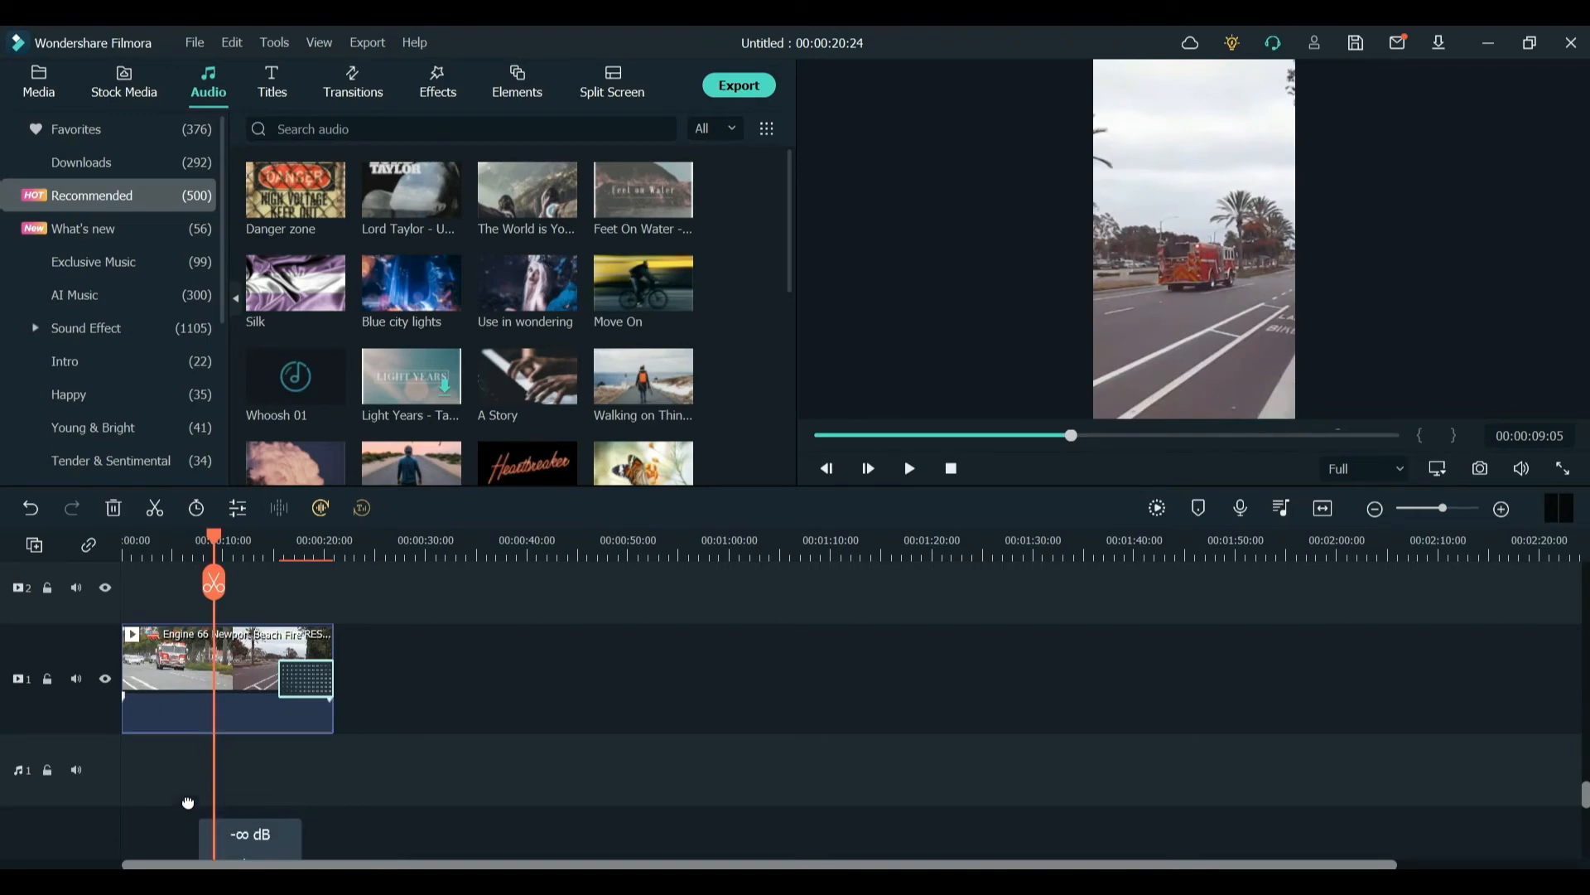
{"action": "scroll", "scroll_direction": "down", "scroll_amount": 3}
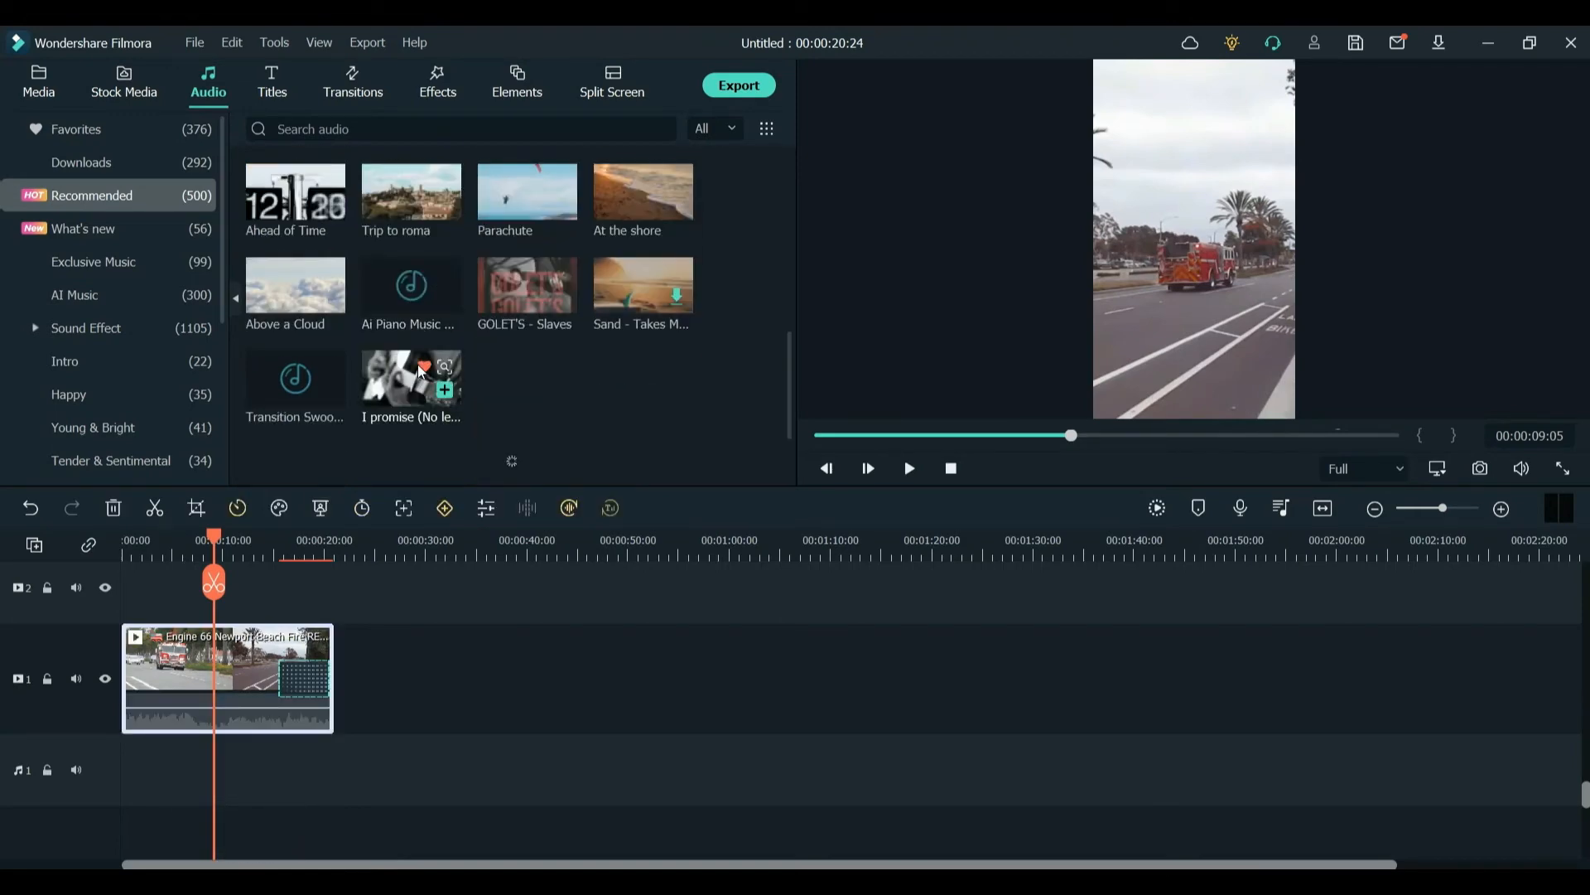
{"action": "scroll", "scroll_direction": "down", "scroll_amount": 3}
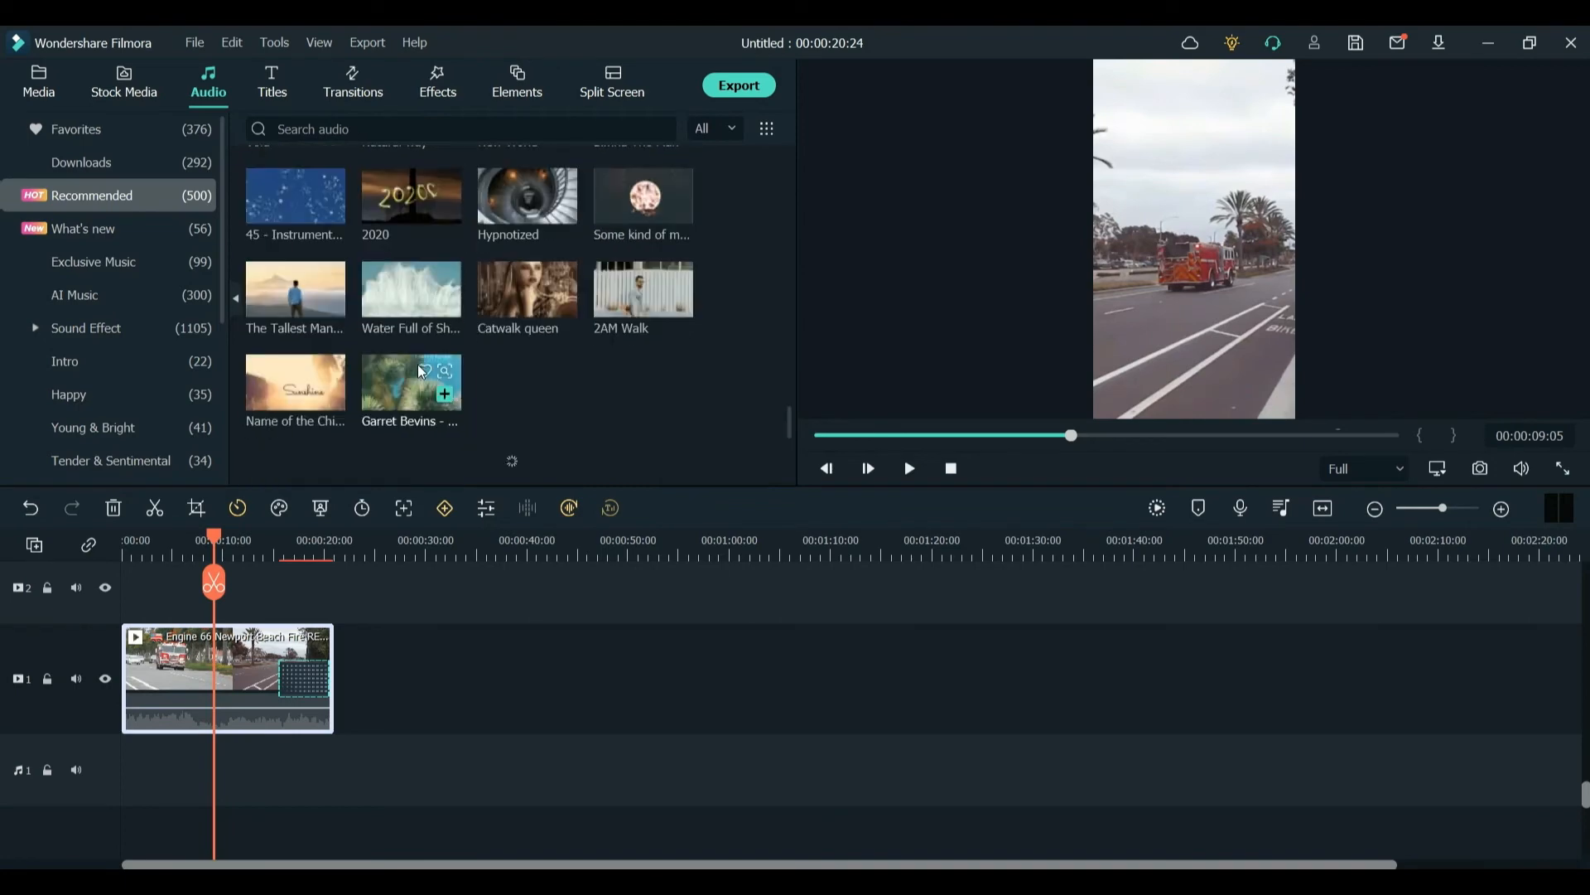
{"action": "scroll", "scroll_direction": "down", "scroll_amount": 3}
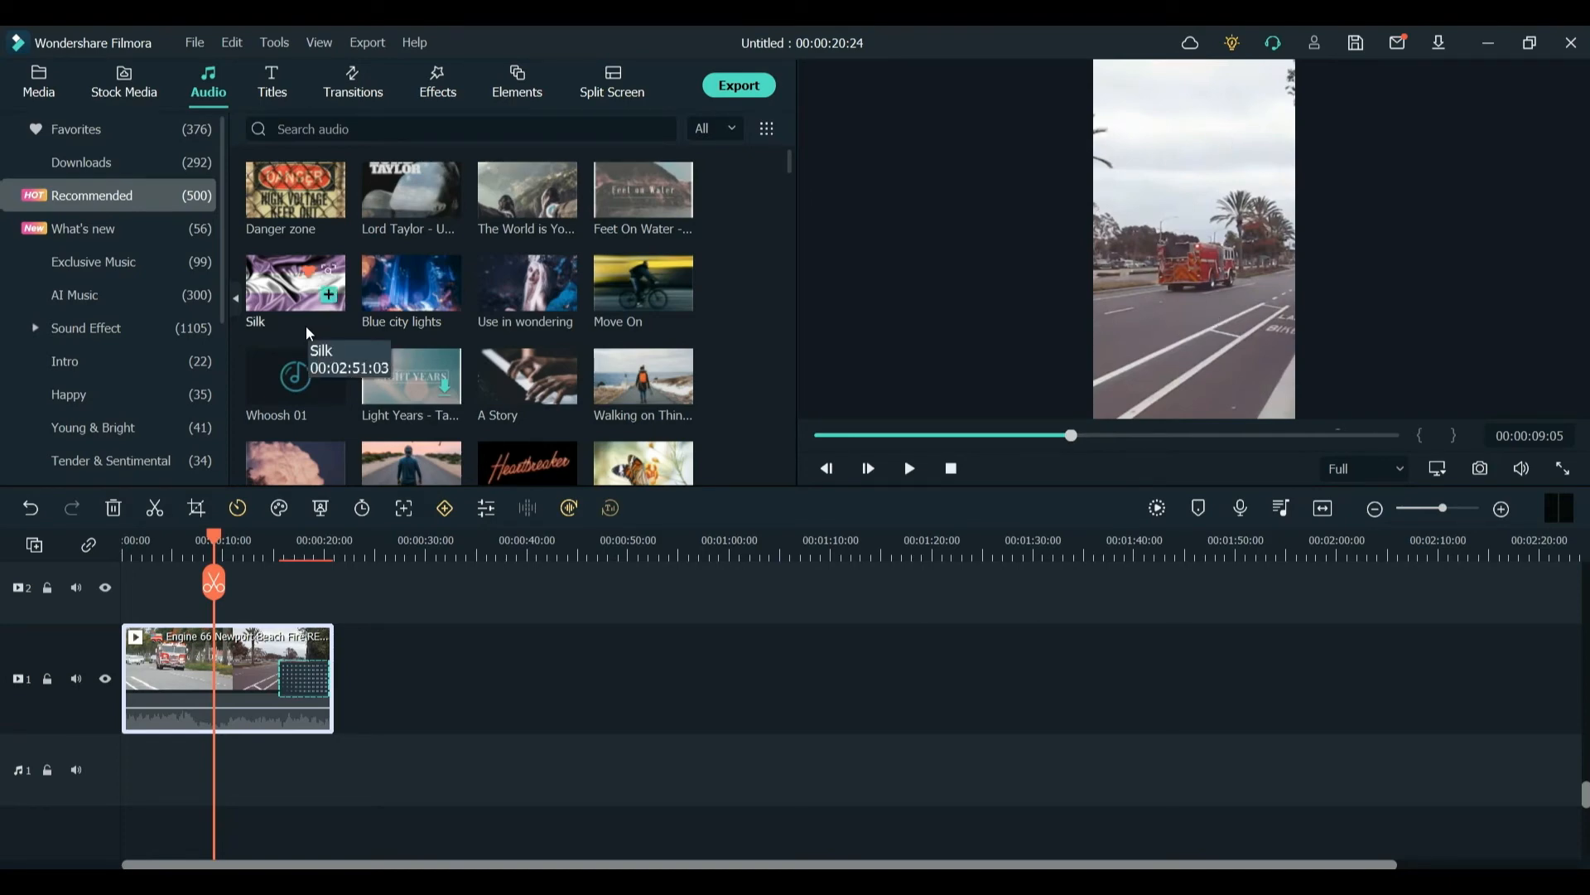
{"action": "left_click", "coordinate": [270, 81]}
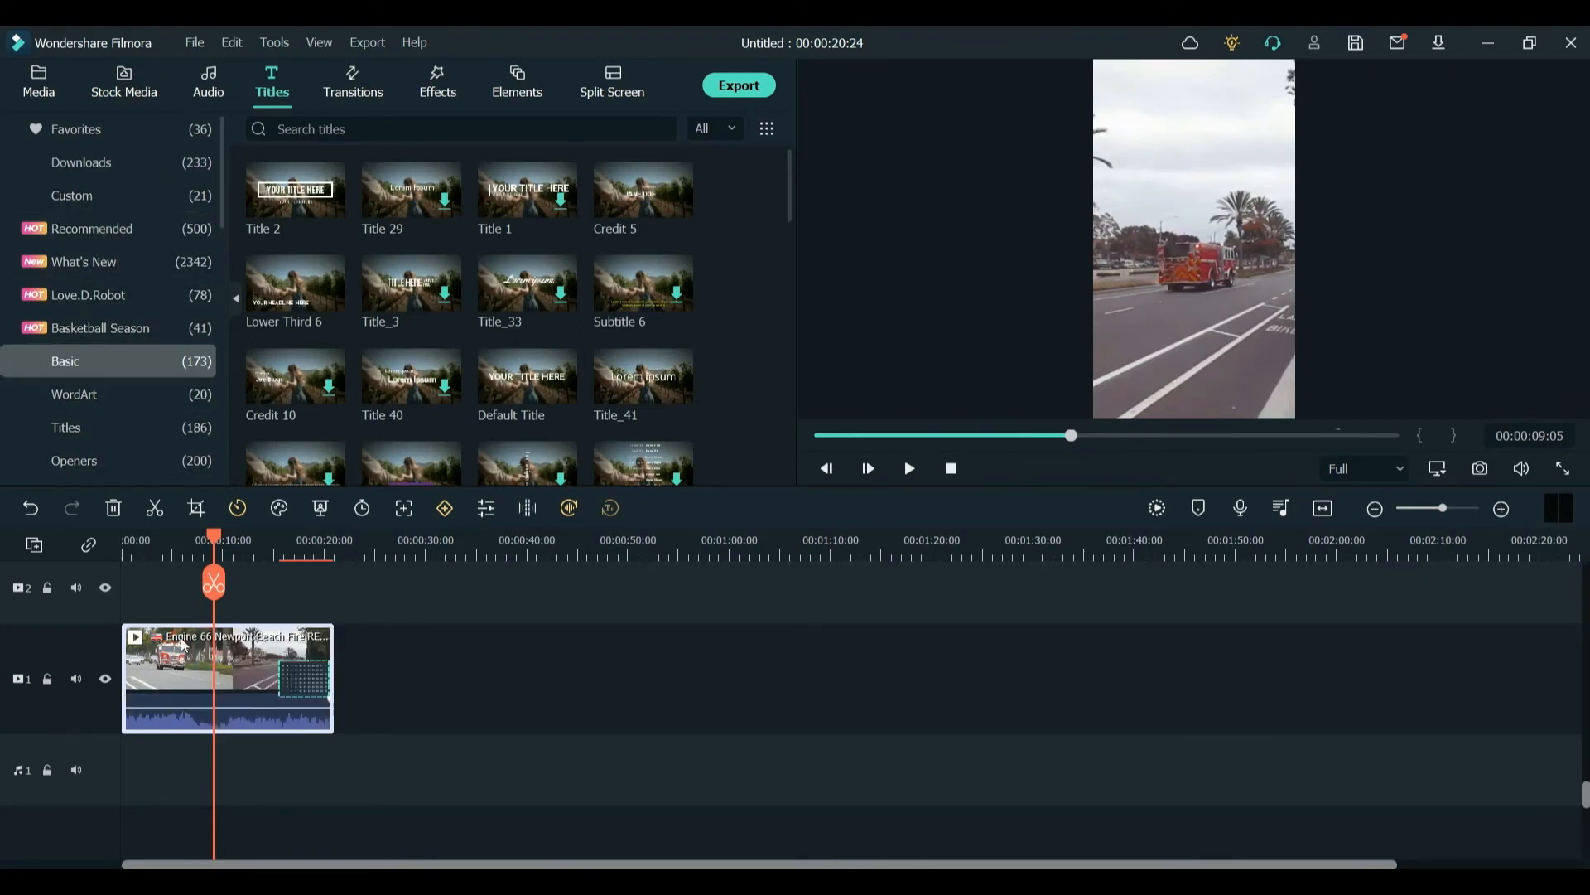
Add the saved Tiktok YouTube custom title over the clip, spanning its full length.
{"action": "left_click", "coordinate": [72, 196]}
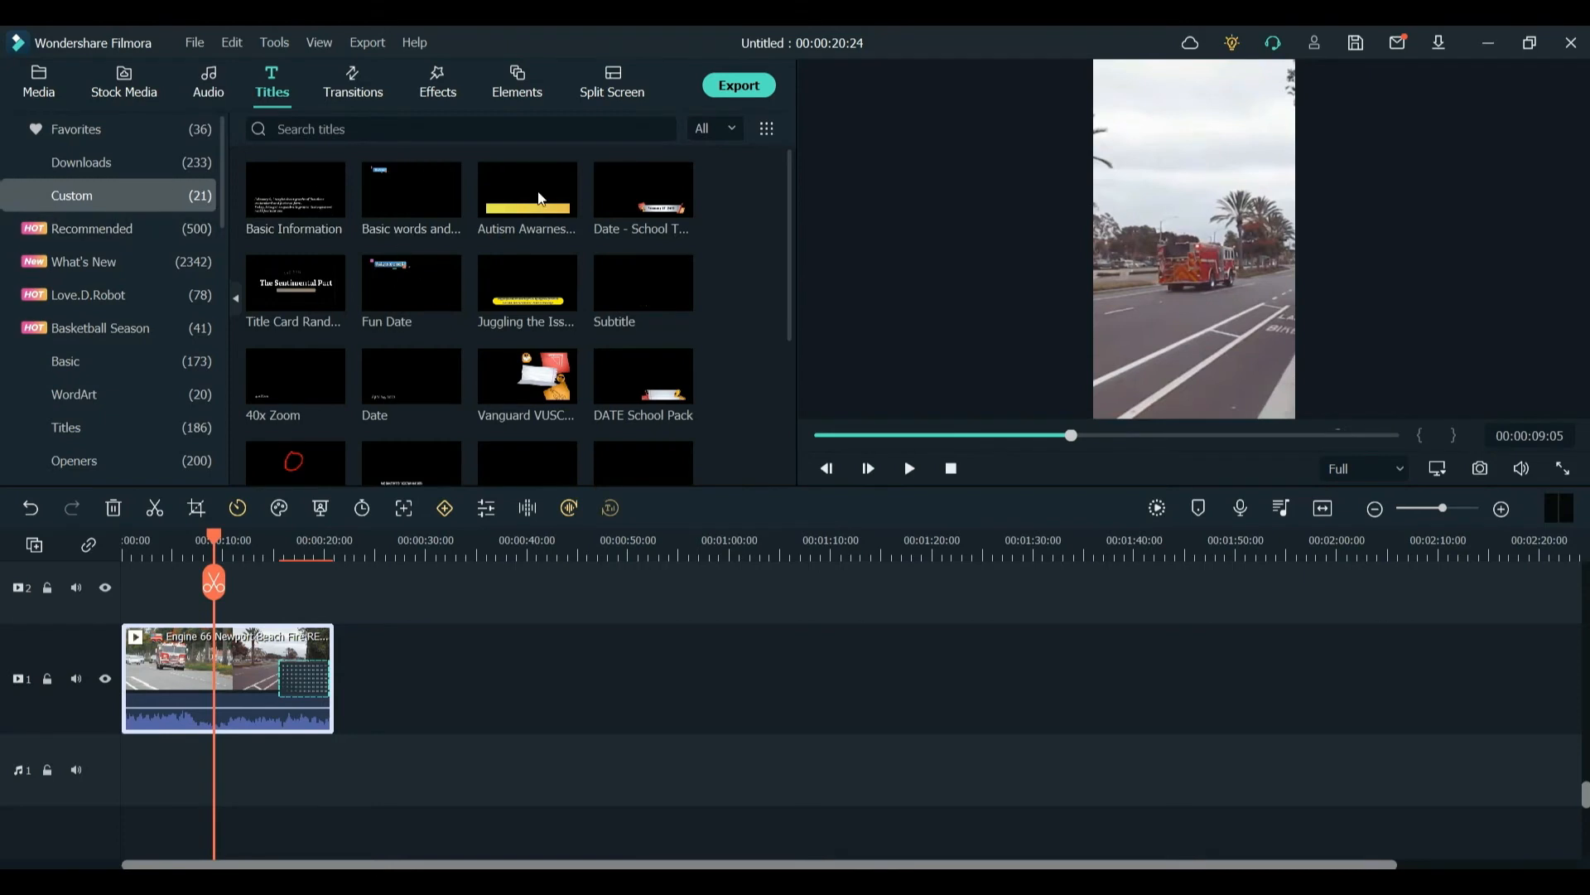
{"action": "scroll", "scroll_direction": "down", "scroll_amount": 3}
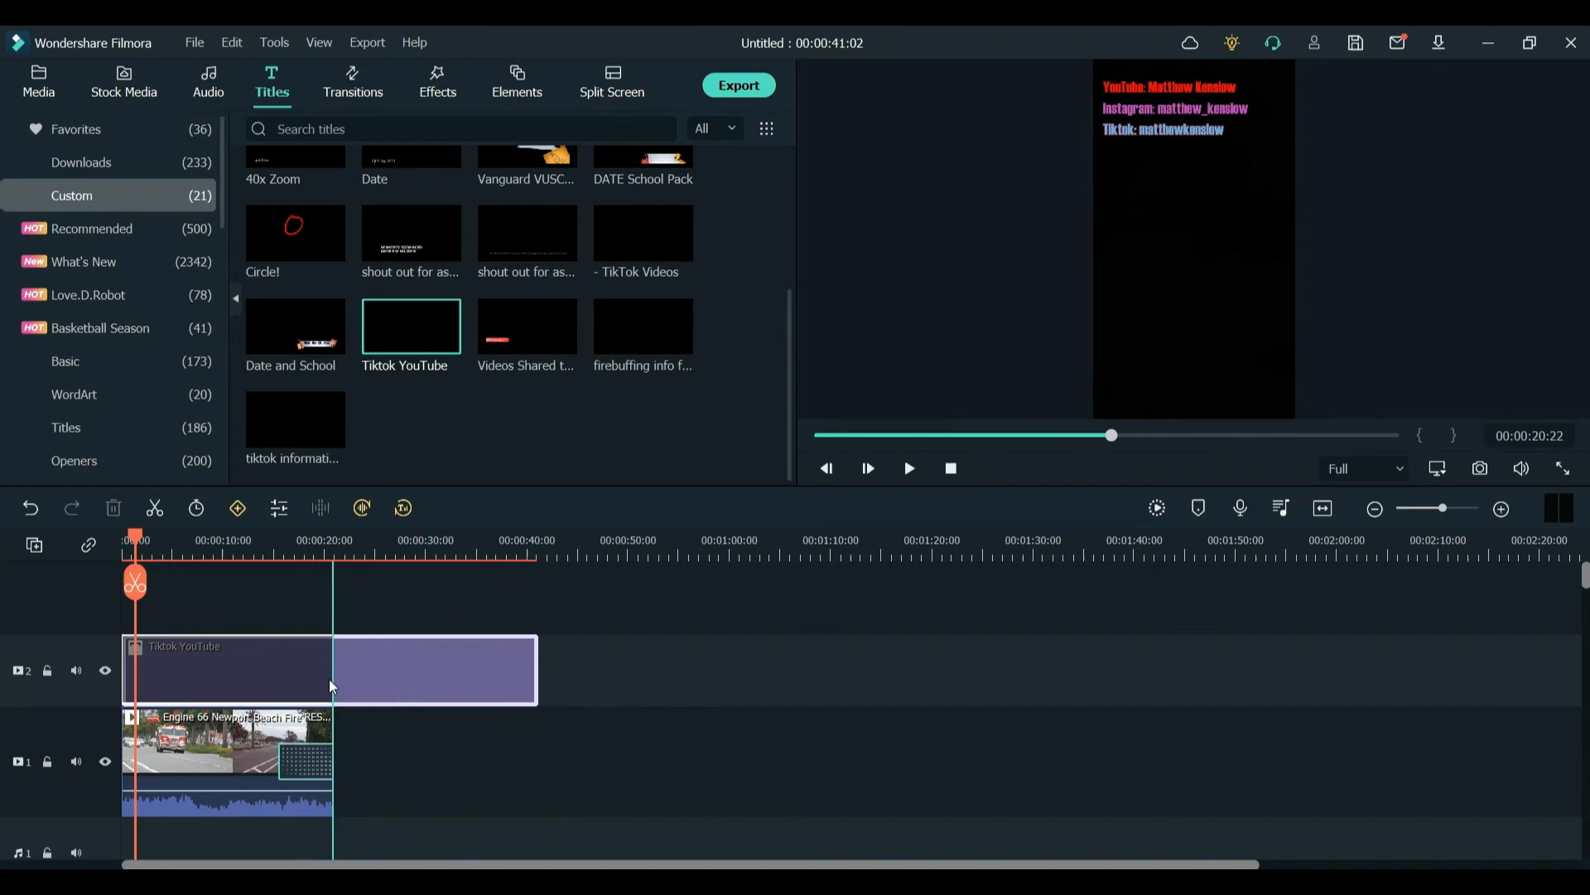
{"action": "left_click", "coordinate": [907, 467]}
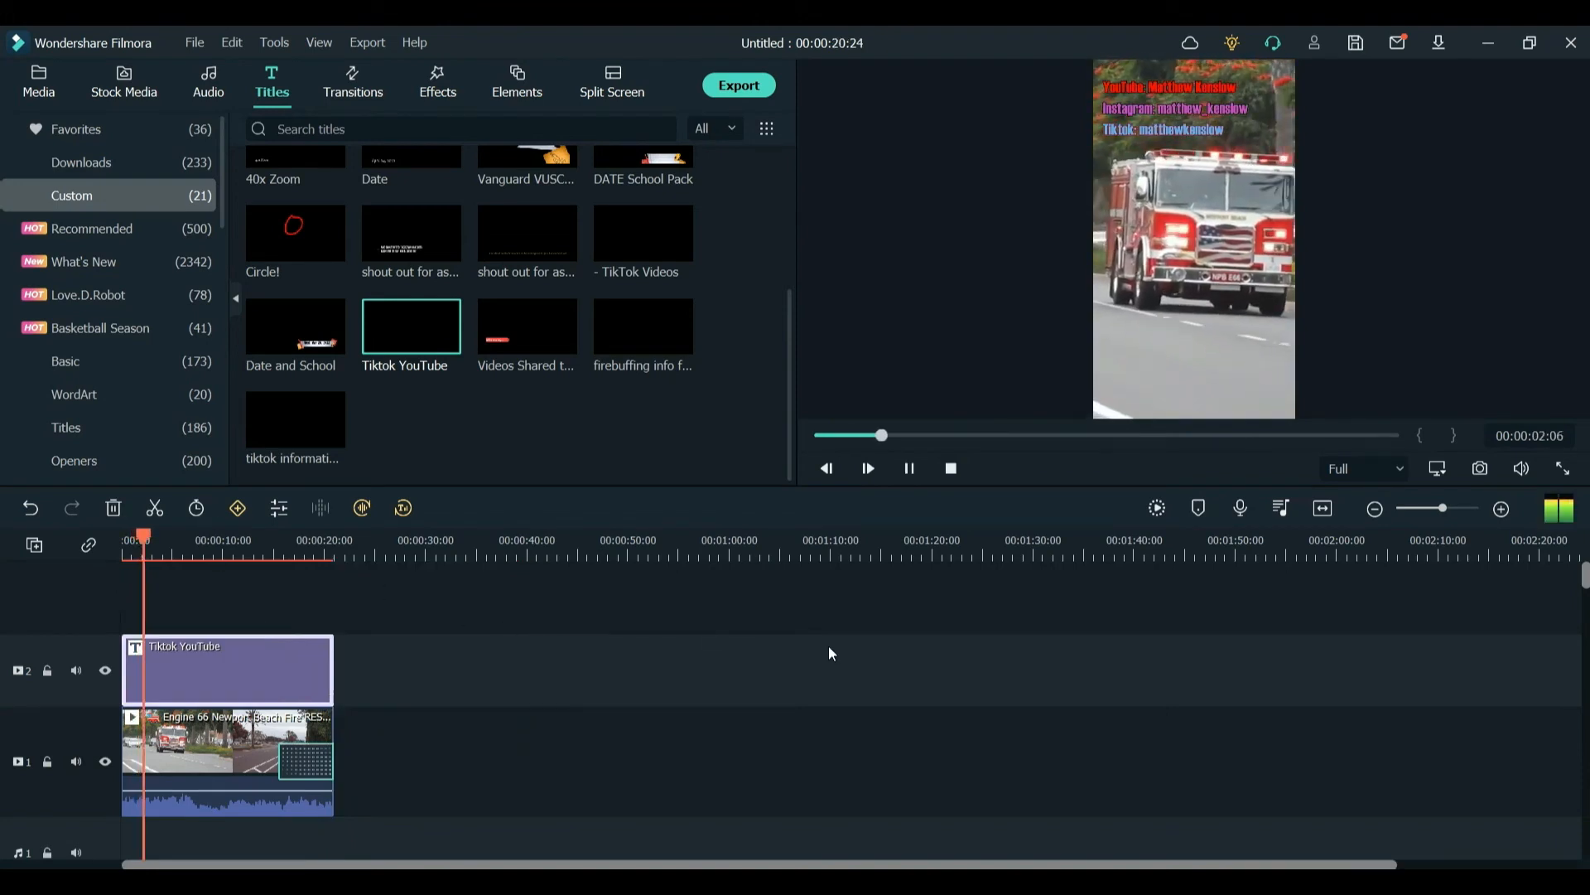
{"action": "left_click", "coordinate": [866, 468]}
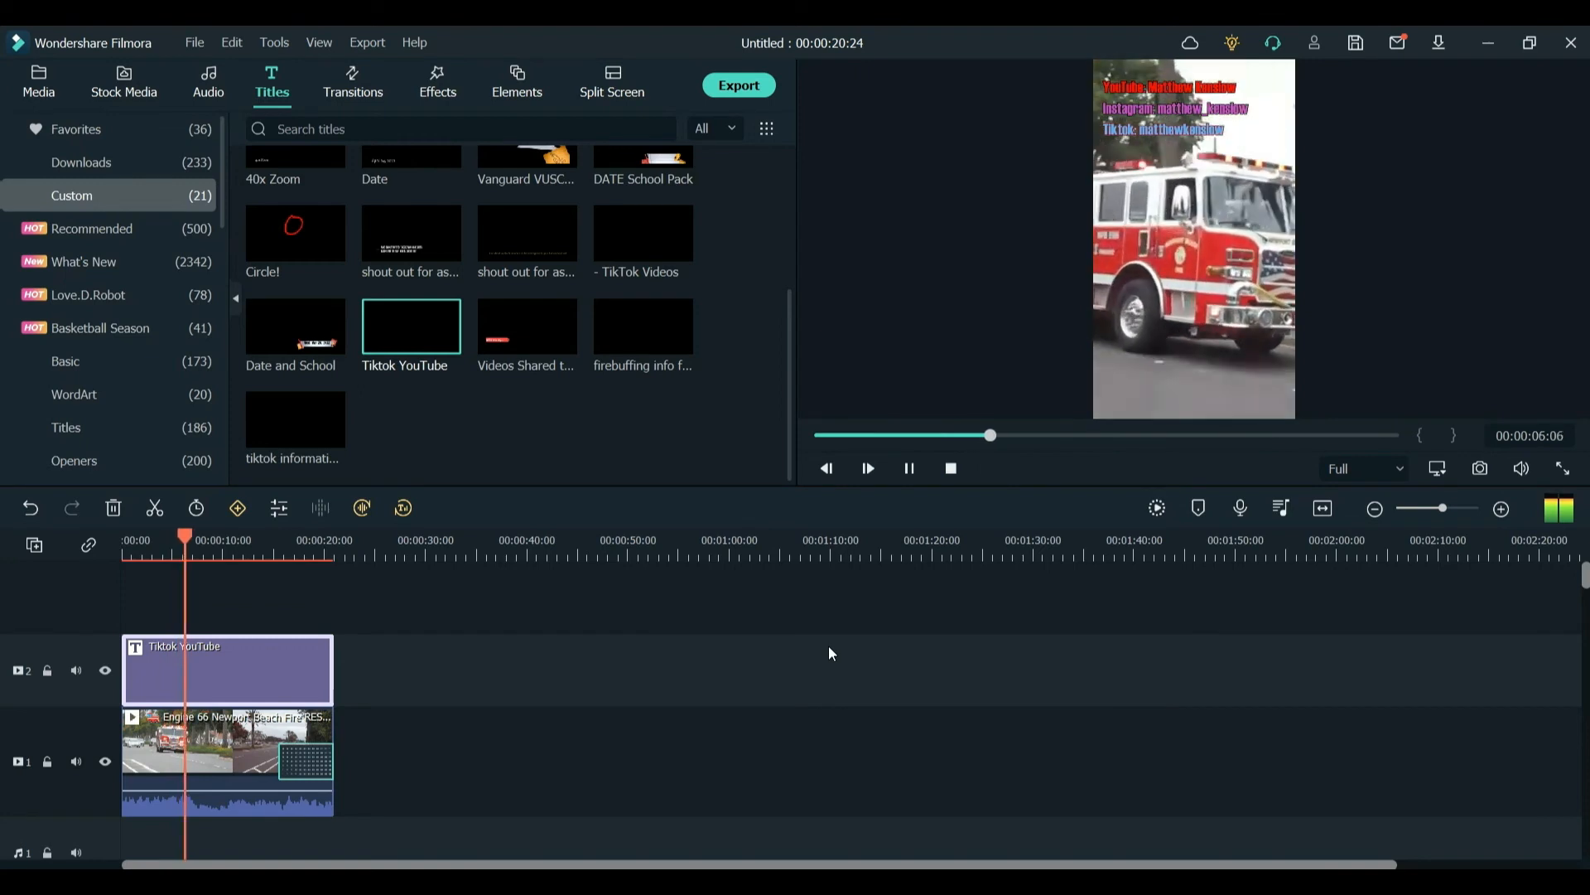
Move the social-handles text to the bottom of the frame and play the Short back.
{"action": "left_click", "coordinate": [908, 467]}
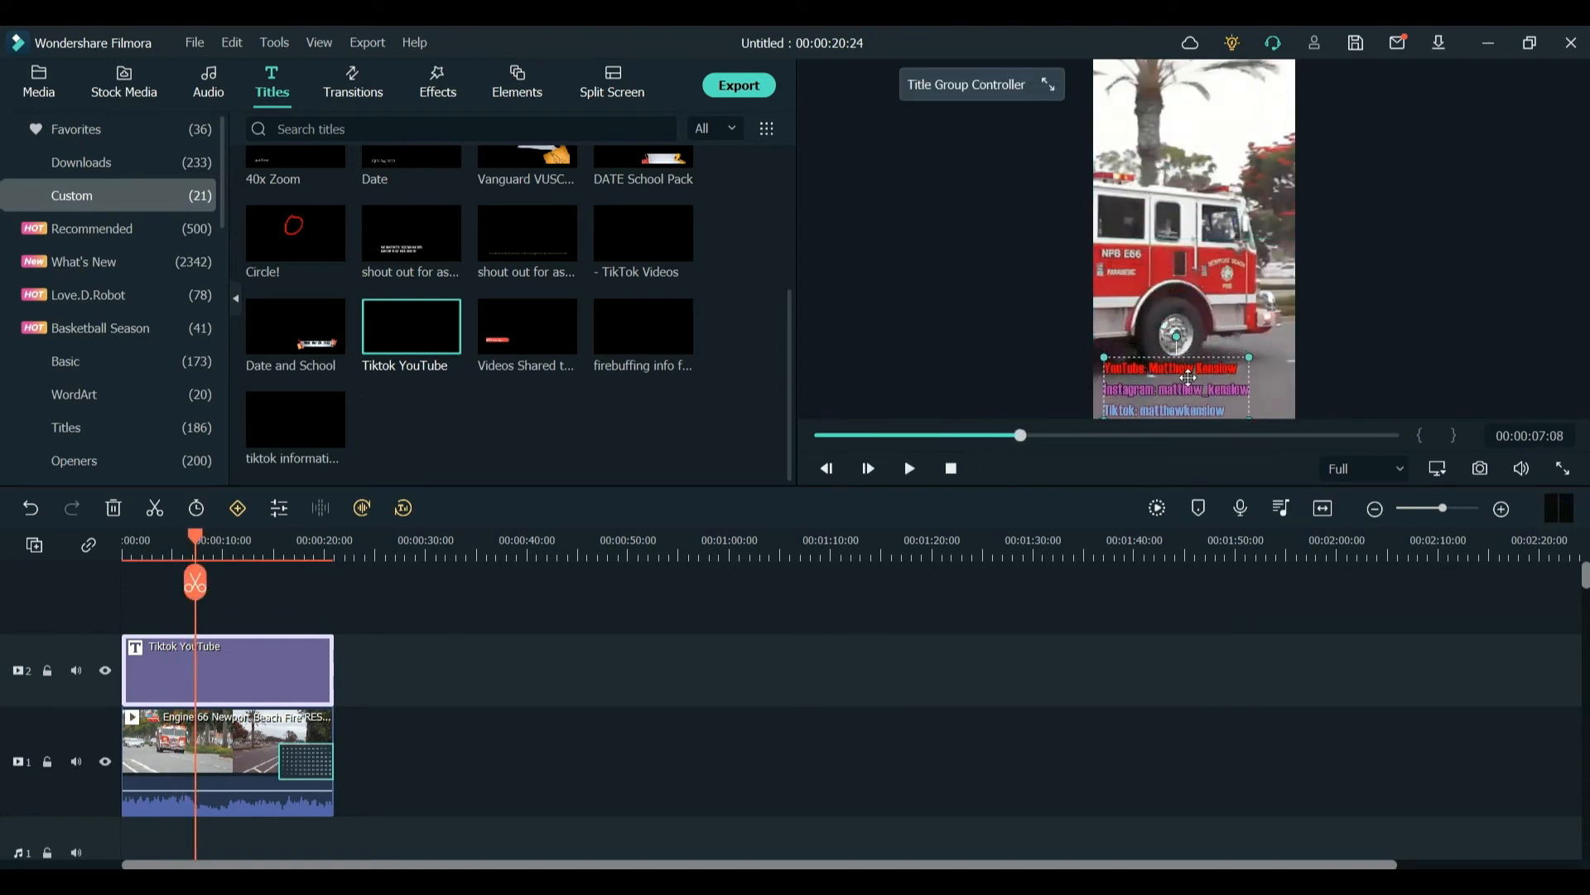
{"action": "left_click", "coordinate": [950, 468]}
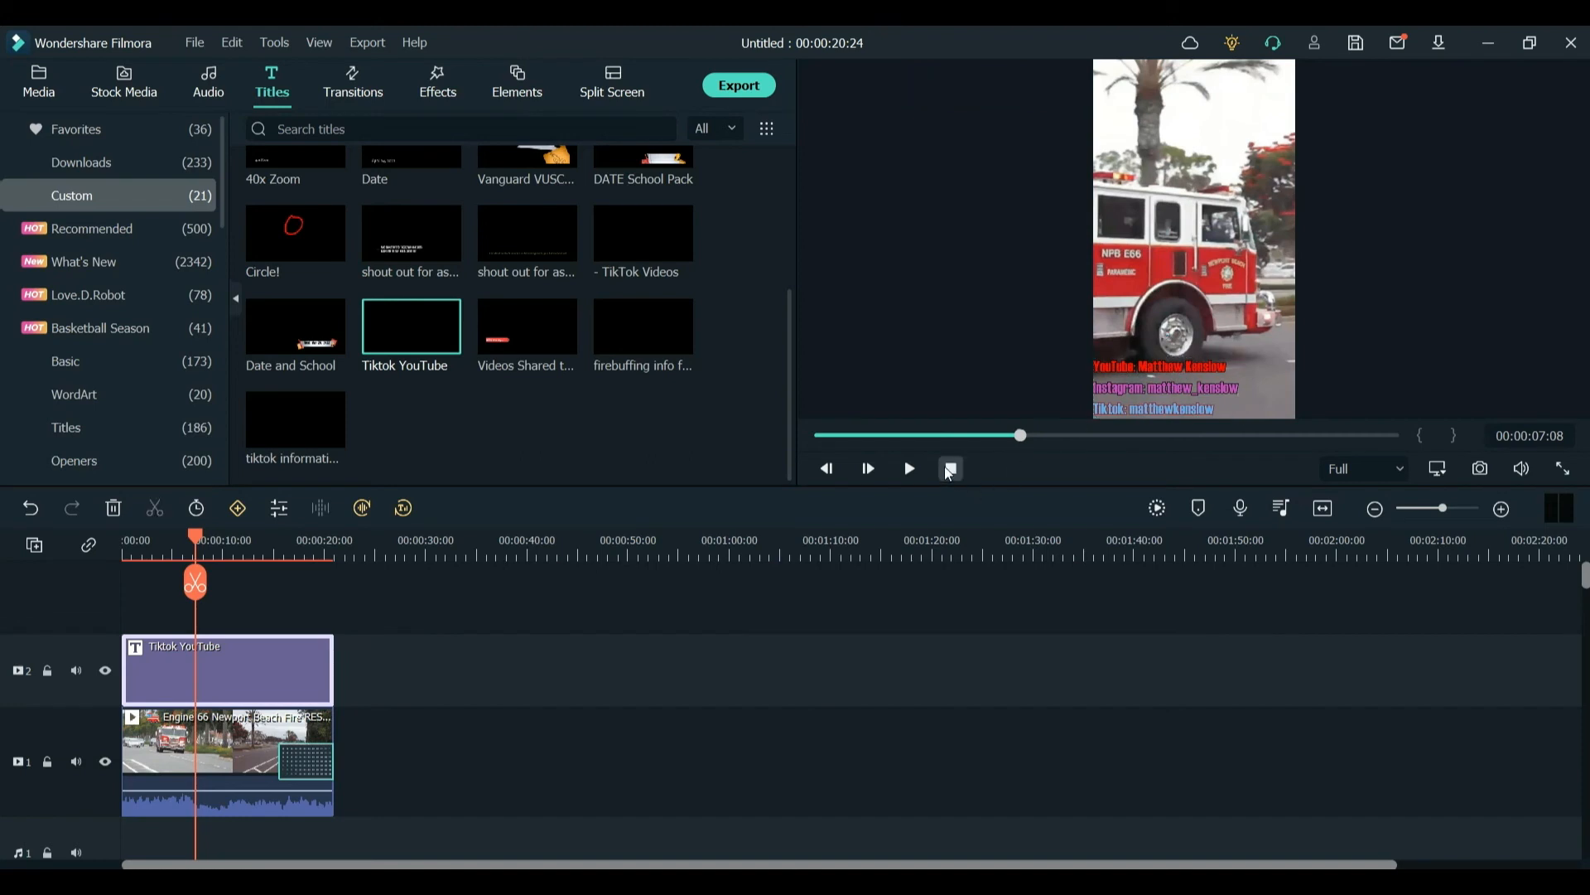
{"action": "left_click", "coordinate": [907, 467]}
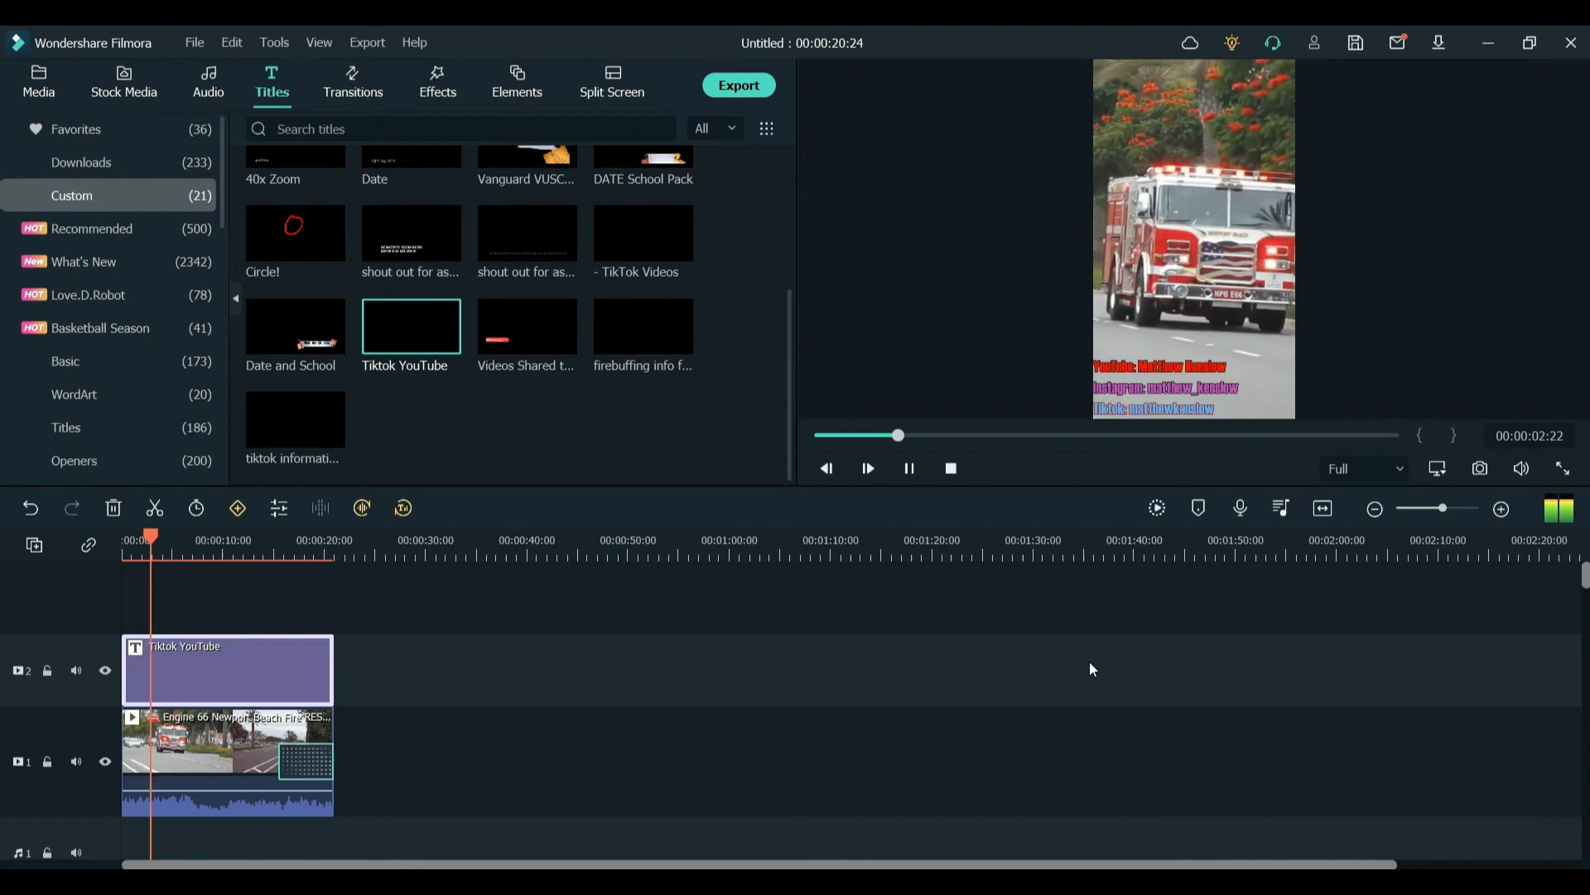
{"action": "left_click", "coordinate": [908, 468]}
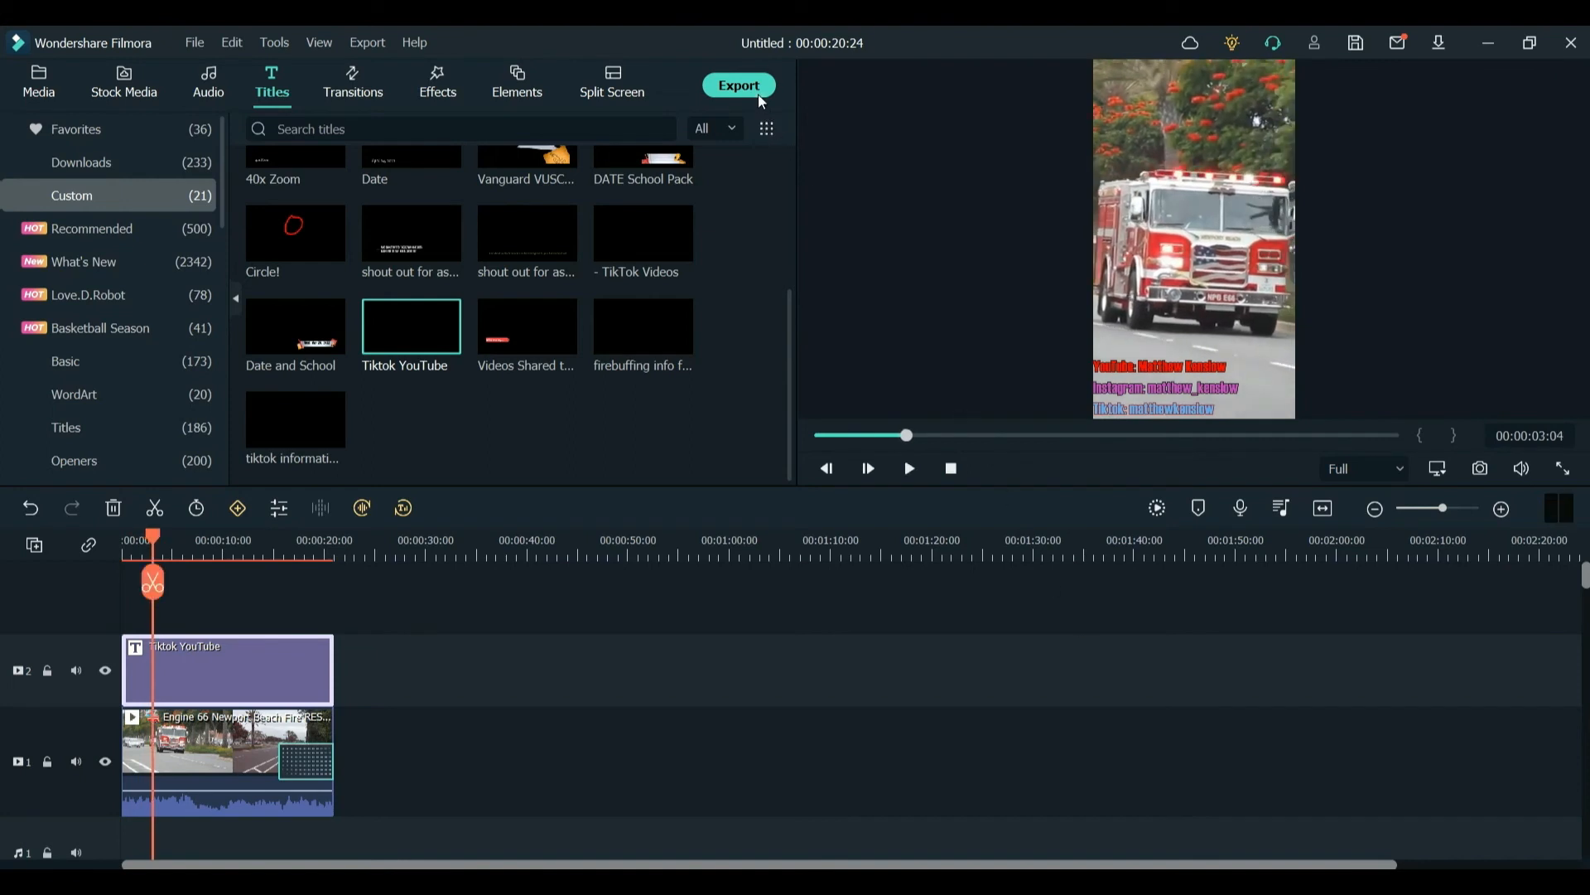
Scroll the Filmora 11 web page down to its new-feature highlights.
{"action": "left_click", "coordinate": [739, 84]}
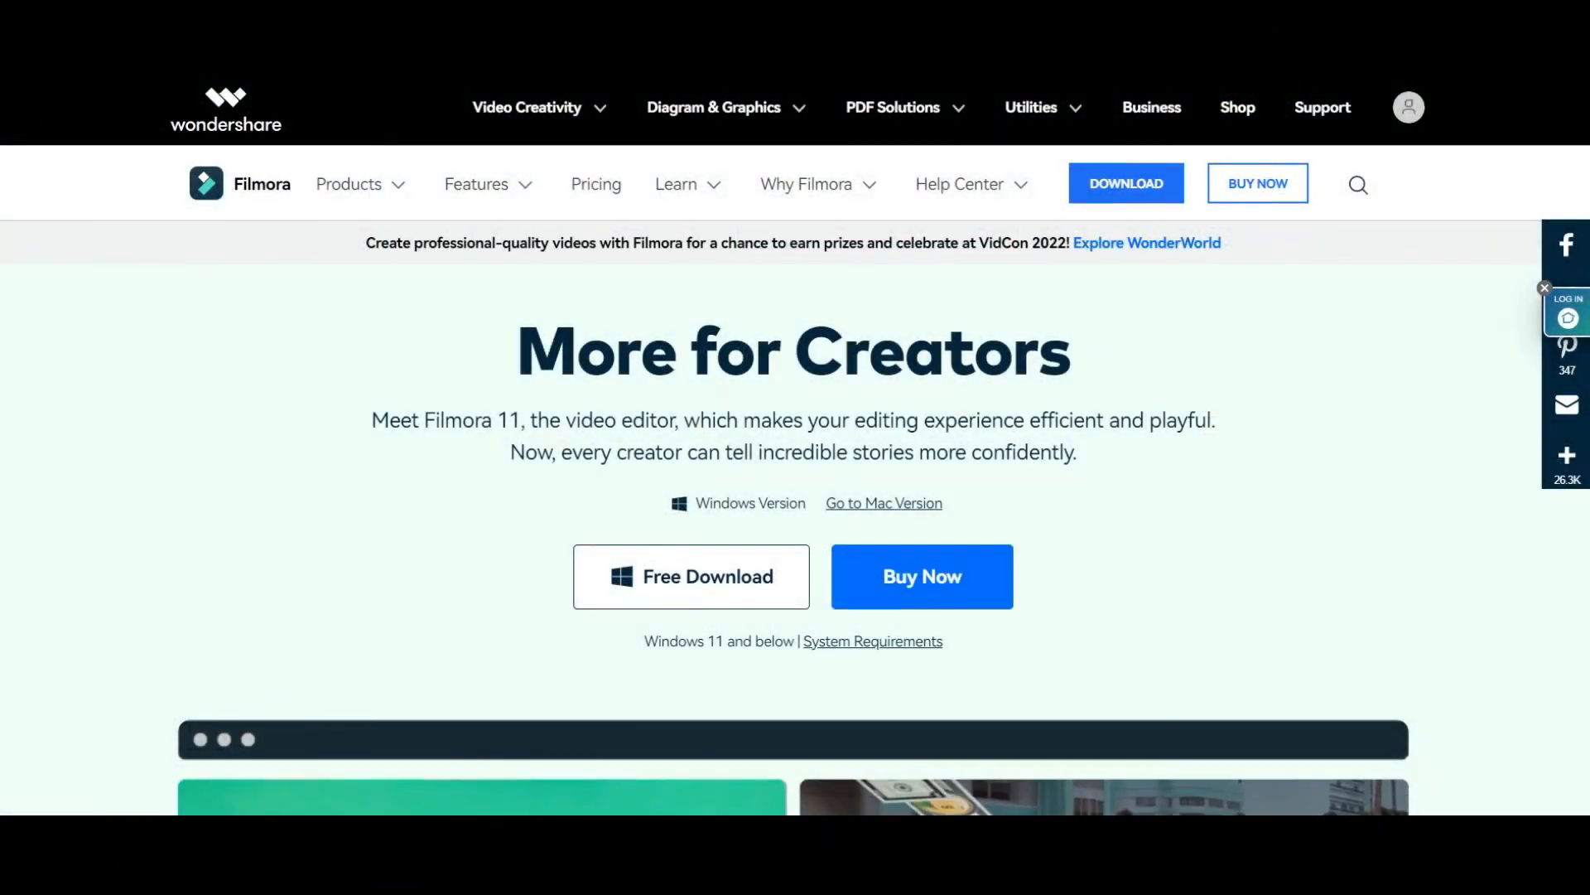
{"action": "scroll", "scroll_direction": "down", "scroll_amount": 3}
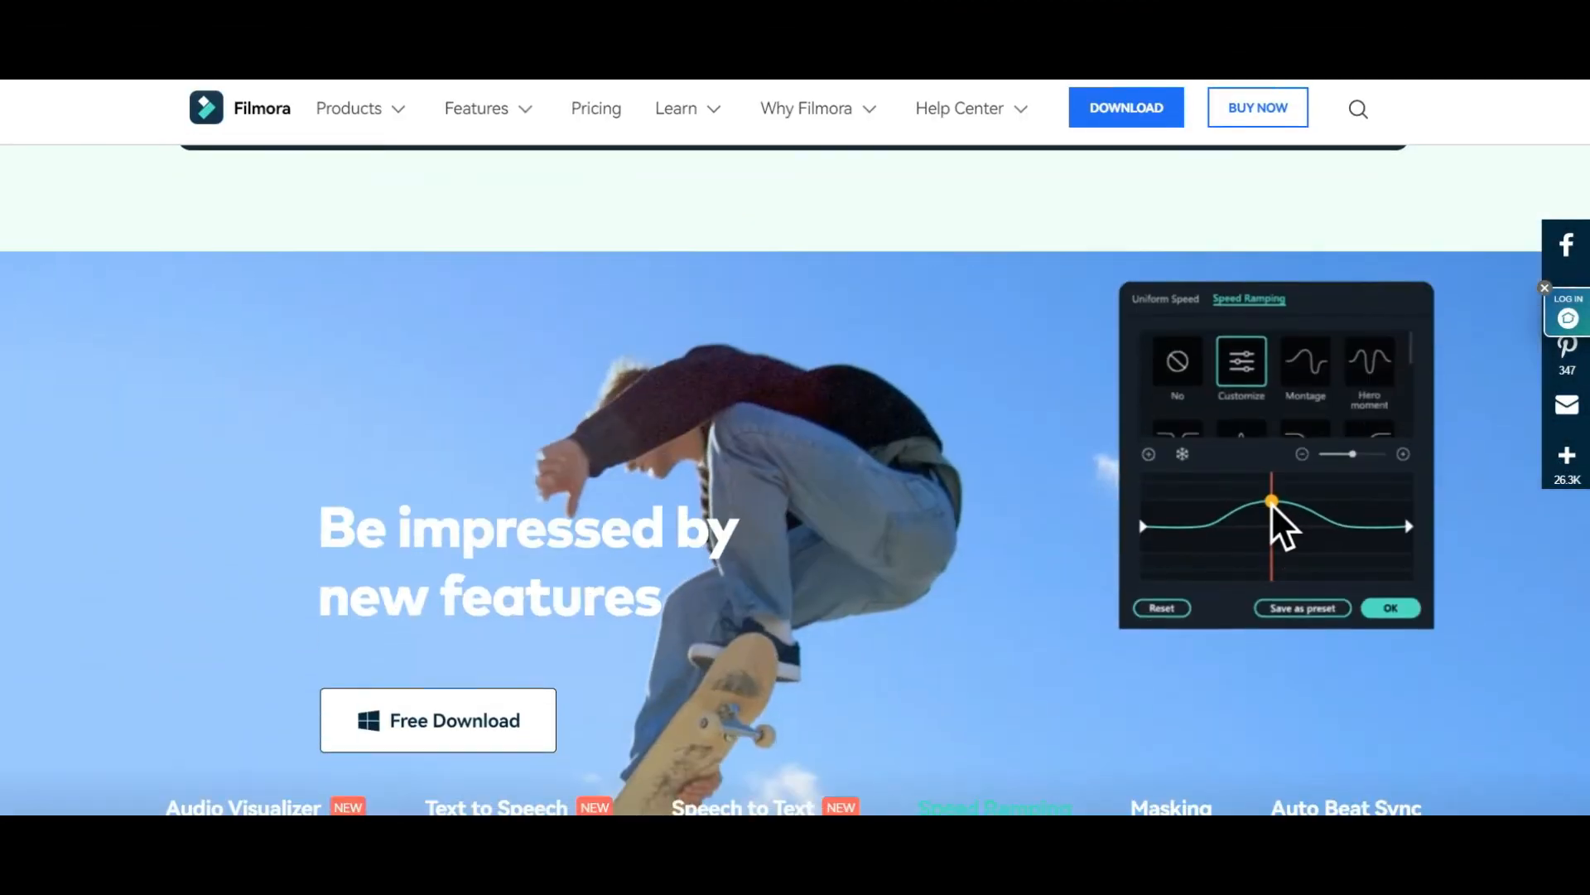
{"action": "scroll", "scroll_direction": "down", "scroll_amount": 3}
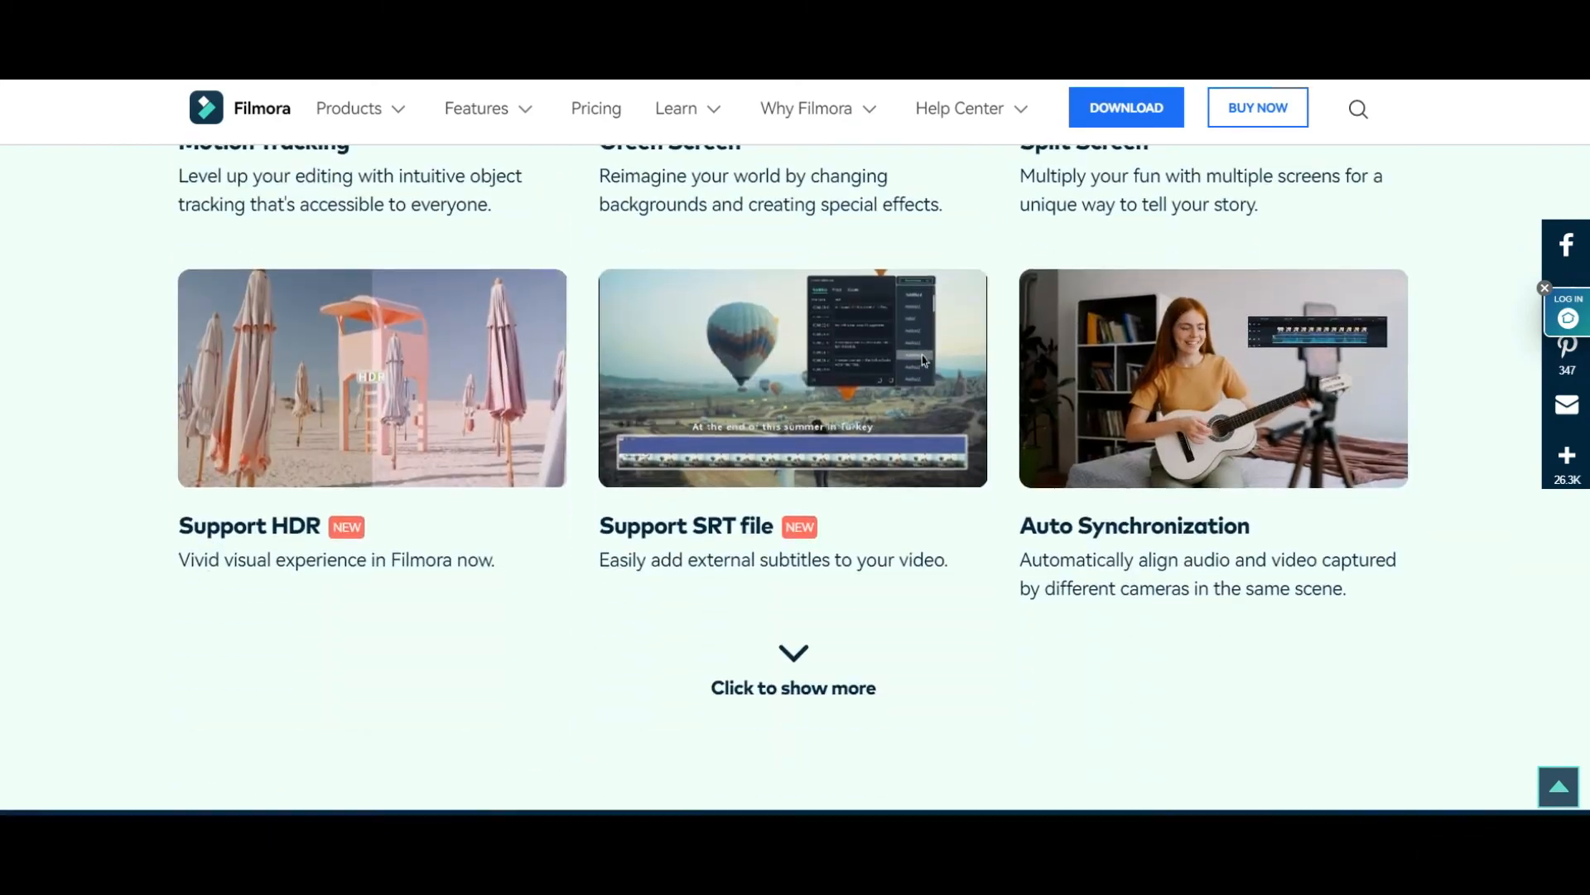